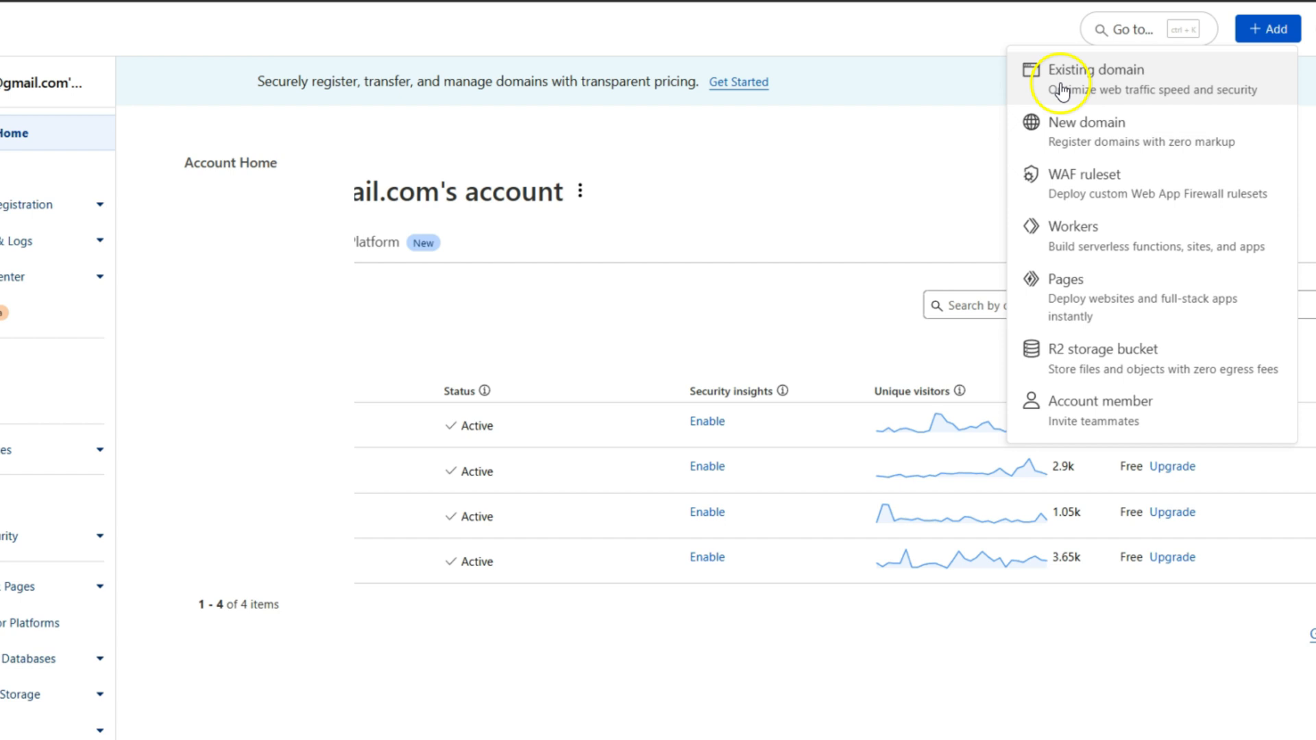
Add mycustomdomain.xyz as an existing domain on the Free plan, entering DNS records manually later
{"action": "left_click", "coordinate": [1089, 69]}
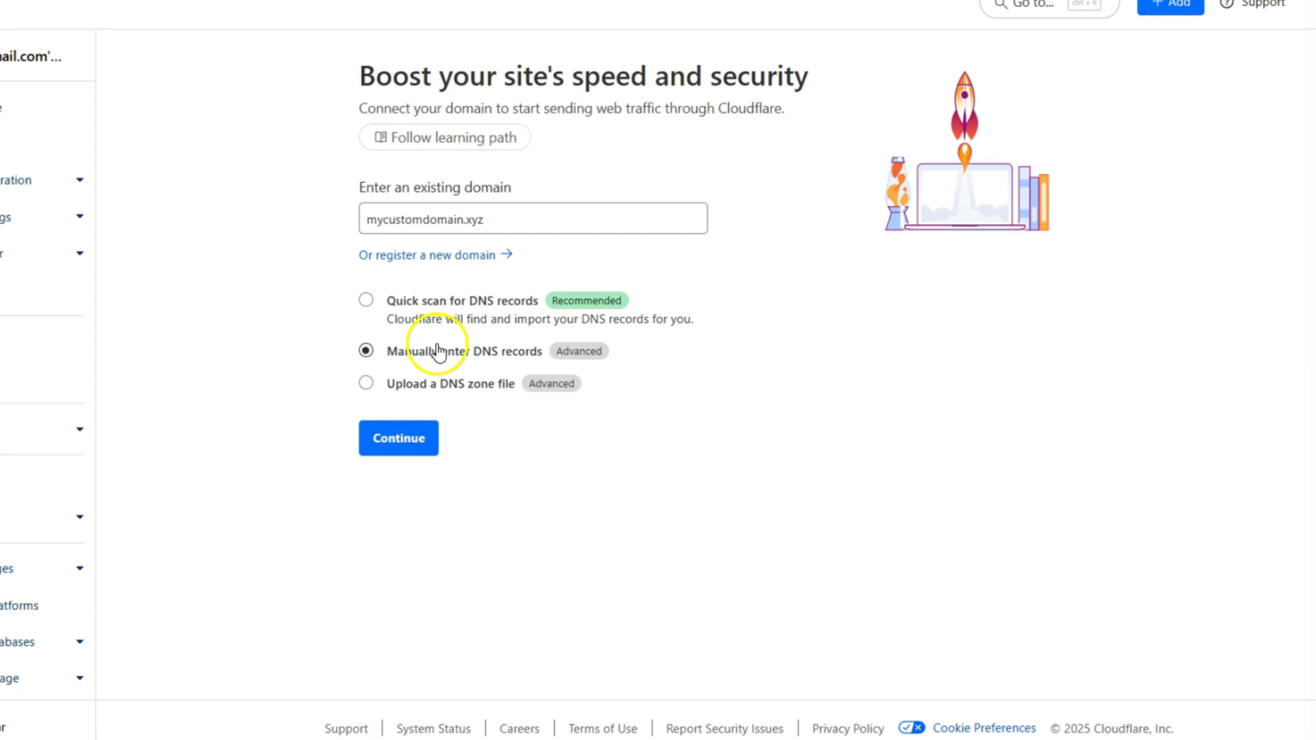
{"action": "left_click", "coordinate": [397, 438]}
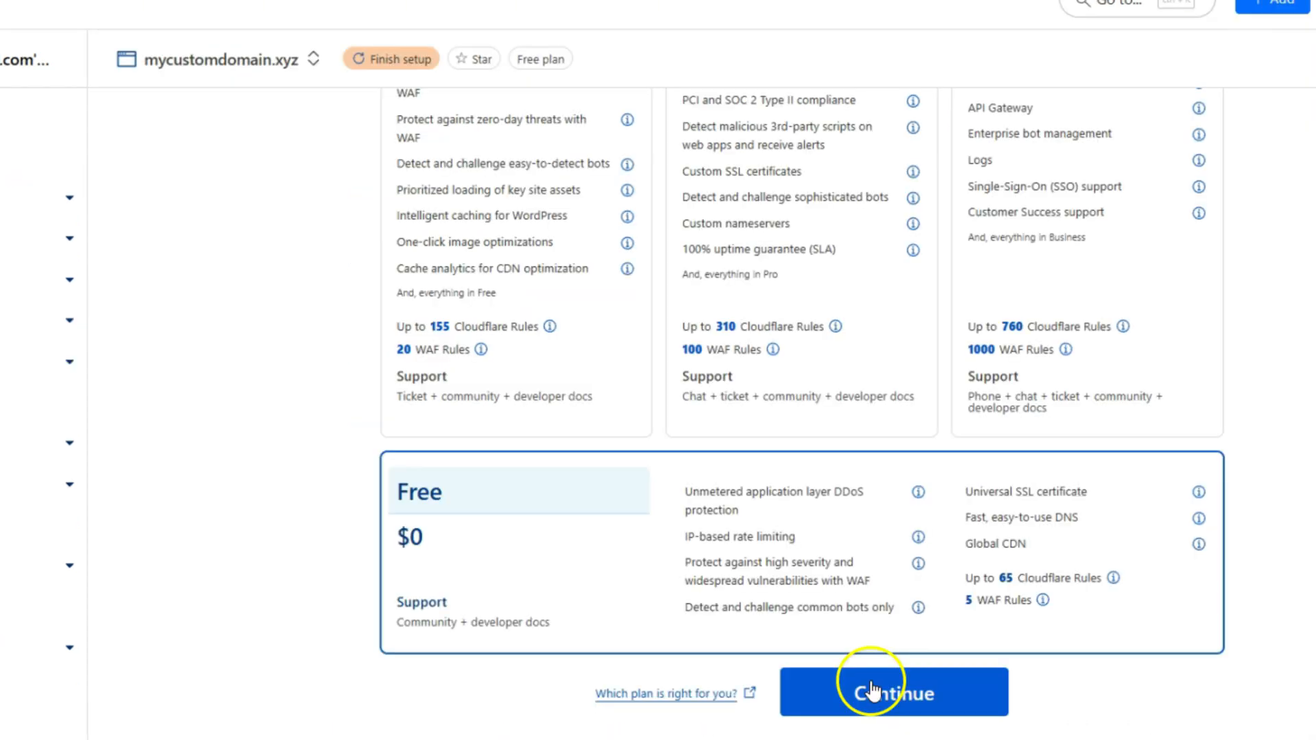
{"action": "left_click", "coordinate": [893, 690]}
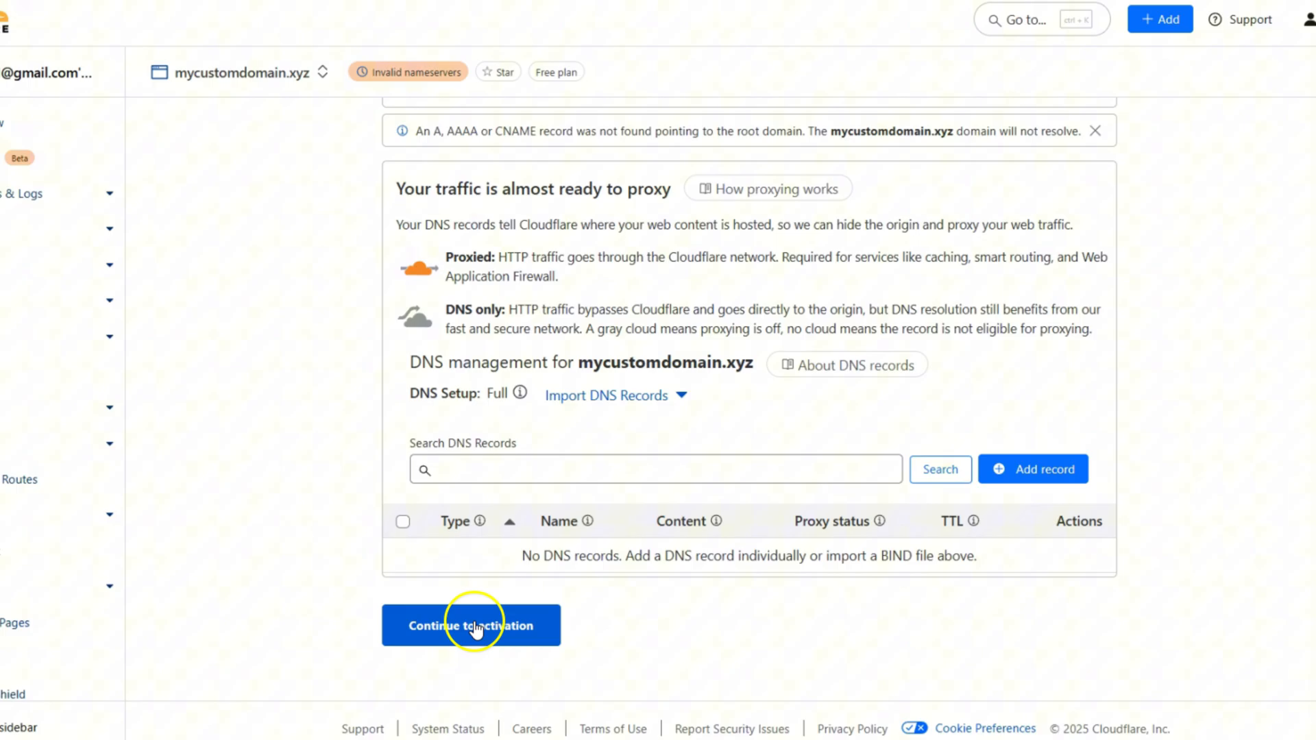
{"action": "left_click", "coordinate": [471, 625]}
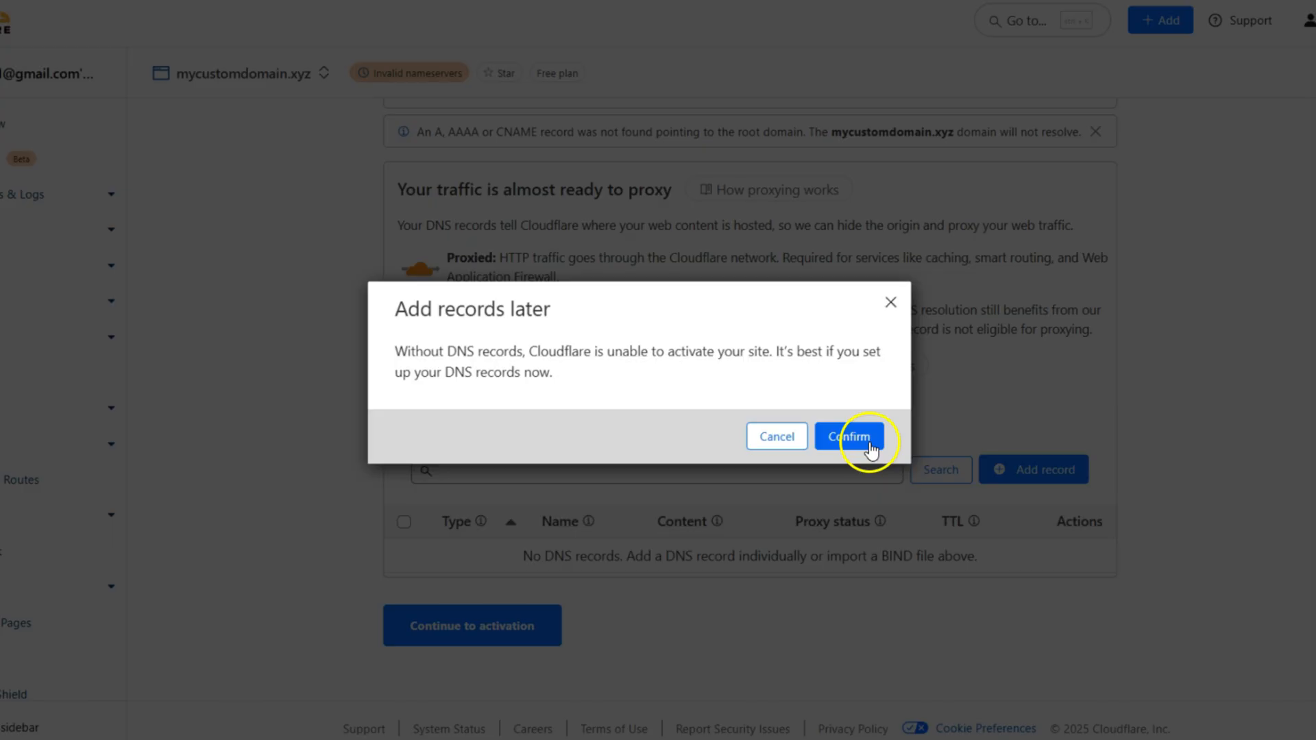
{"action": "left_click", "coordinate": [849, 436]}
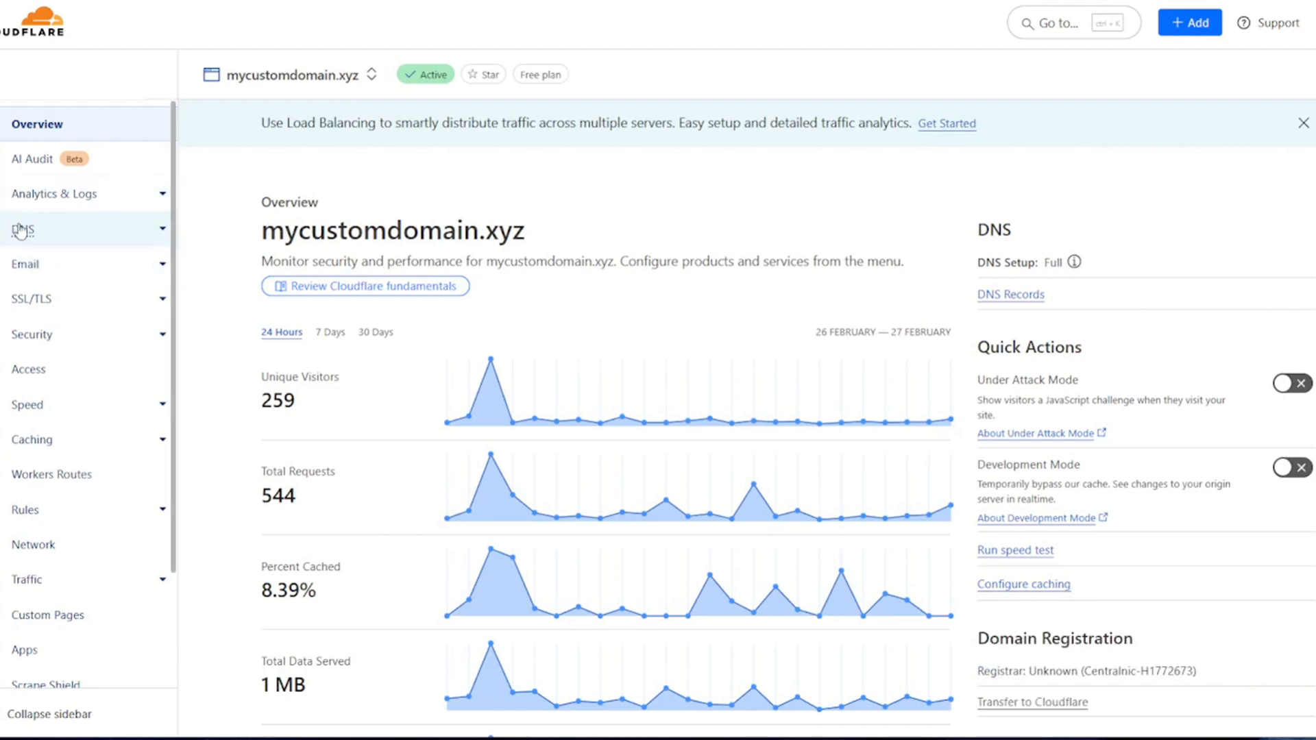
Start a new A record in DNS Records named mycustomdomain.xyz
{"action": "left_click", "coordinate": [22, 229]}
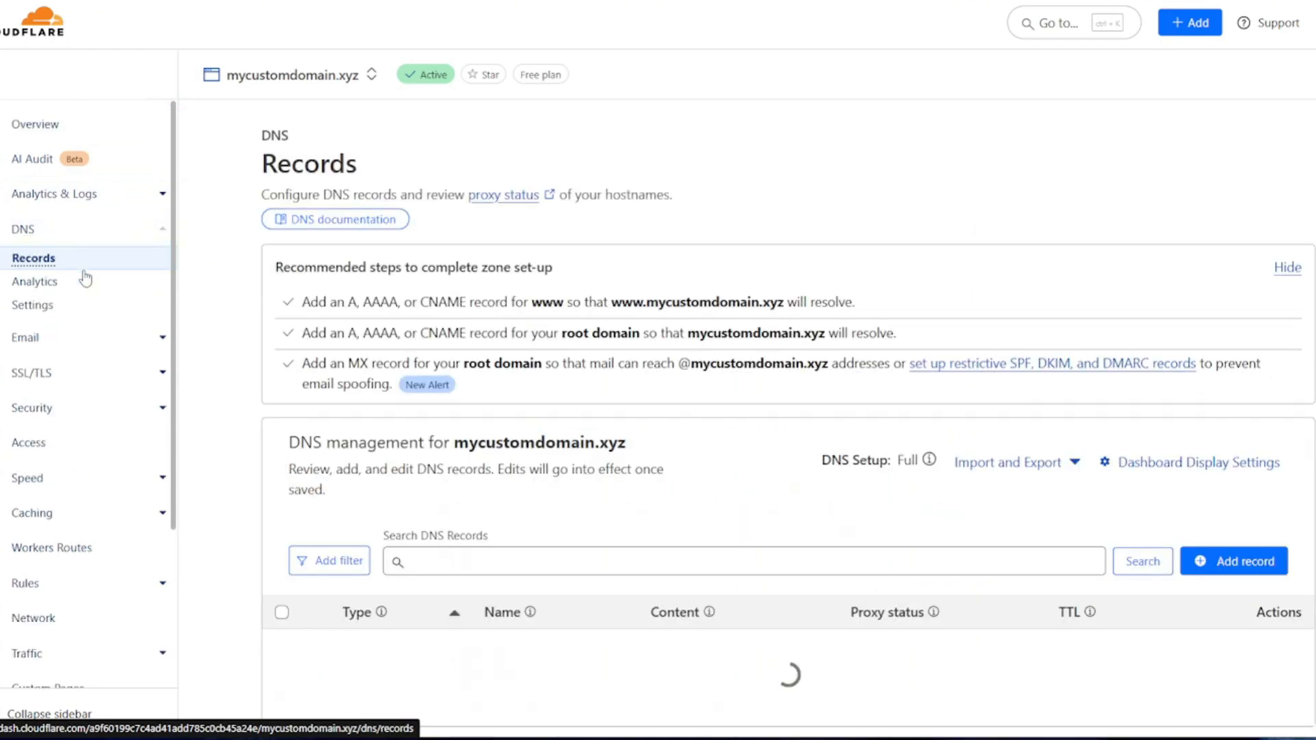
{"action": "scroll", "scroll_direction": "down", "scroll_amount": 3}
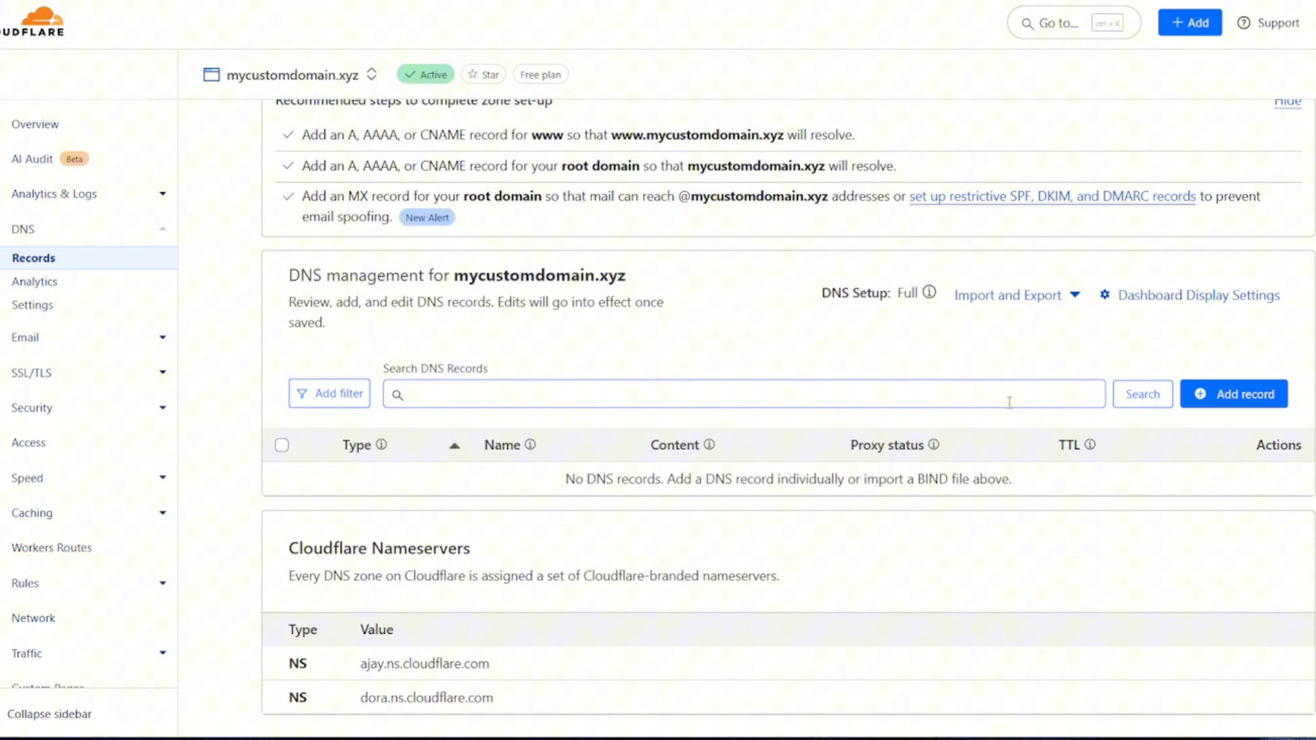
{"action": "left_click", "coordinate": [1234, 393]}
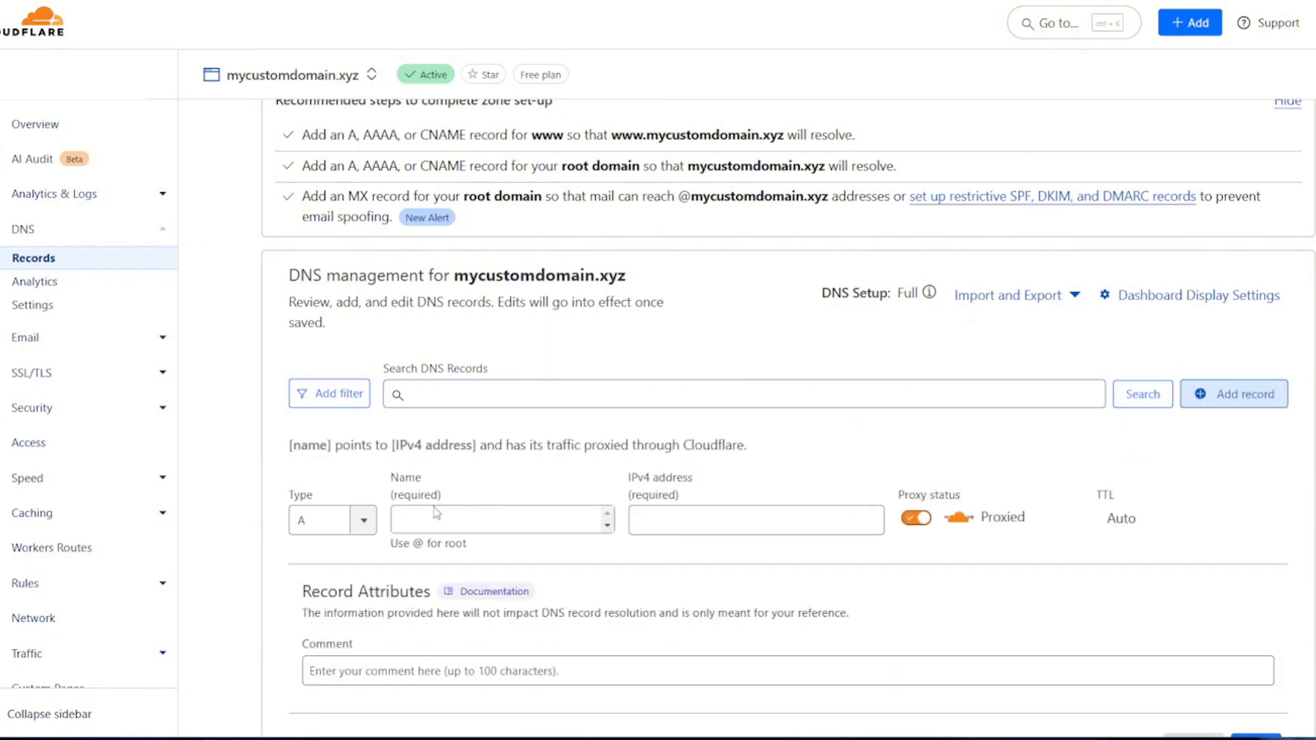
{"action": "mouse_move", "coordinate": [456, 454]}
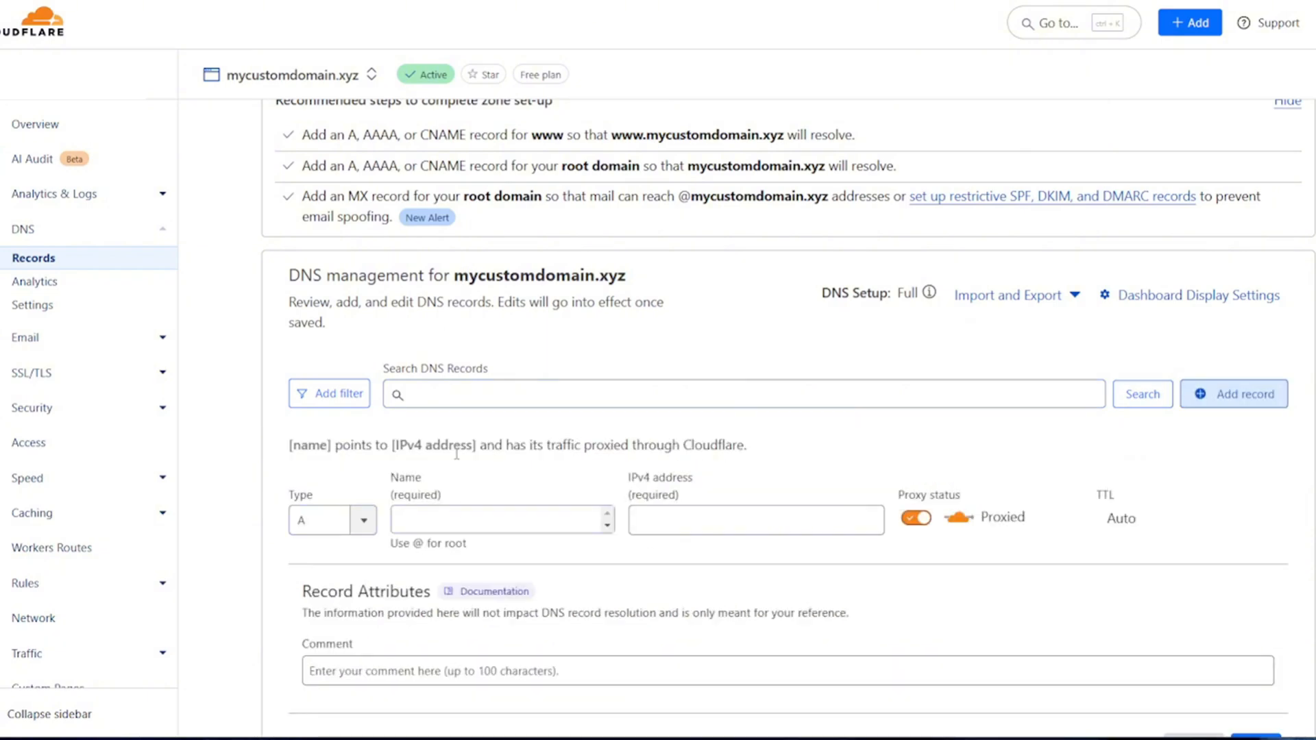
{"action": "double_click", "coordinate": [539, 276]}
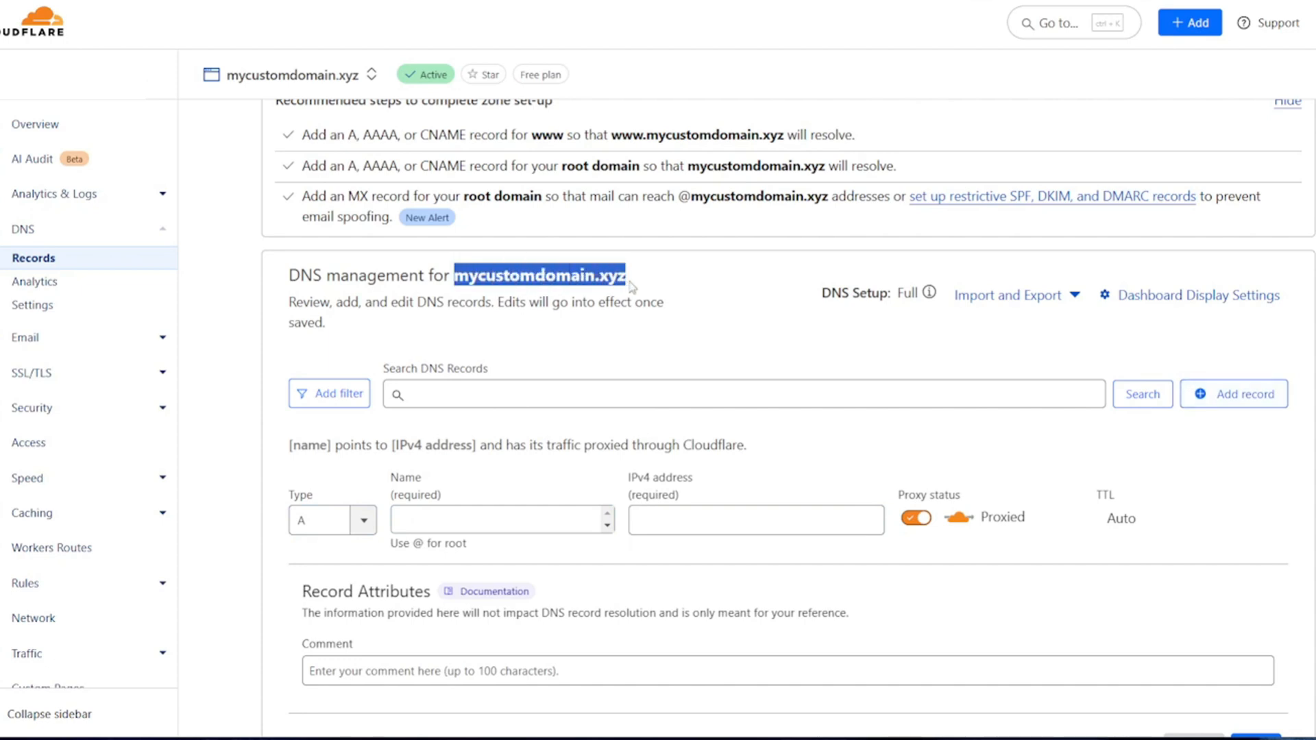
{"action": "type", "text": "mycustomdomain.xyz"}
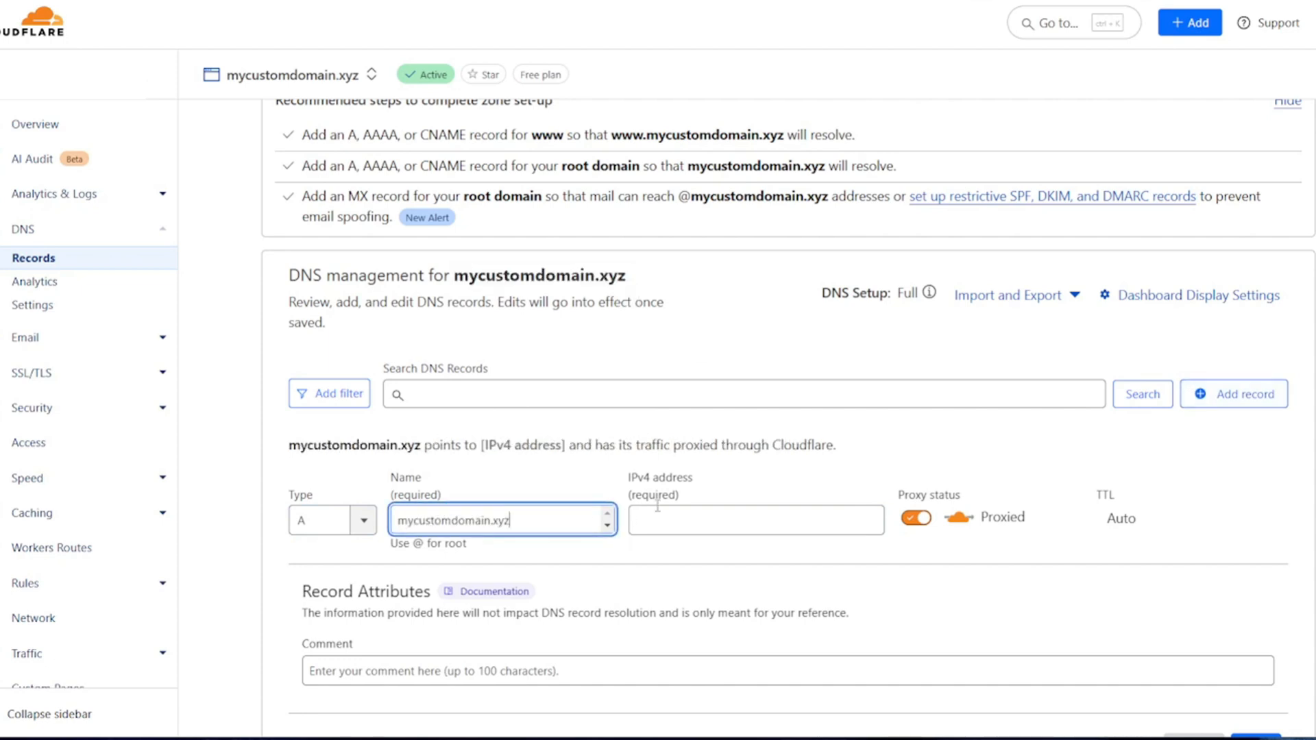
Point the A record to 162.225.119.81, proxied, and save it
{"action": "left_click", "coordinate": [755, 520]}
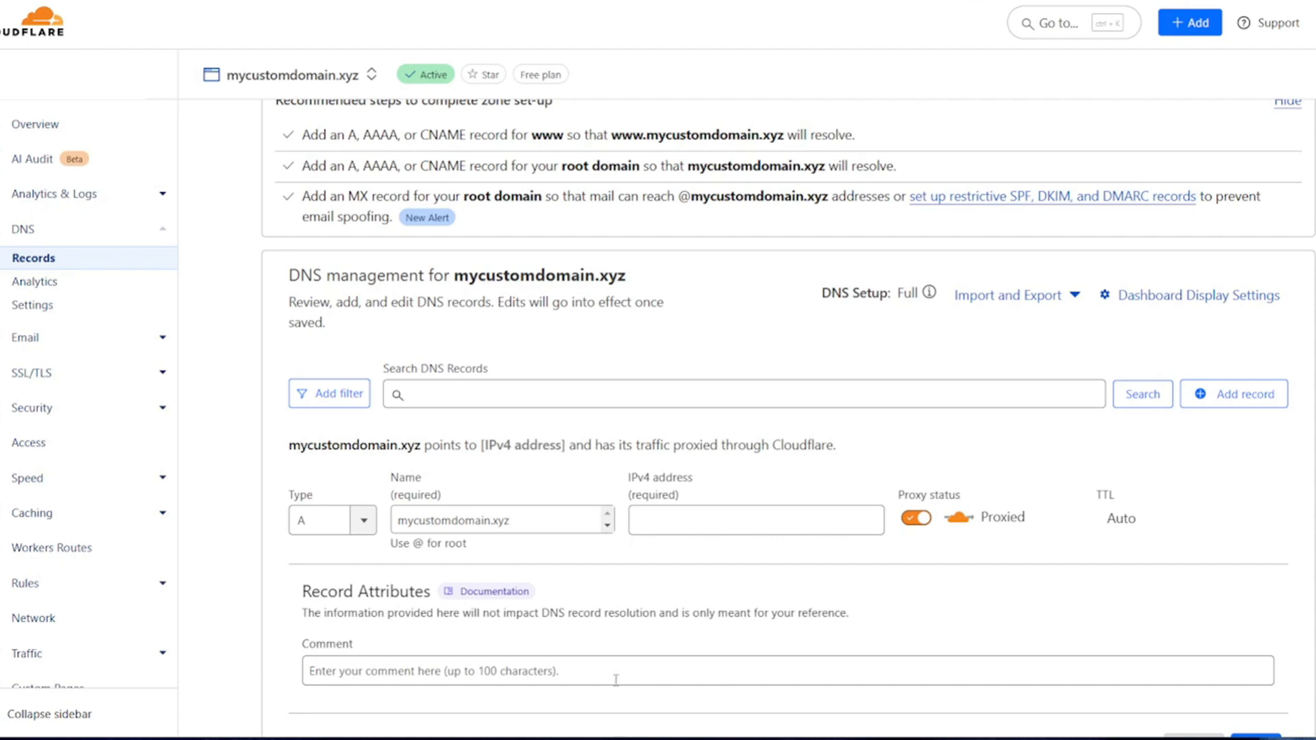
{"action": "left_click", "coordinate": [755, 519]}
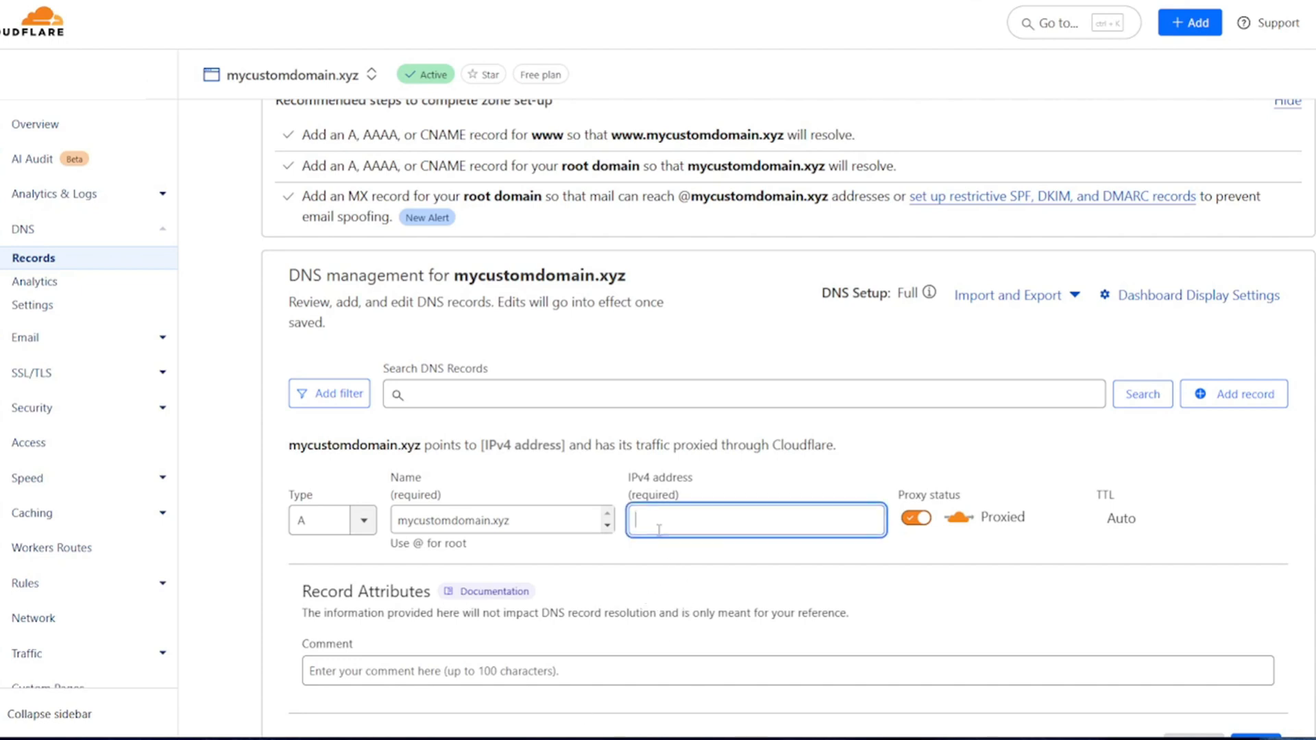
{"action": "type", "text": "162.225.119.81"}
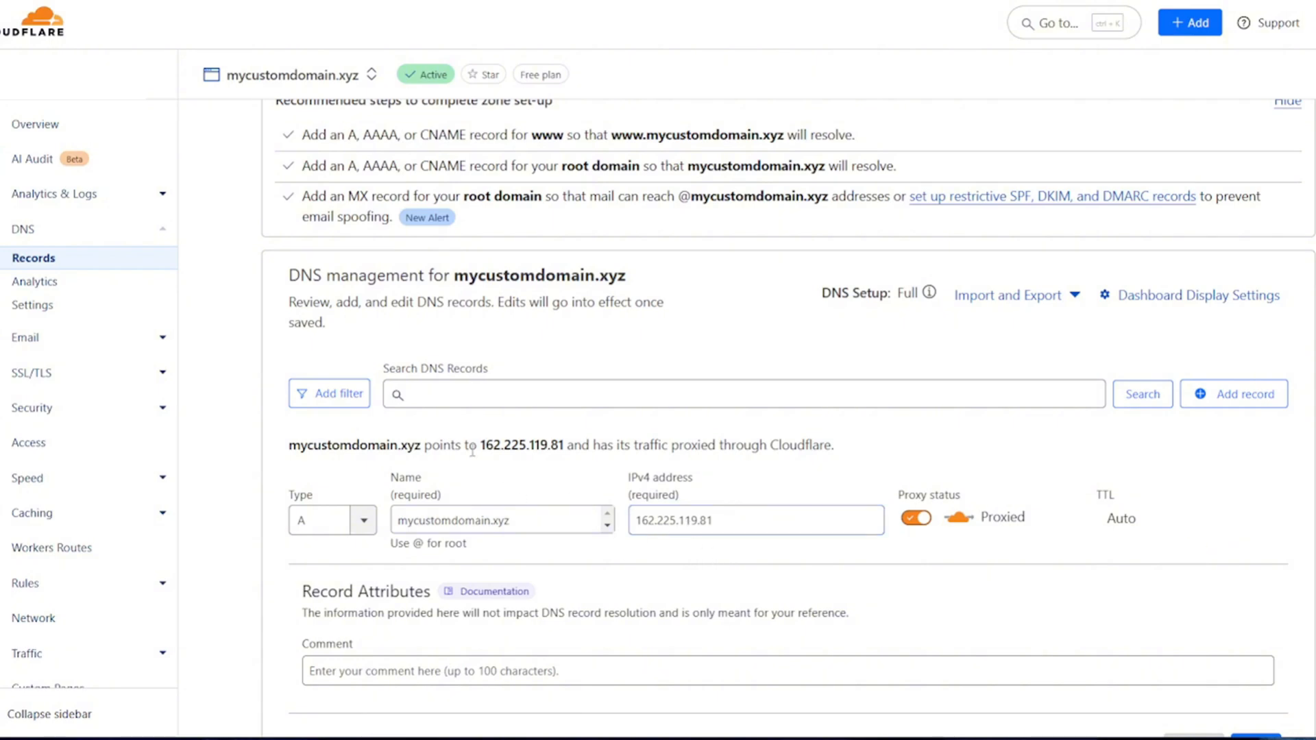
{"action": "mouse_move", "coordinate": [852, 497]}
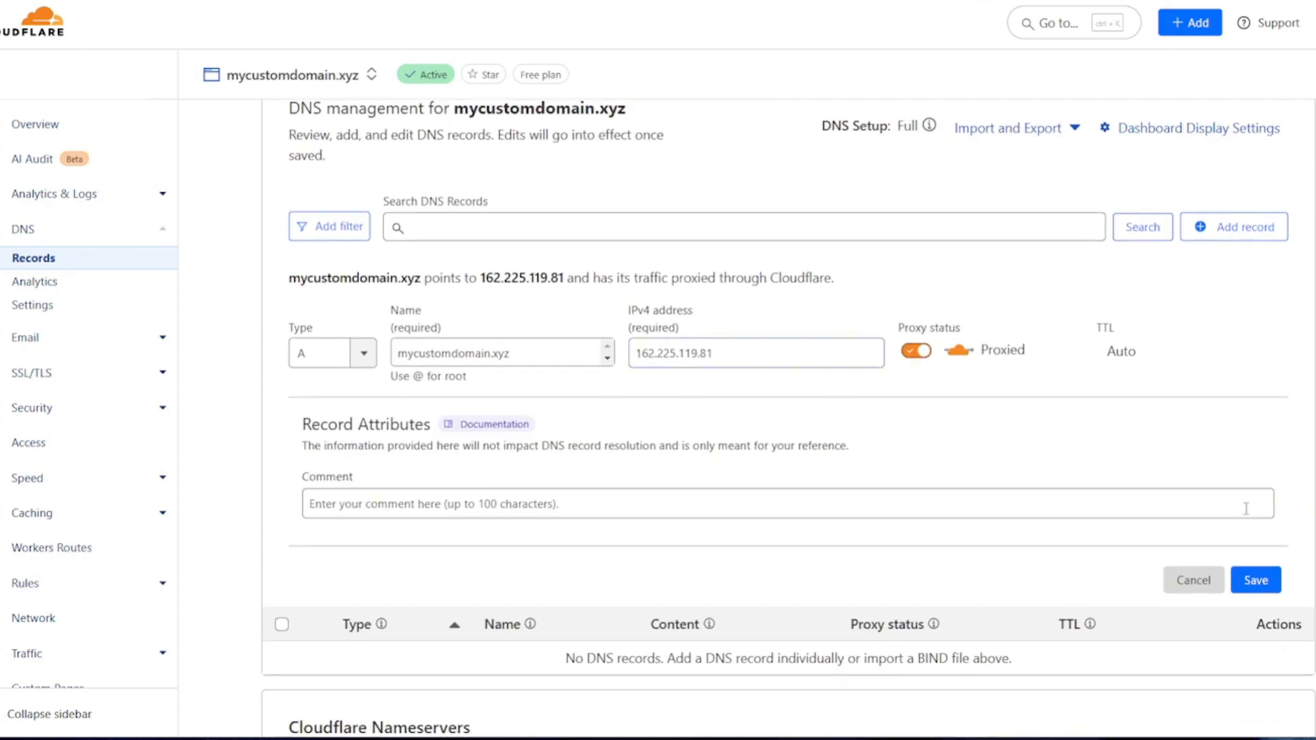
{"action": "left_click", "coordinate": [1256, 580]}
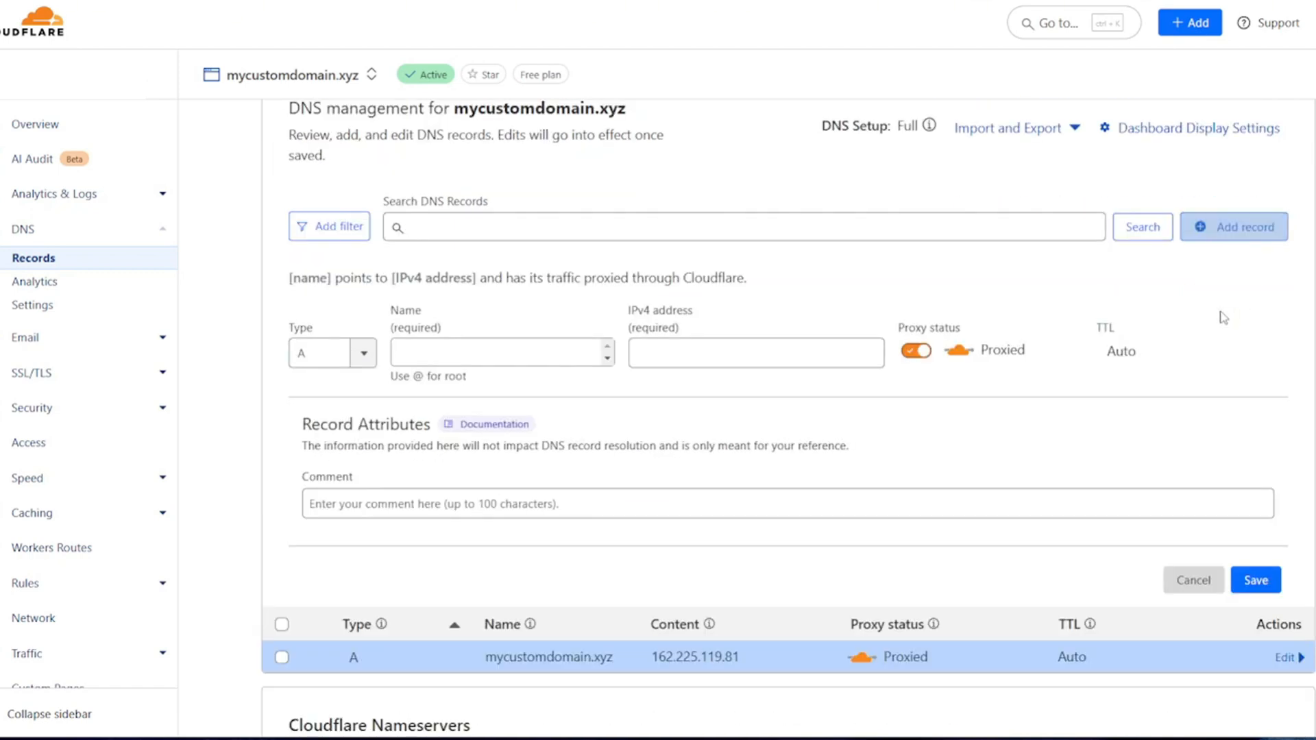
Draft a proxied CNAME record * targeting mycustomdomain.xyz
{"action": "left_click", "coordinate": [332, 353]}
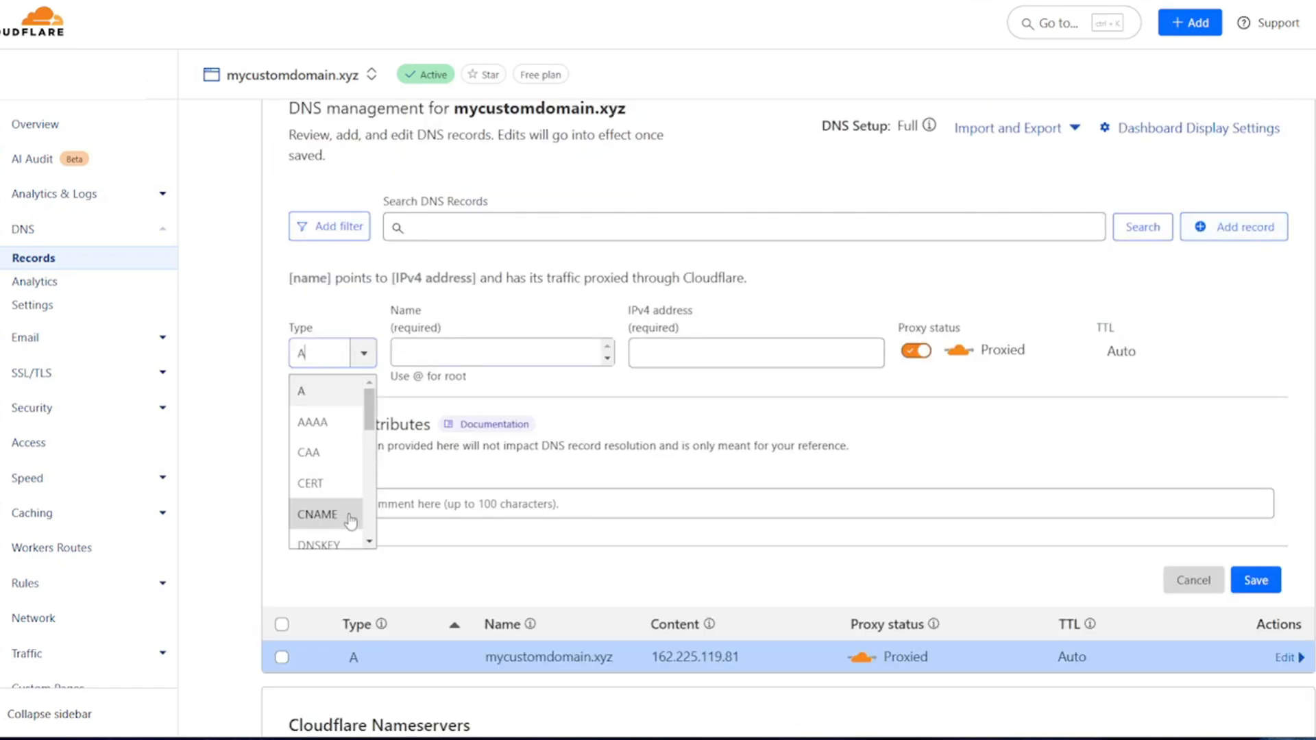
{"action": "left_click", "coordinate": [317, 515]}
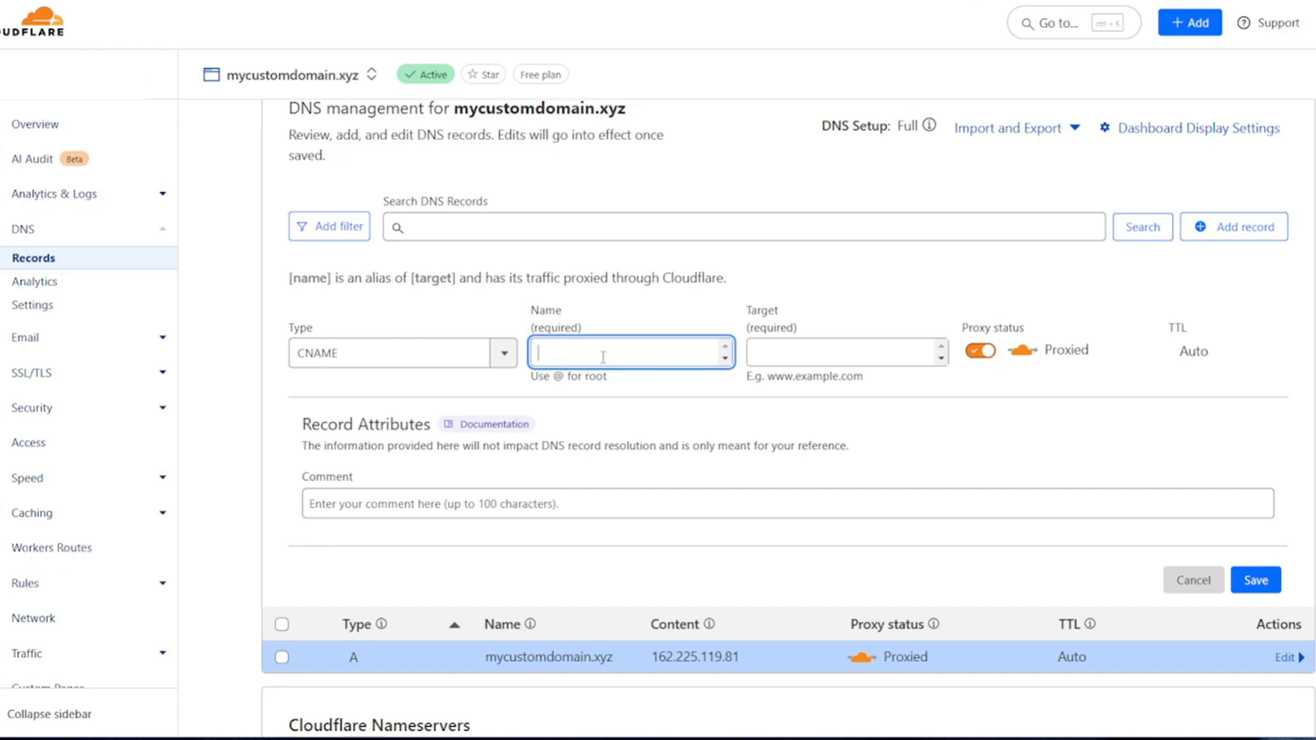
{"action": "type", "text": "*"}
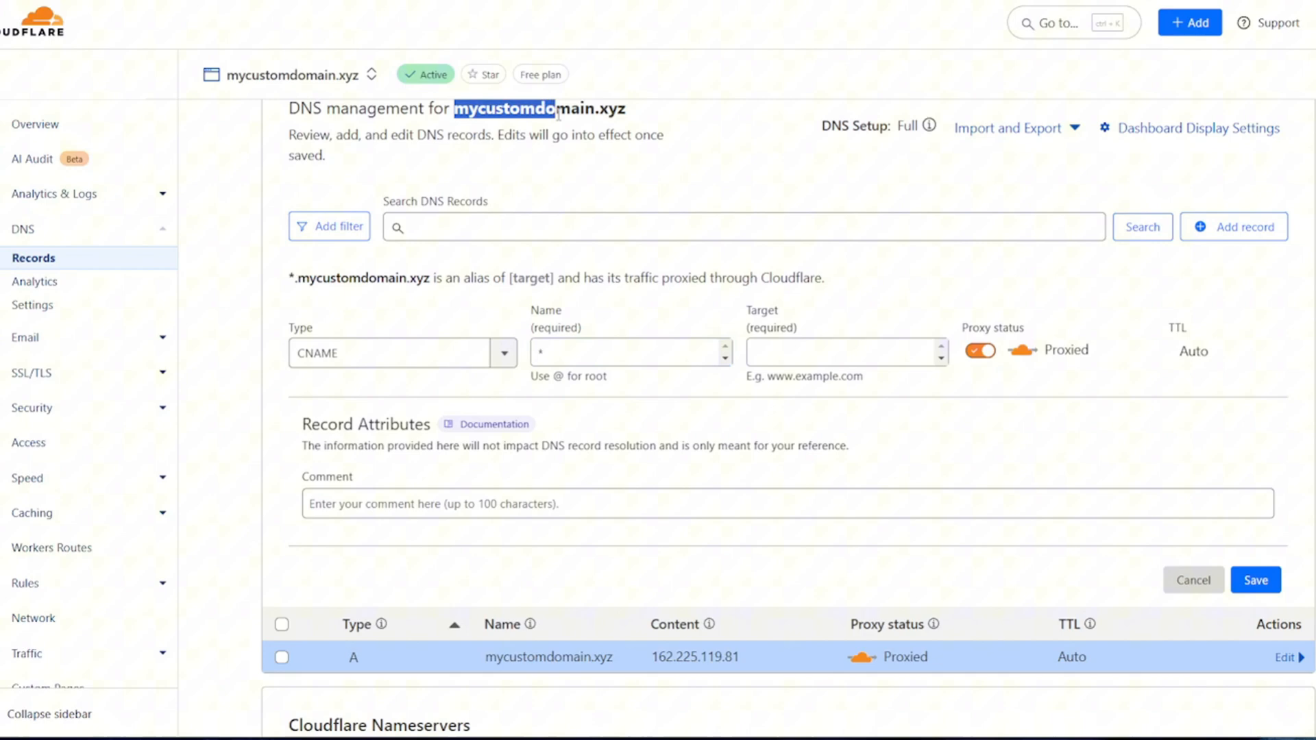
{"action": "left_click", "coordinate": [845, 351]}
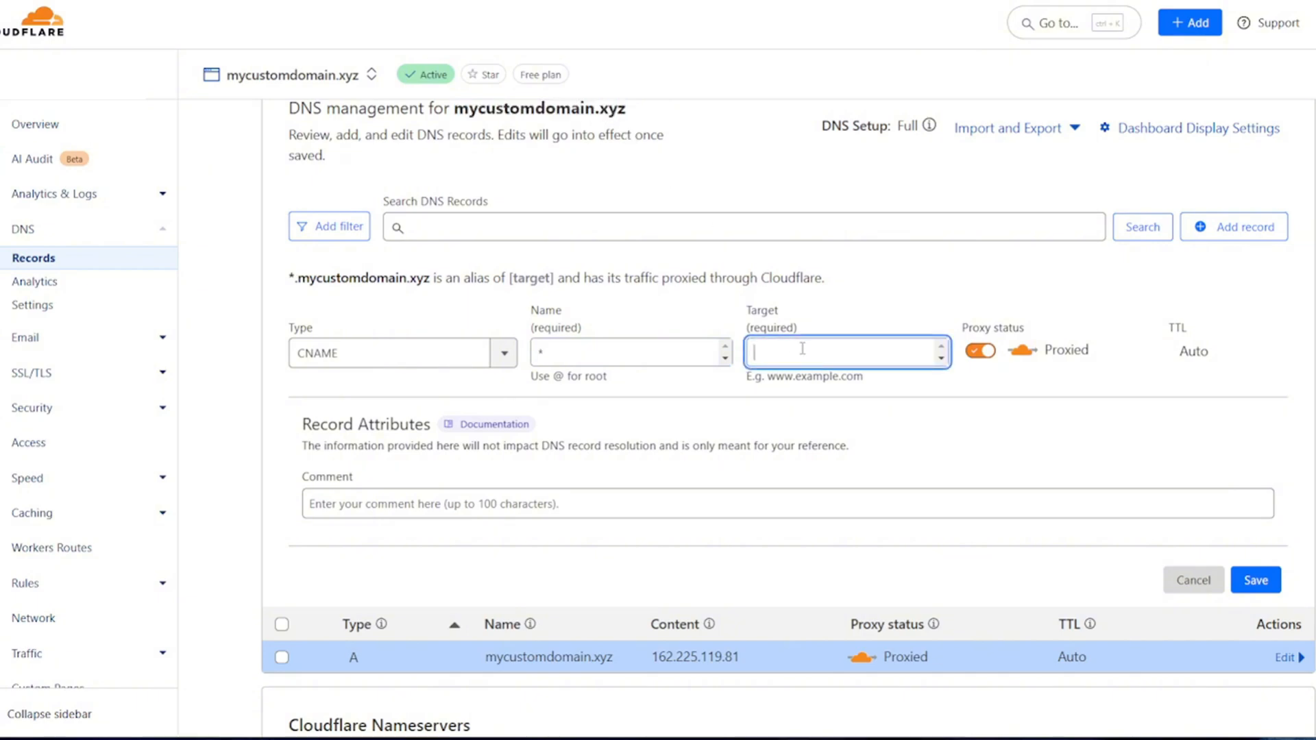
{"action": "type", "text": "mycustomdomain.xyz"}
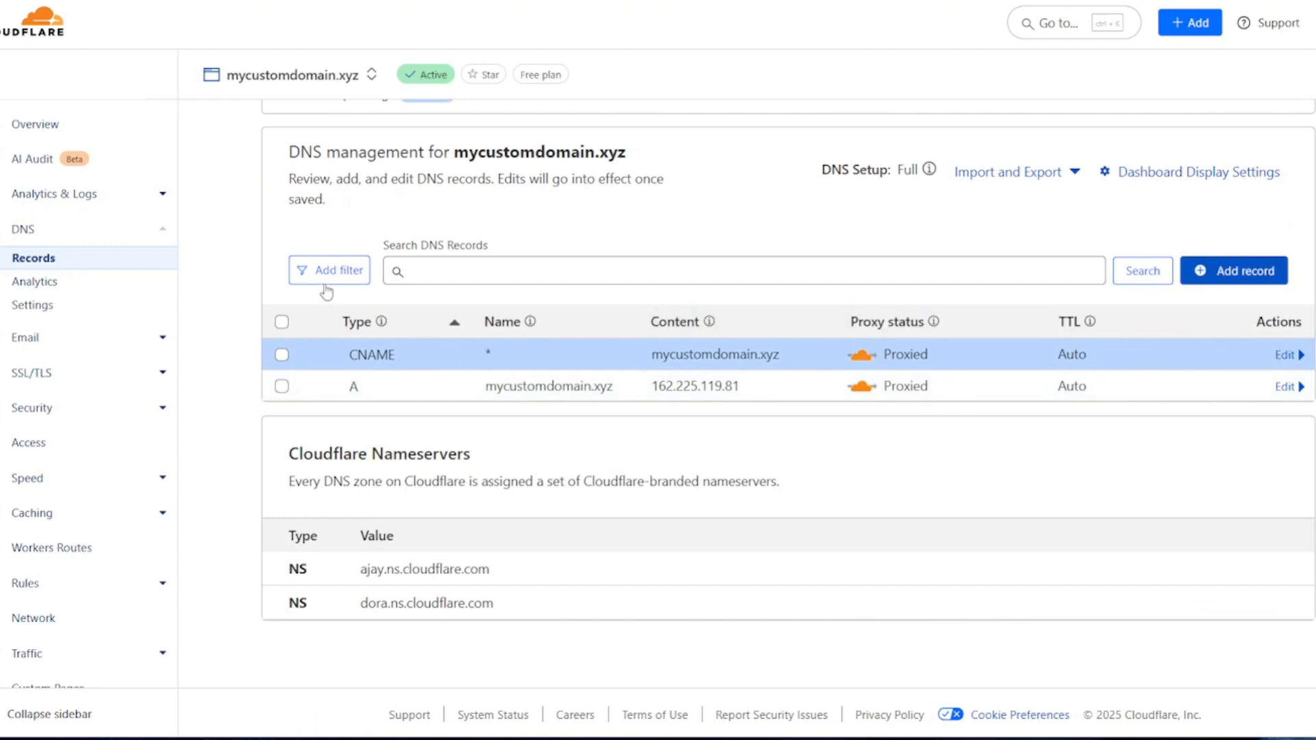
{"action": "mouse_move", "coordinate": [547, 386]}
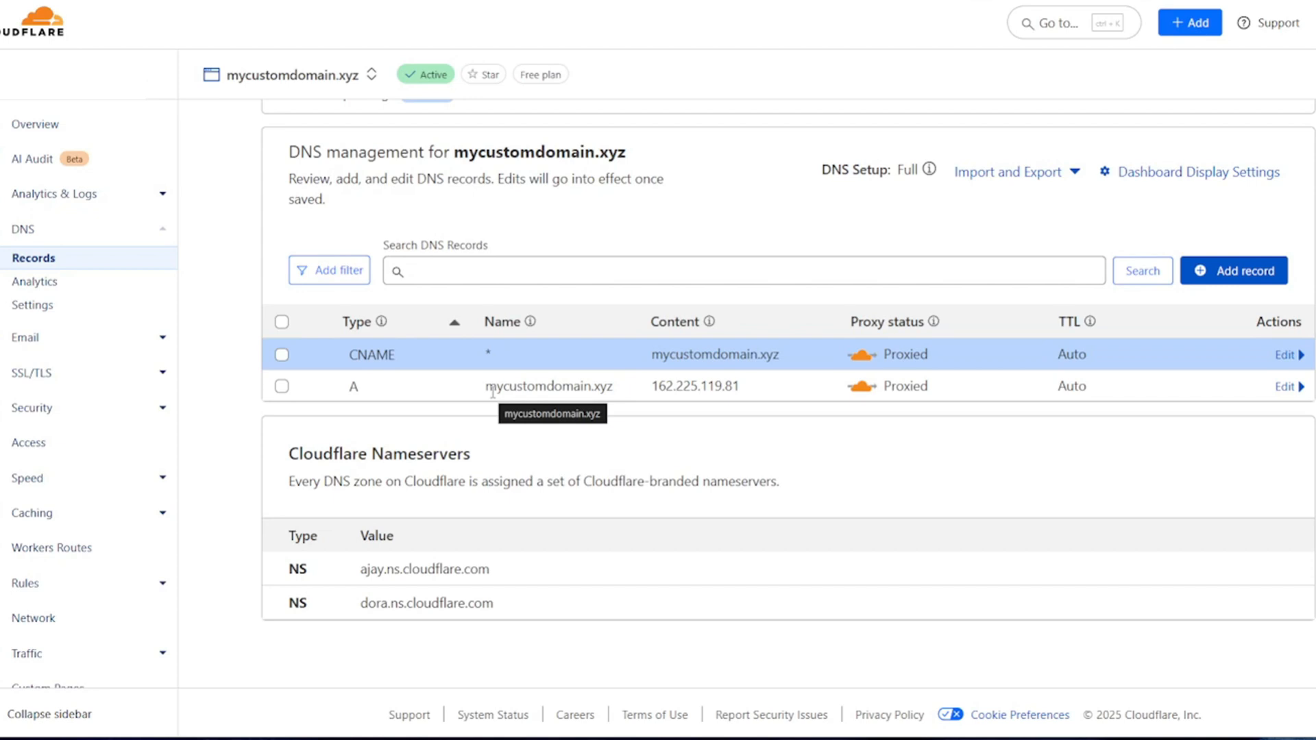
{"action": "double_click", "coordinate": [548, 386]}
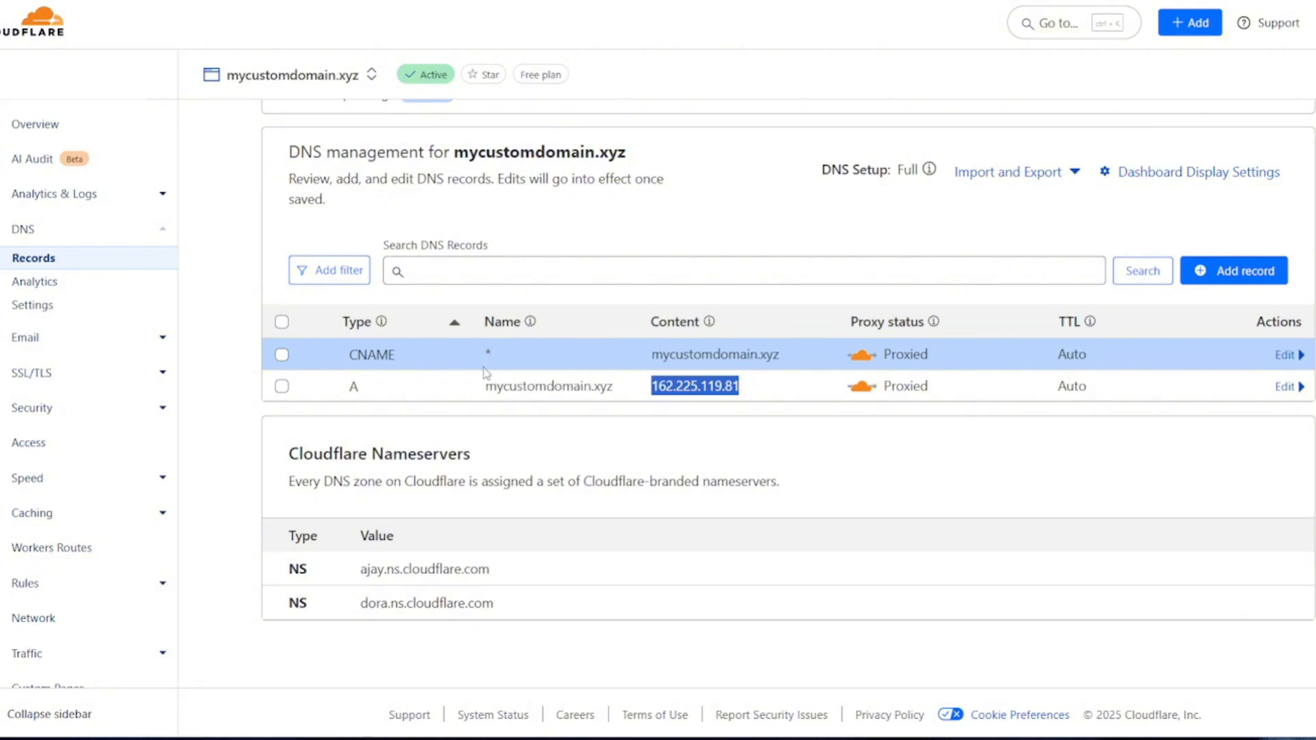
{"action": "mouse_move", "coordinate": [632, 364]}
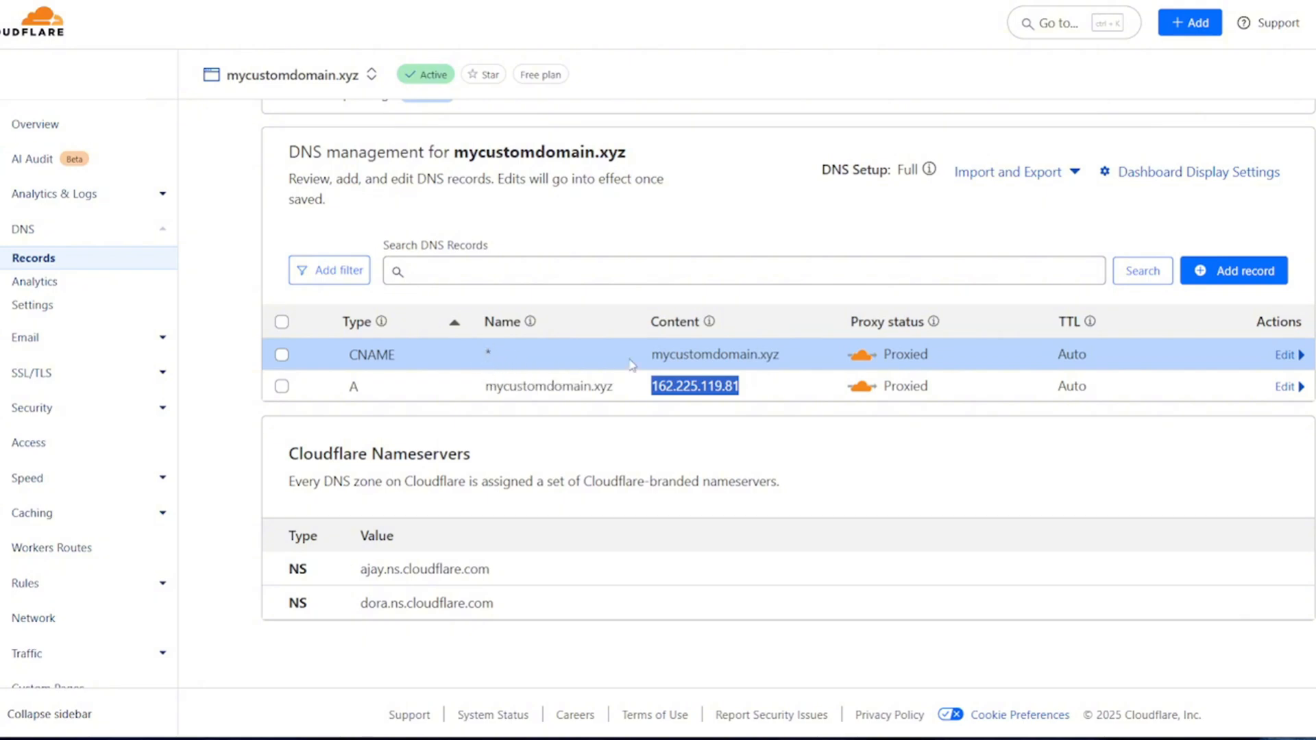
{"action": "mouse_move", "coordinate": [714, 409]}
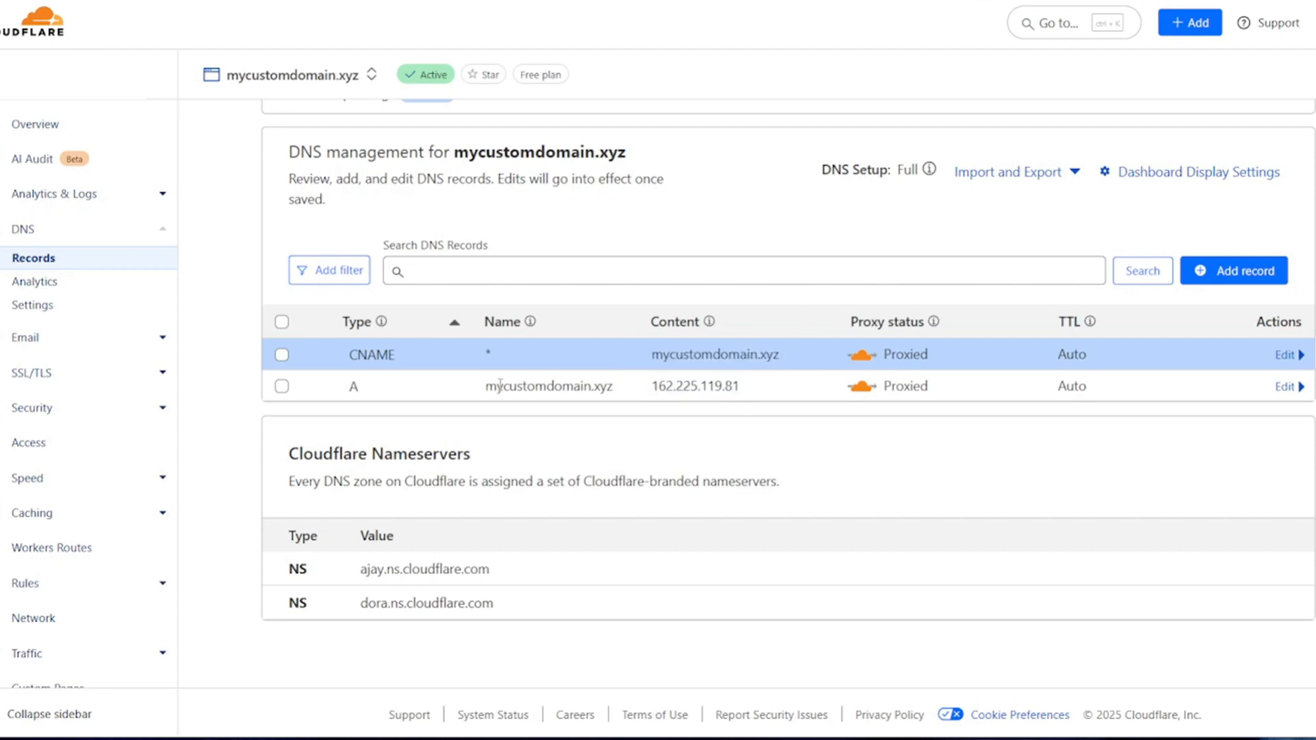
{"action": "mouse_move", "coordinate": [789, 466]}
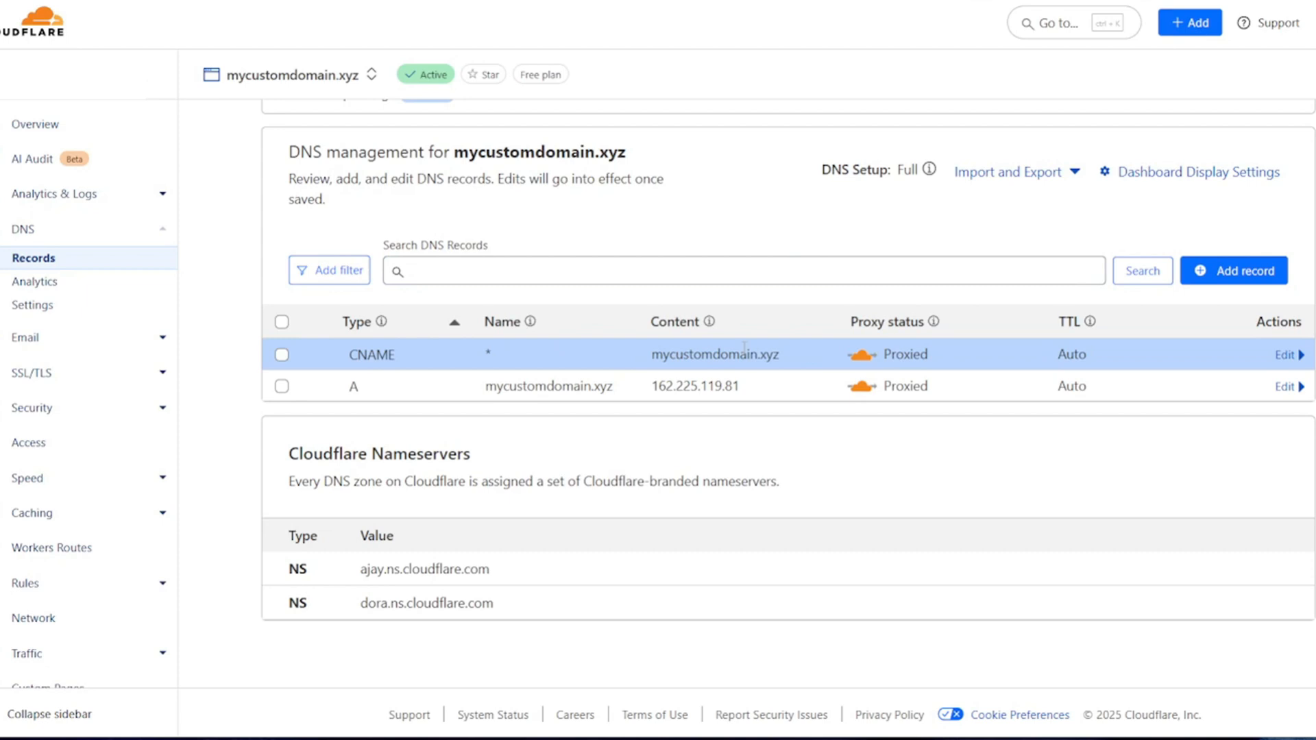
{"action": "mouse_move", "coordinate": [718, 472]}
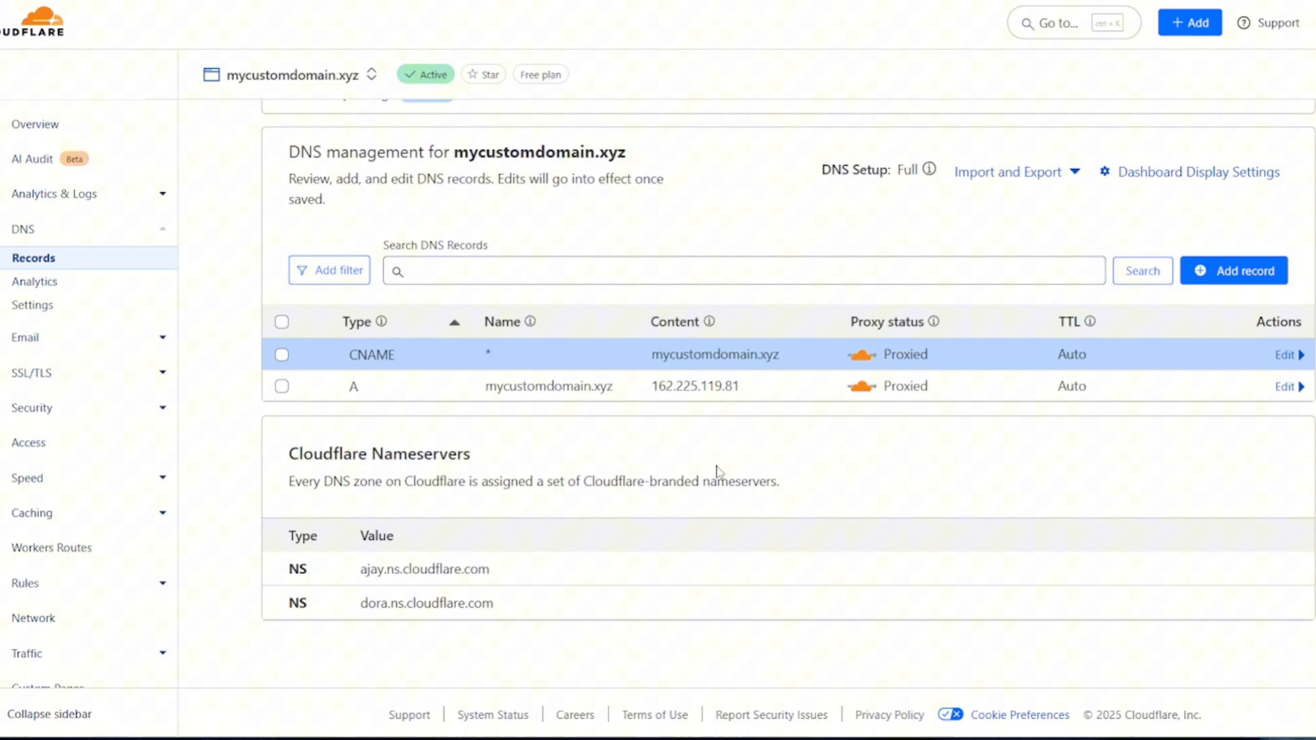
{"action": "mouse_move", "coordinate": [554, 321]}
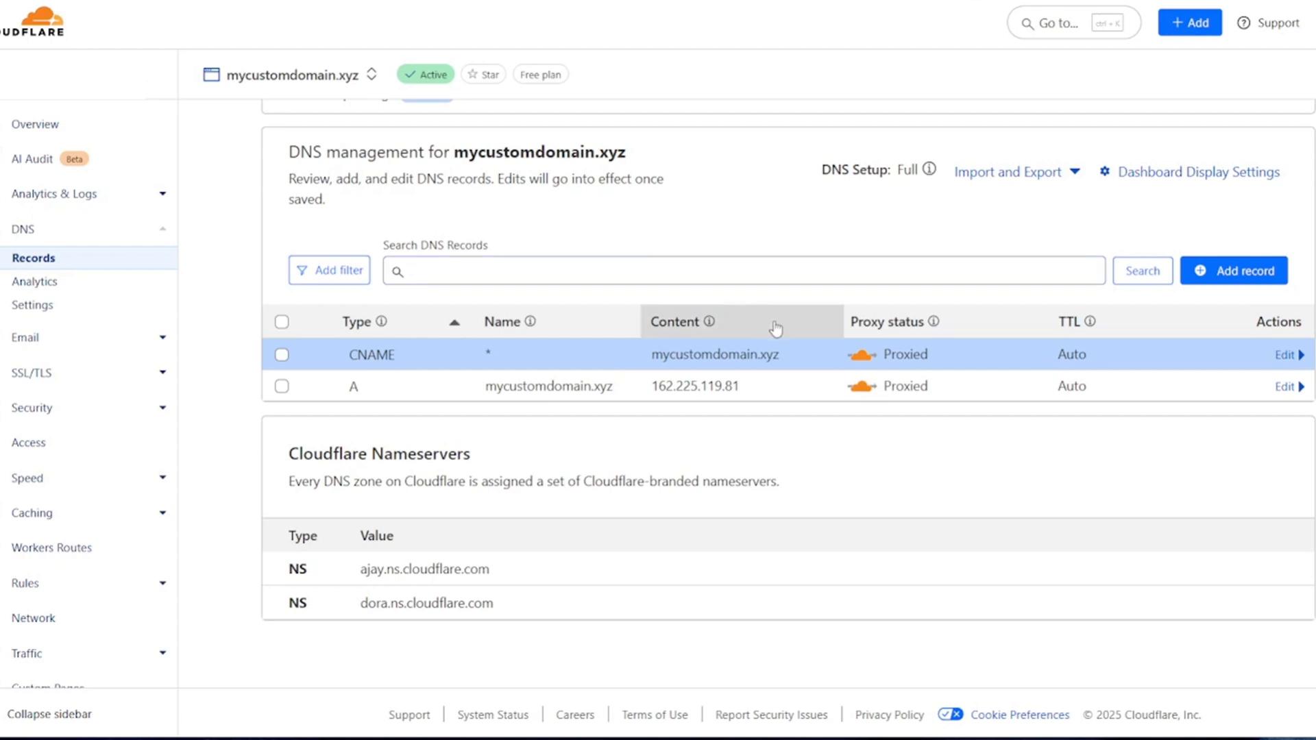
{"action": "mouse_move", "coordinate": [1062, 423]}
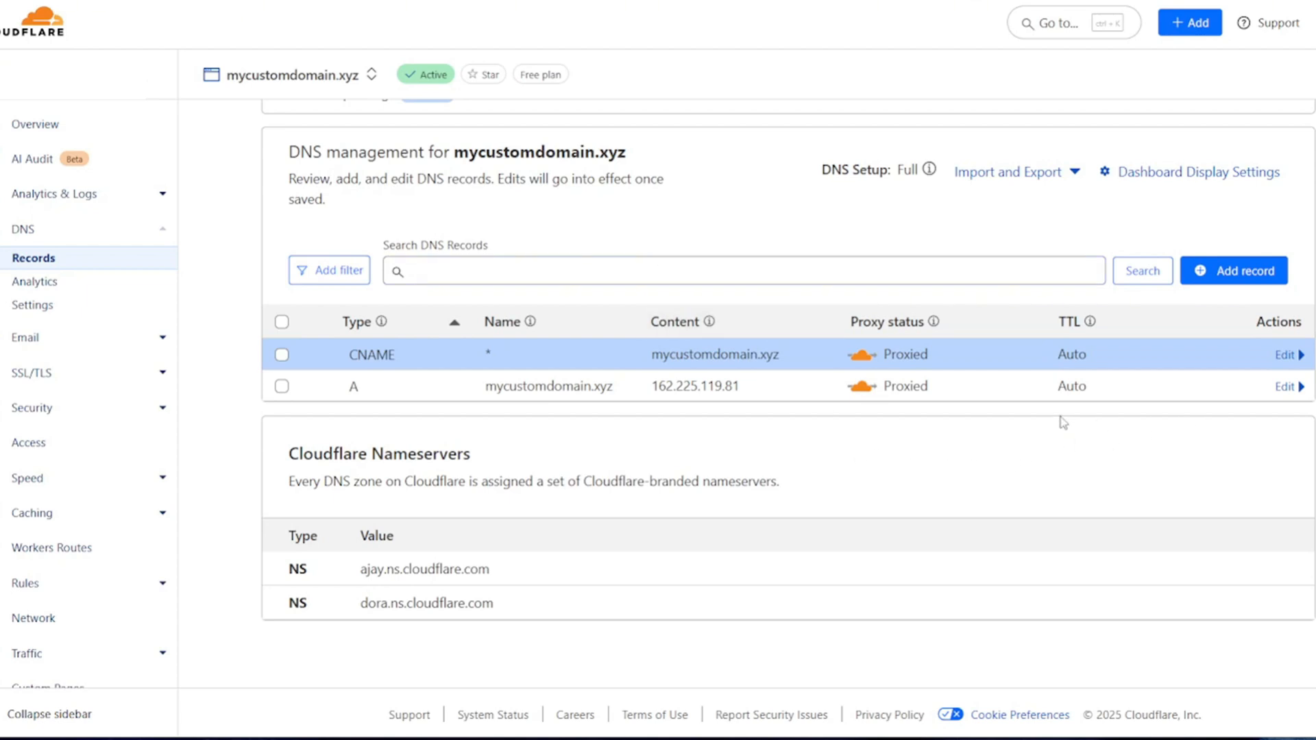
{"action": "mouse_move", "coordinate": [953, 477]}
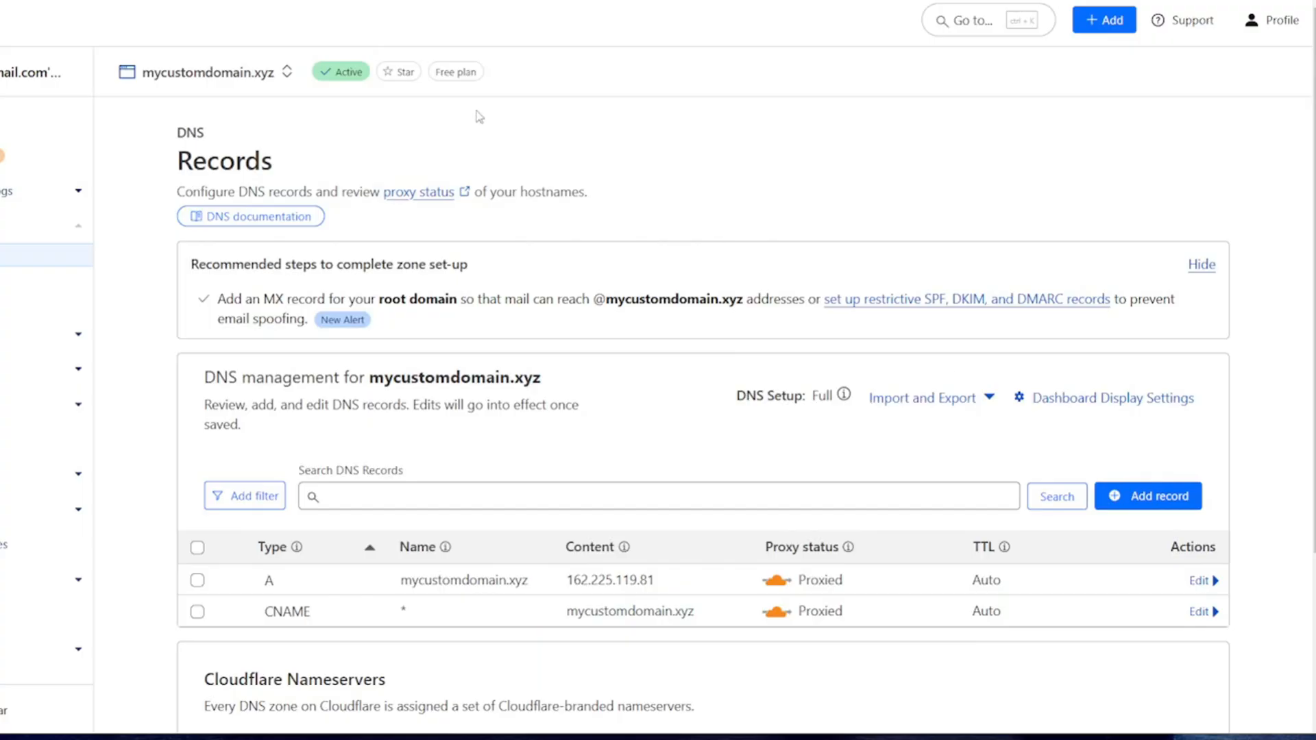
{"action": "mouse_move", "coordinate": [1272, 19]}
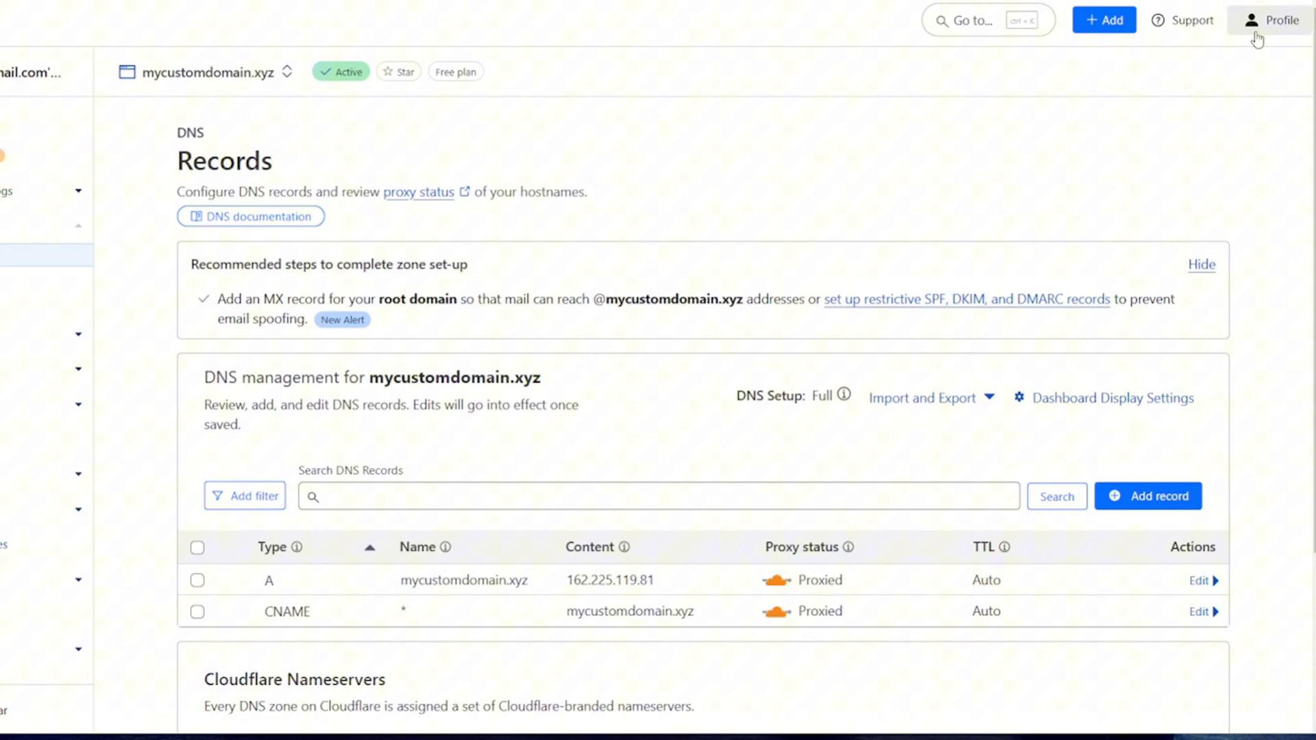
Go to the profile's User API Tokens page
{"action": "left_click", "coordinate": [1278, 19]}
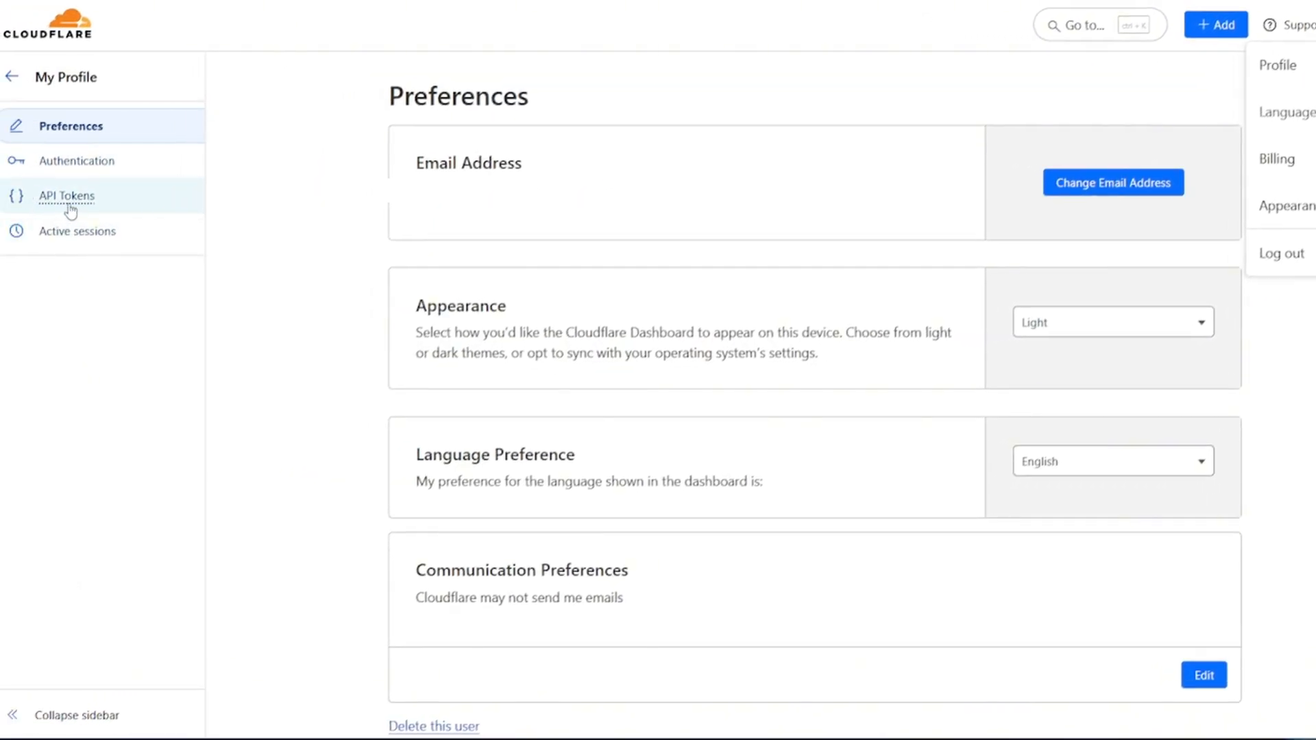
{"action": "left_click", "coordinate": [66, 195]}
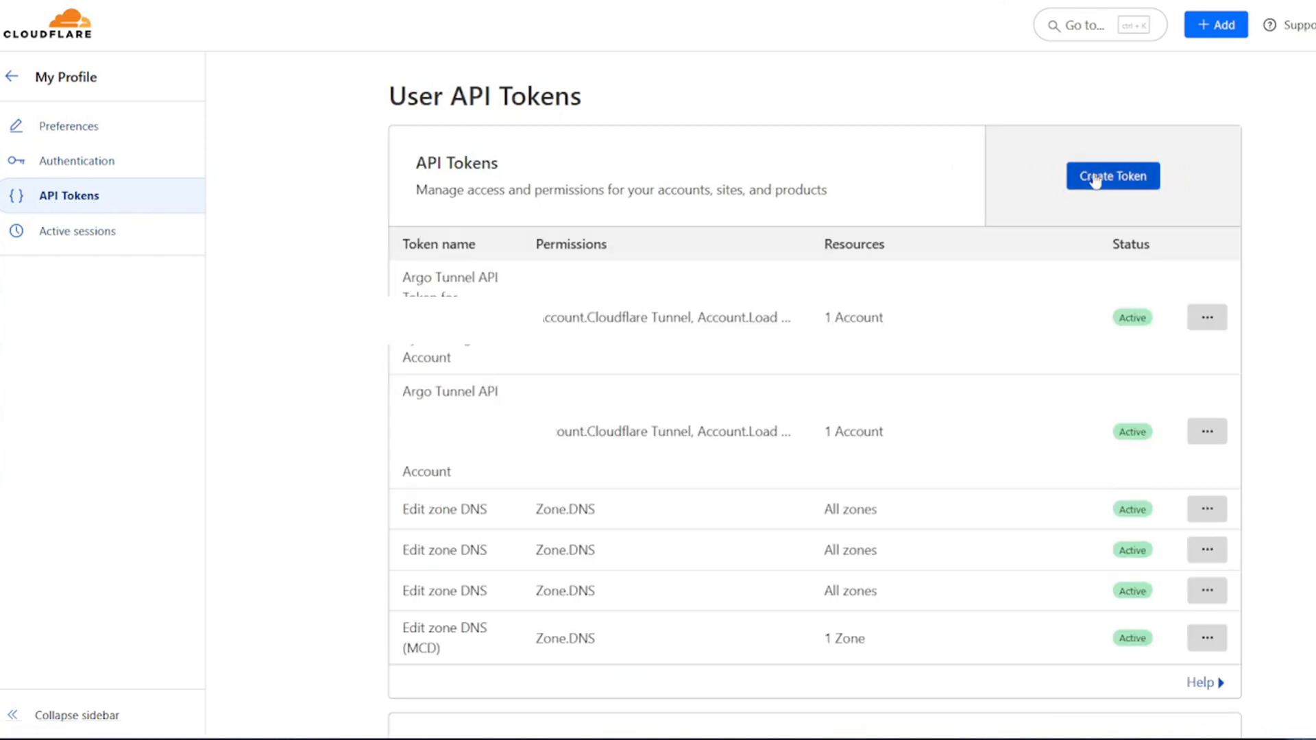
Create a new token from the Edit zone DNS template scoped to mycustomdomain.xyz
{"action": "left_click", "coordinate": [1111, 176]}
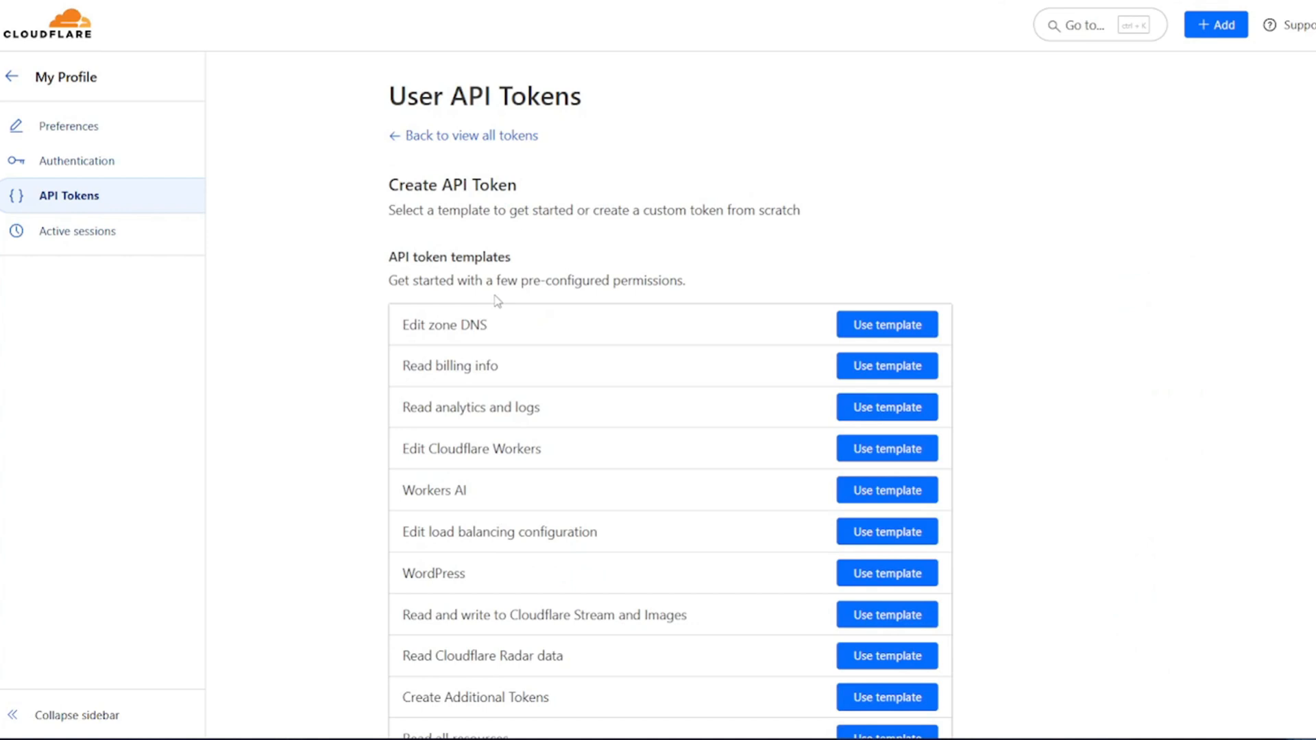
{"action": "mouse_move", "coordinate": [885, 325]}
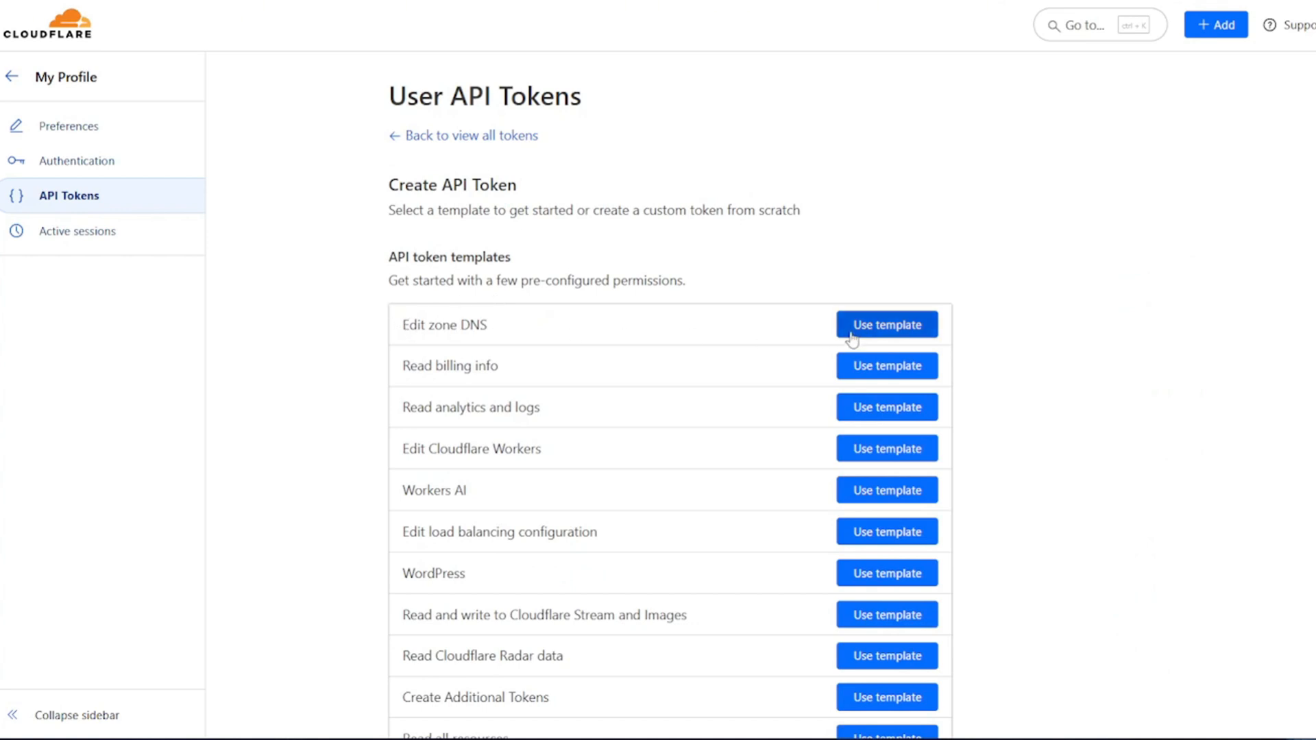
{"action": "left_click", "coordinate": [886, 325]}
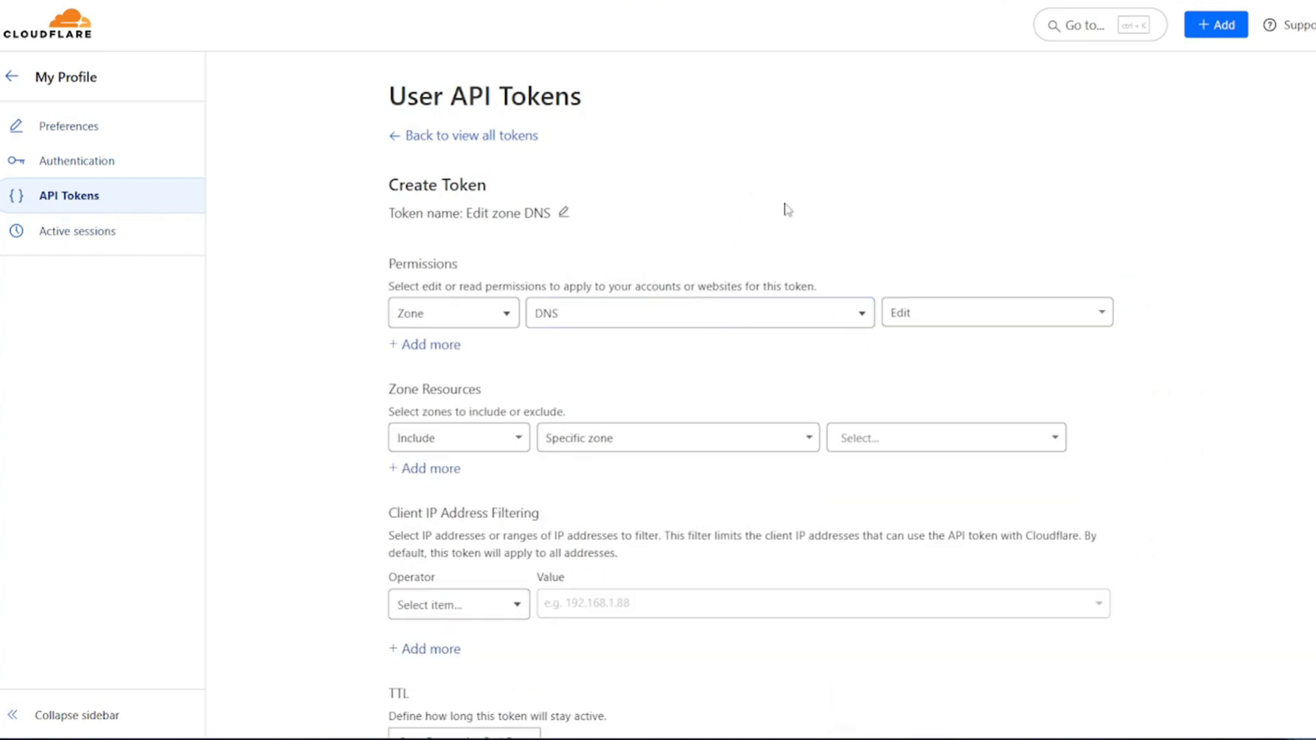
{"action": "scroll", "scroll_direction": "down", "scroll_amount": 3}
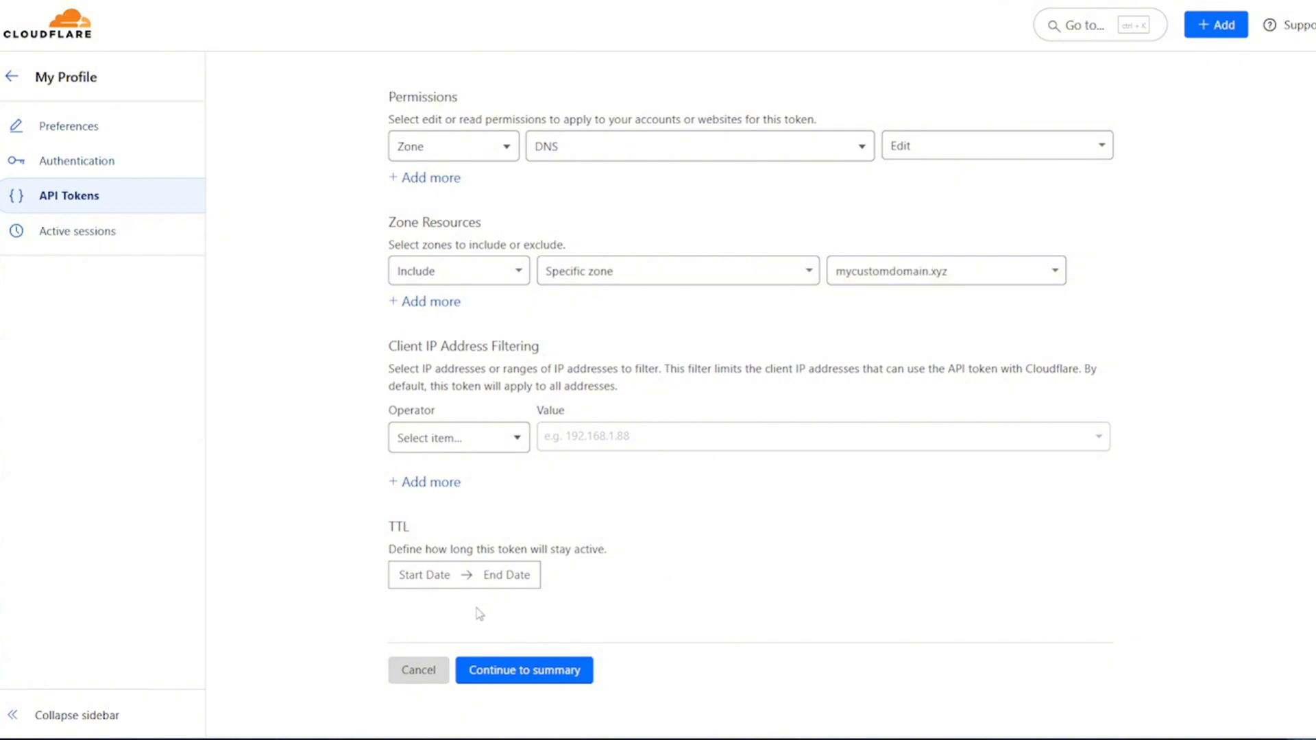
Review the summary and create the Edit zone DNS token
{"action": "left_click", "coordinate": [524, 670]}
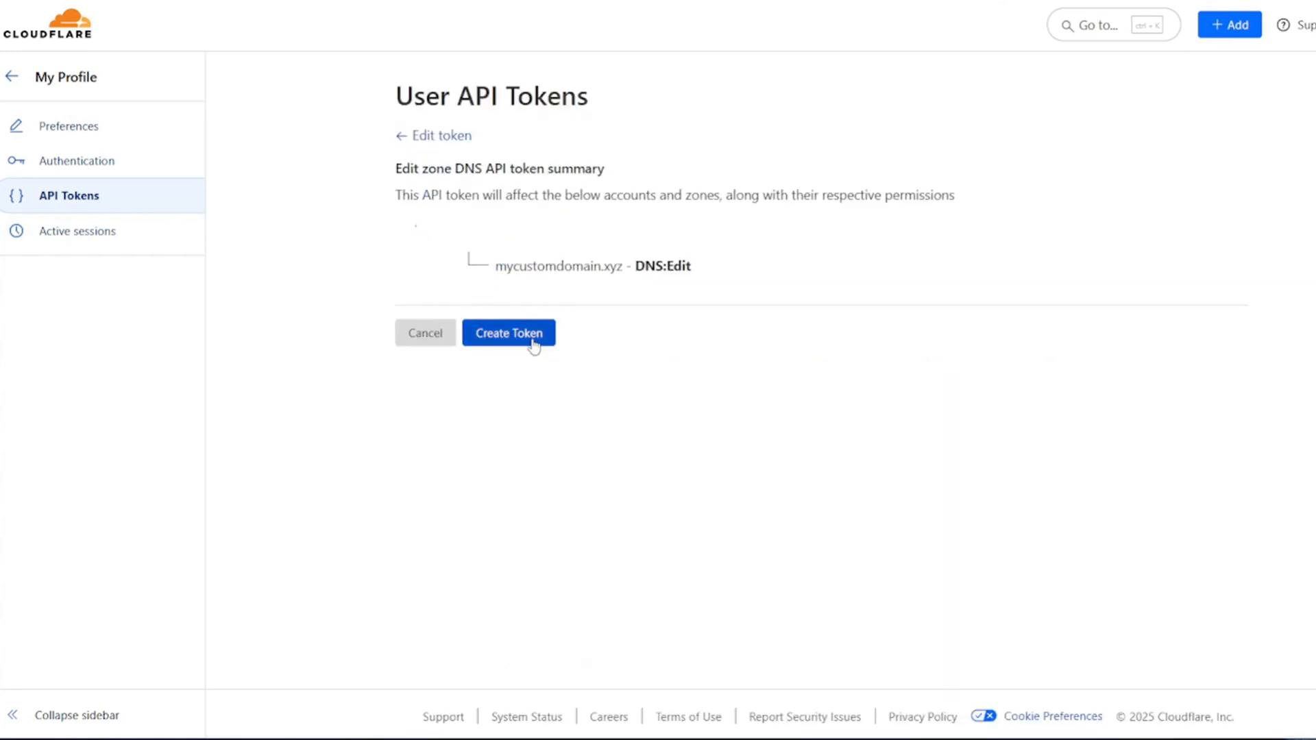
{"action": "left_click", "coordinate": [508, 332]}
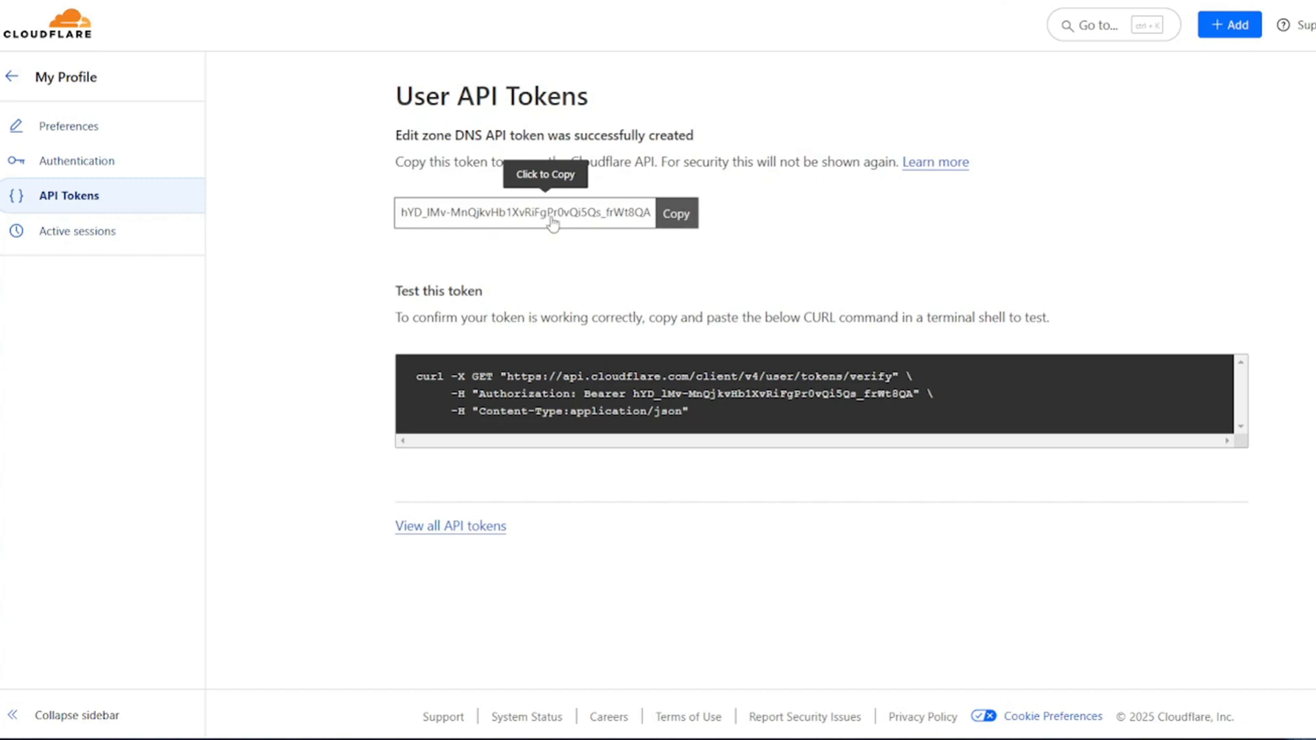
{"action": "mouse_move", "coordinate": [647, 199]}
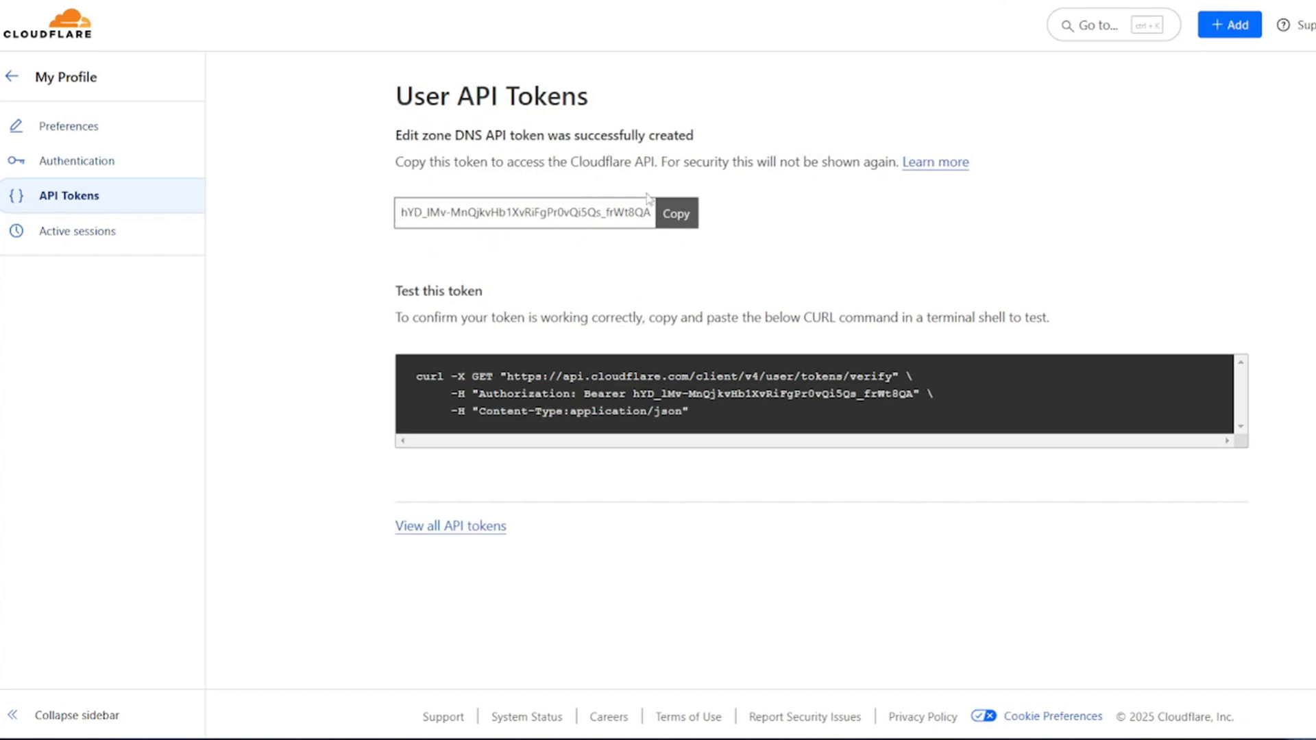
{"action": "mouse_move", "coordinate": [736, 277]}
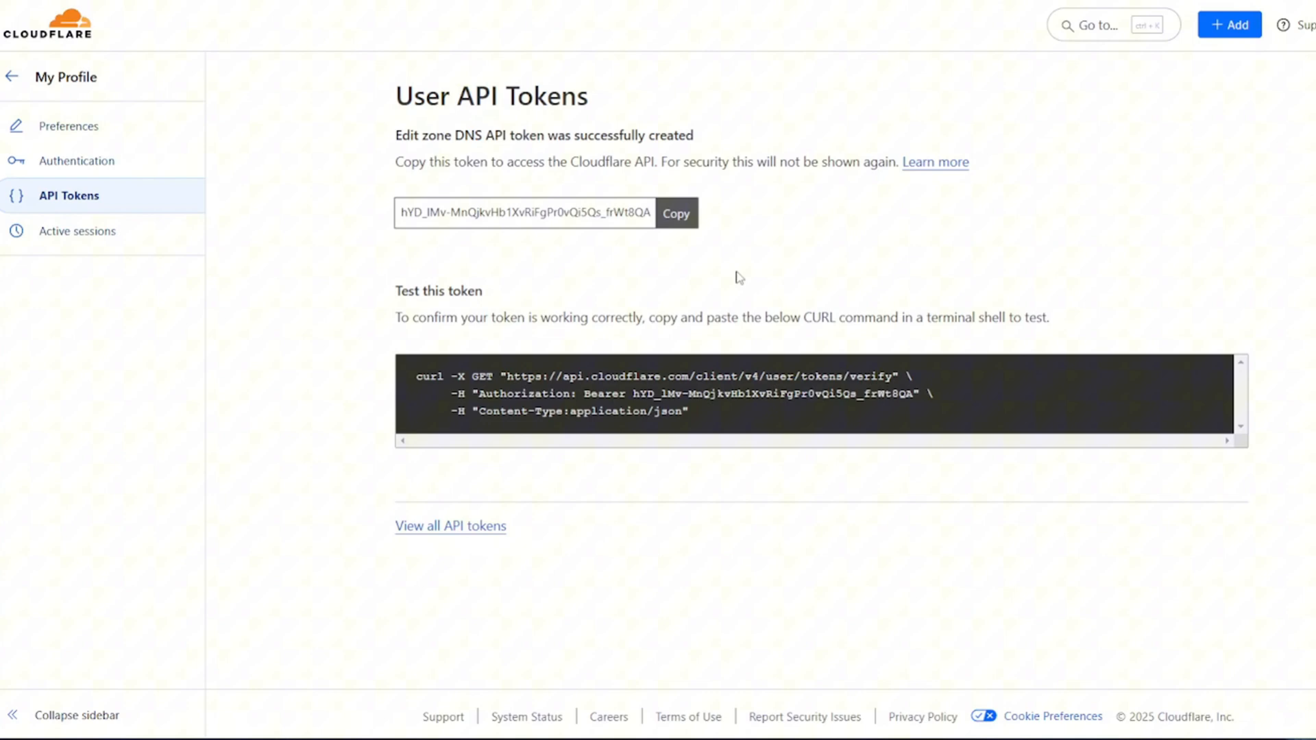
{"action": "mouse_move", "coordinate": [837, 203]}
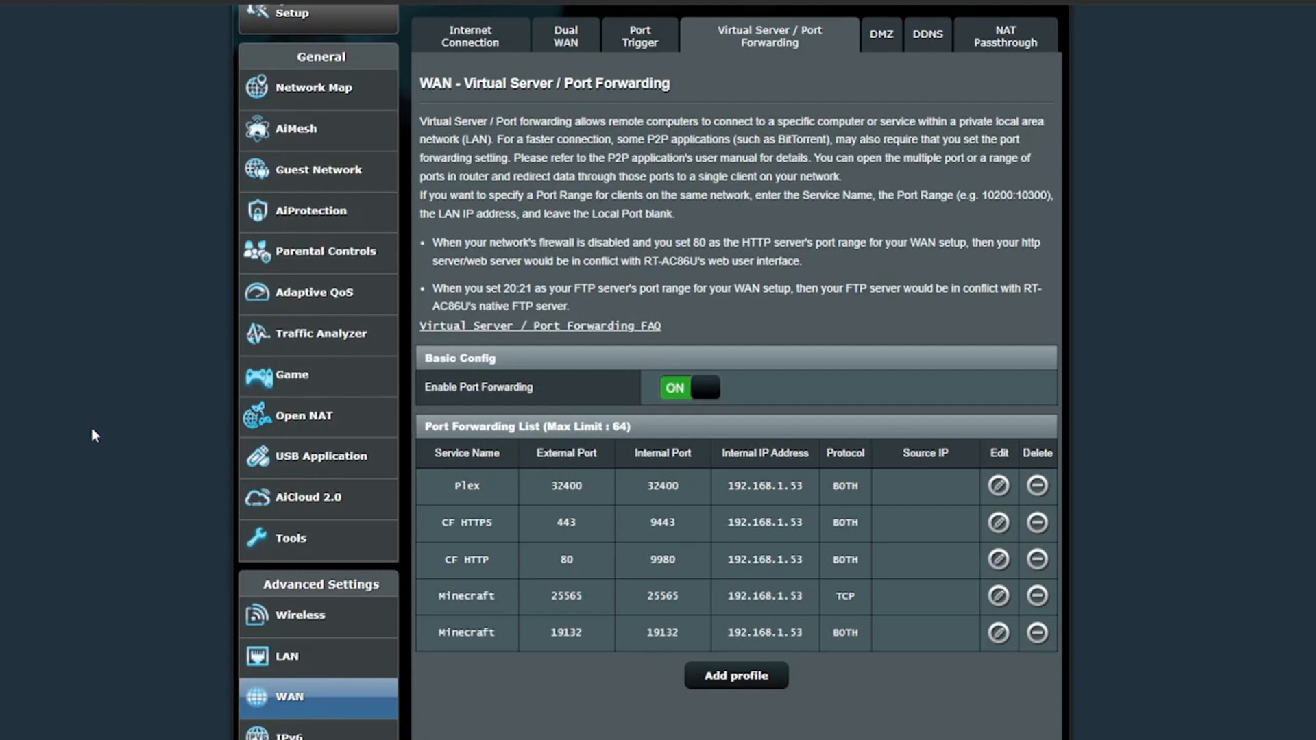
{"action": "mouse_move", "coordinate": [317, 415]}
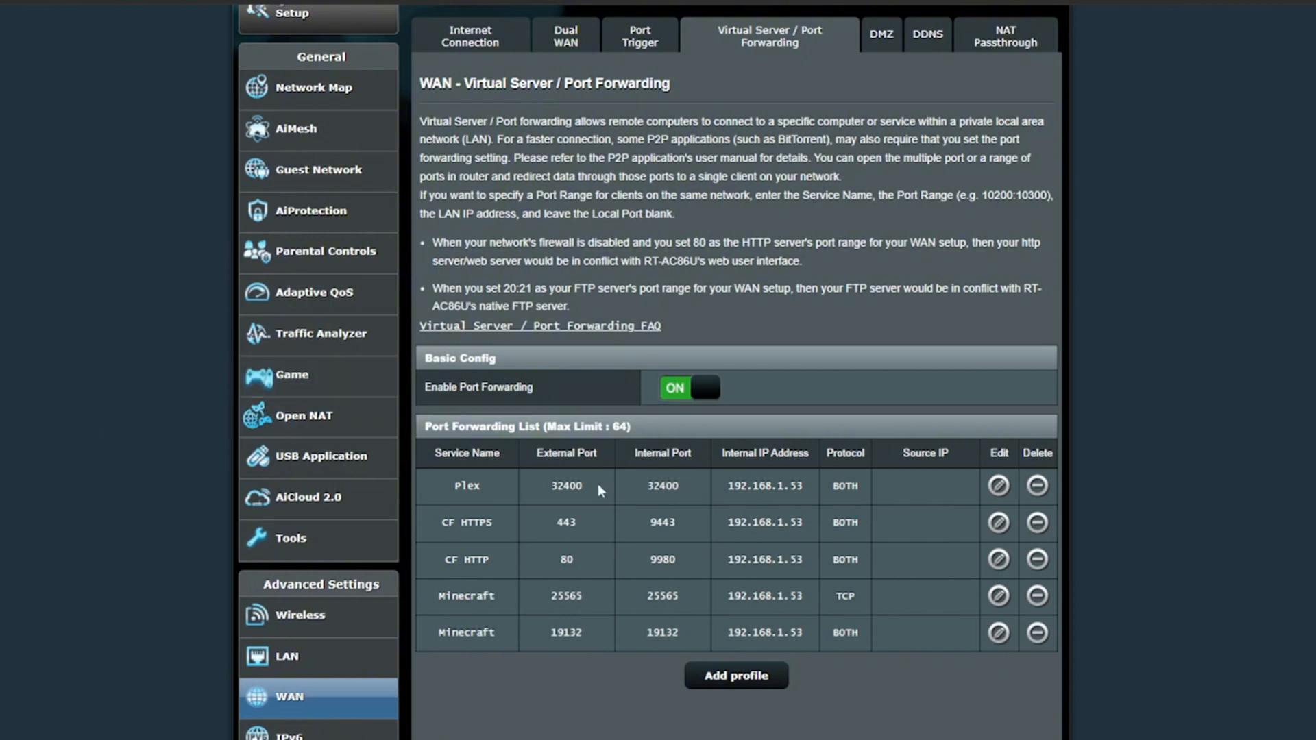
{"action": "mouse_move", "coordinate": [987, 677]}
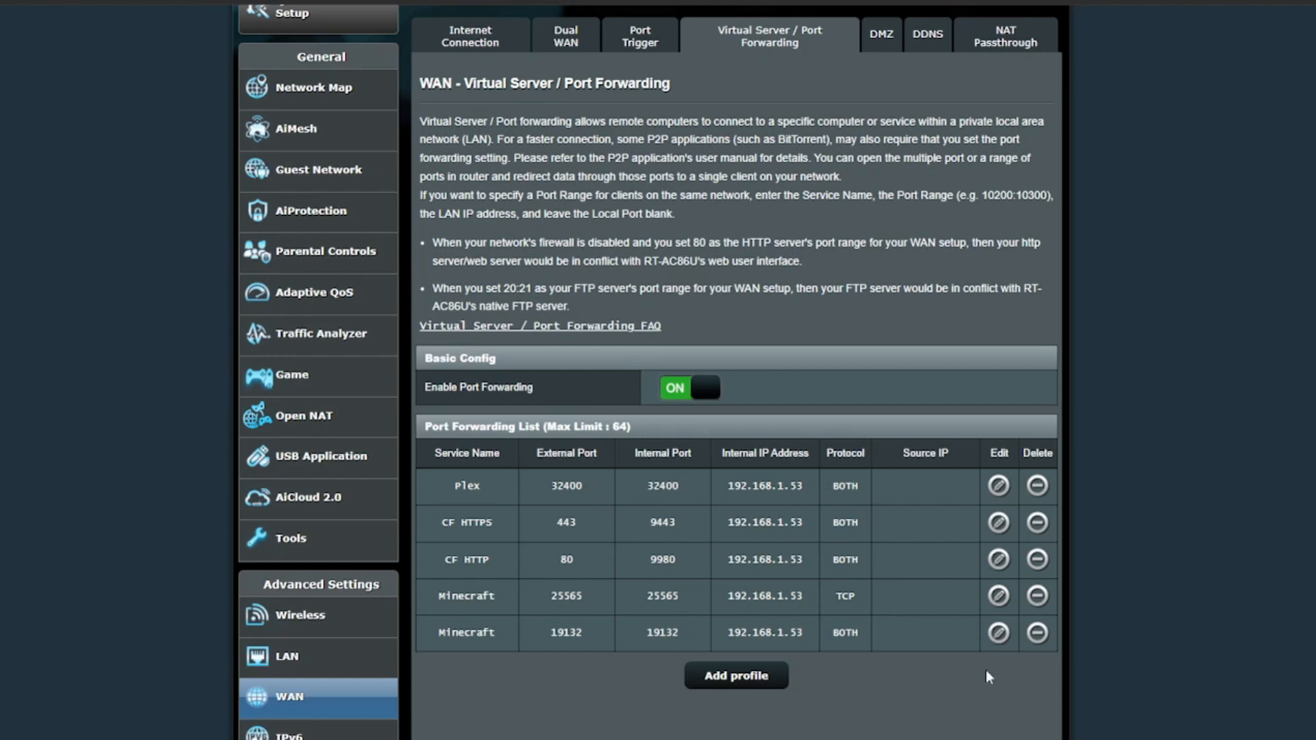
{"action": "mouse_move", "coordinate": [517, 338]}
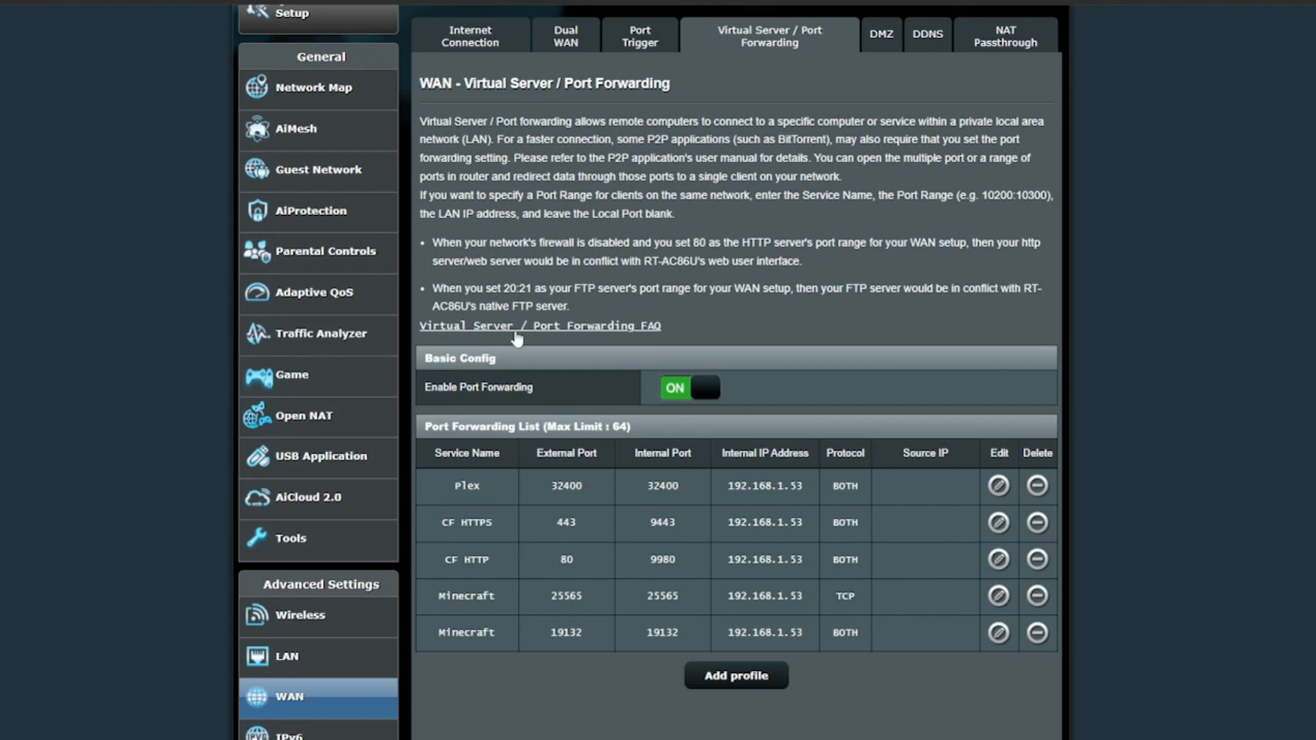
{"action": "mouse_move", "coordinate": [272, 703]}
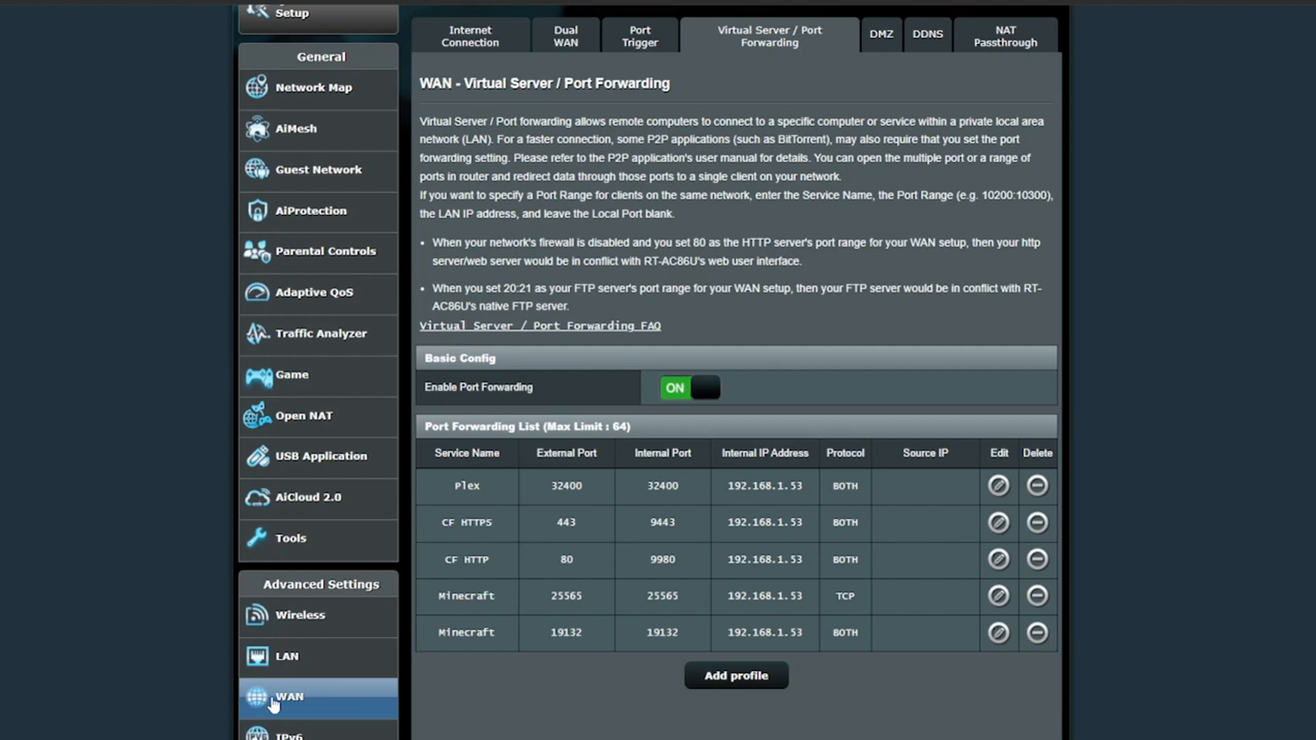
{"action": "mouse_move", "coordinate": [801, 41]}
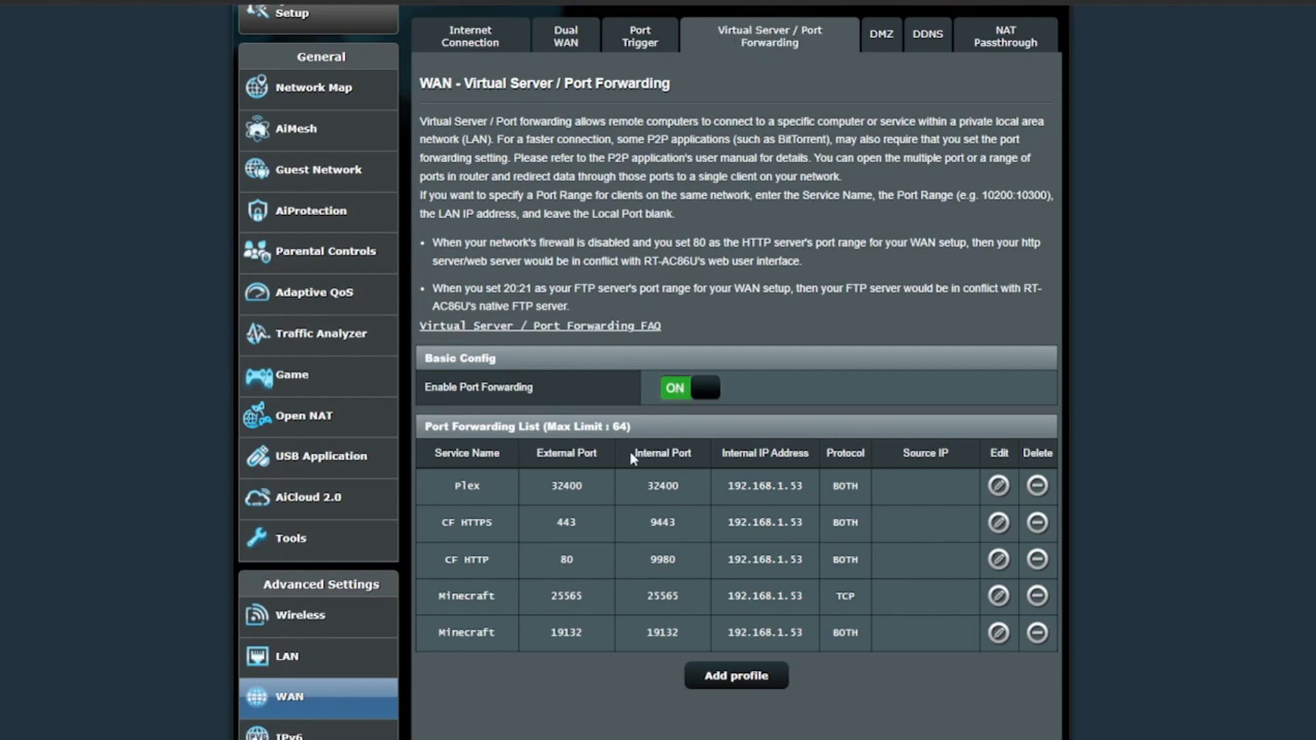
{"action": "mouse_move", "coordinate": [553, 535]}
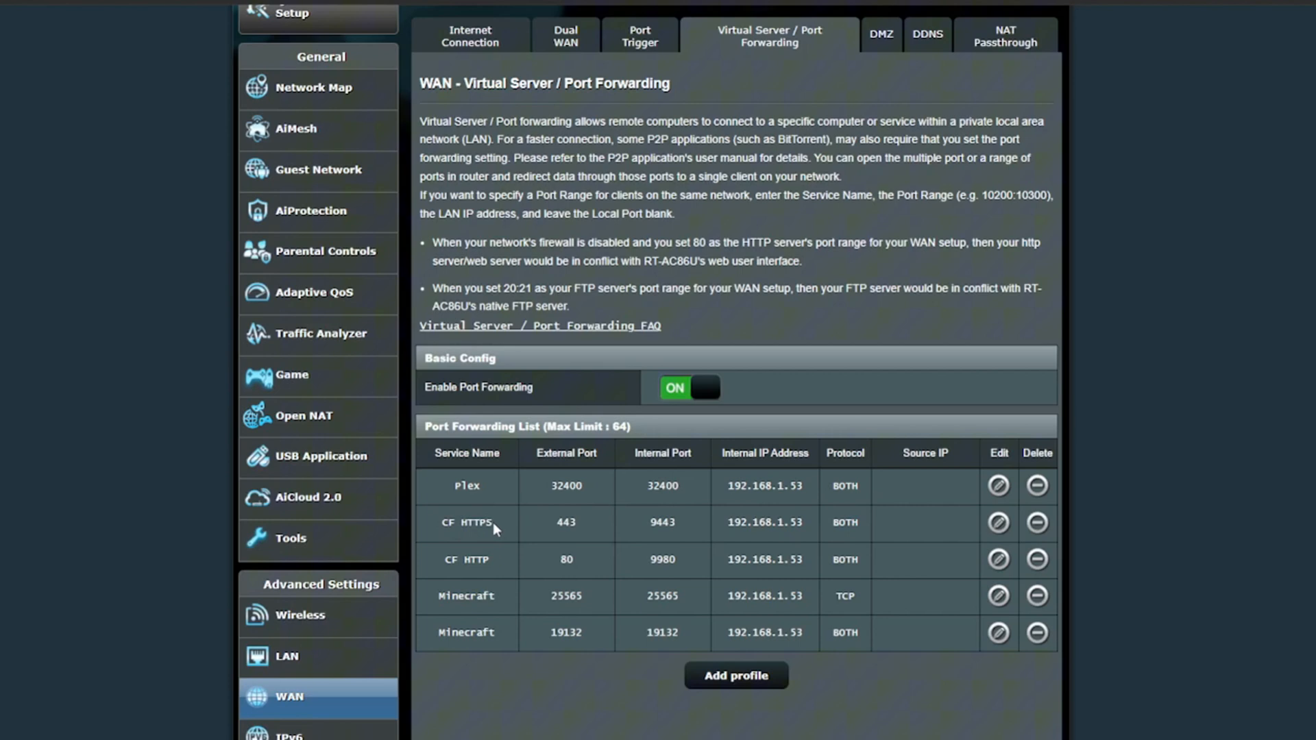
{"action": "mouse_move", "coordinate": [498, 564]}
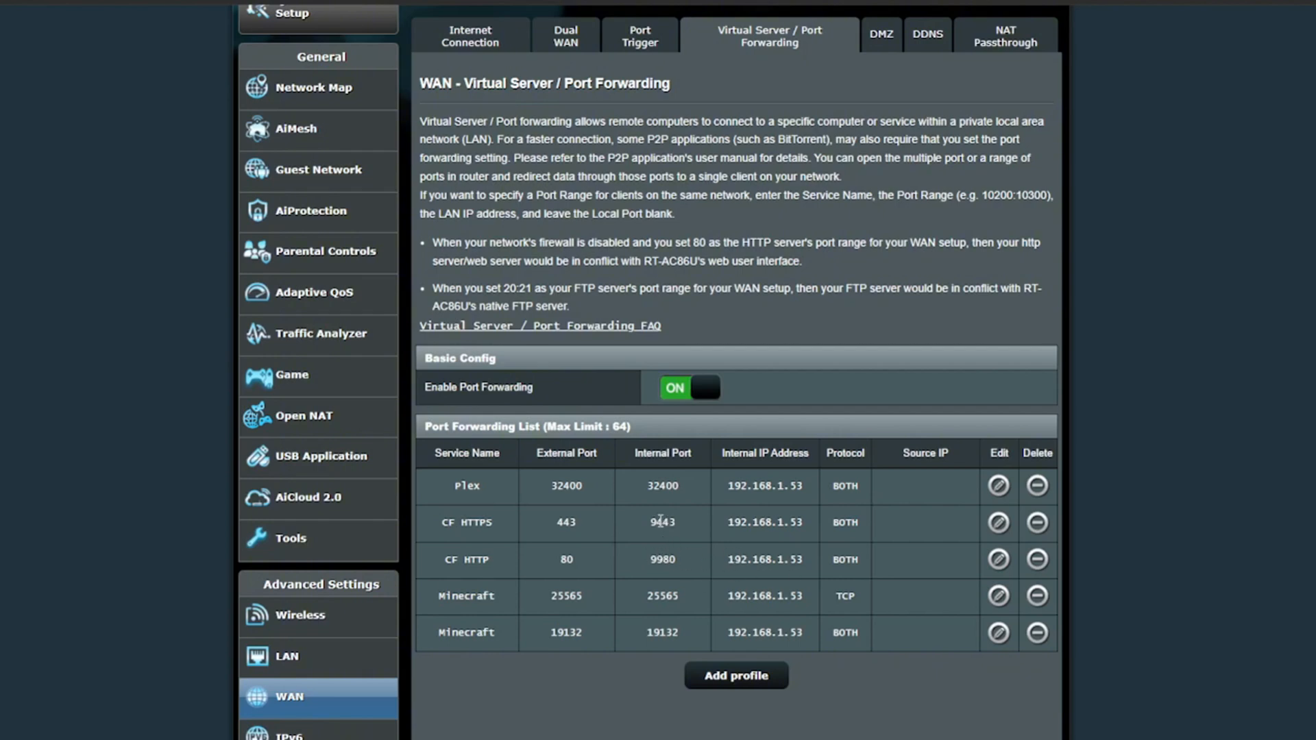
{"action": "mouse_move", "coordinate": [655, 546]}
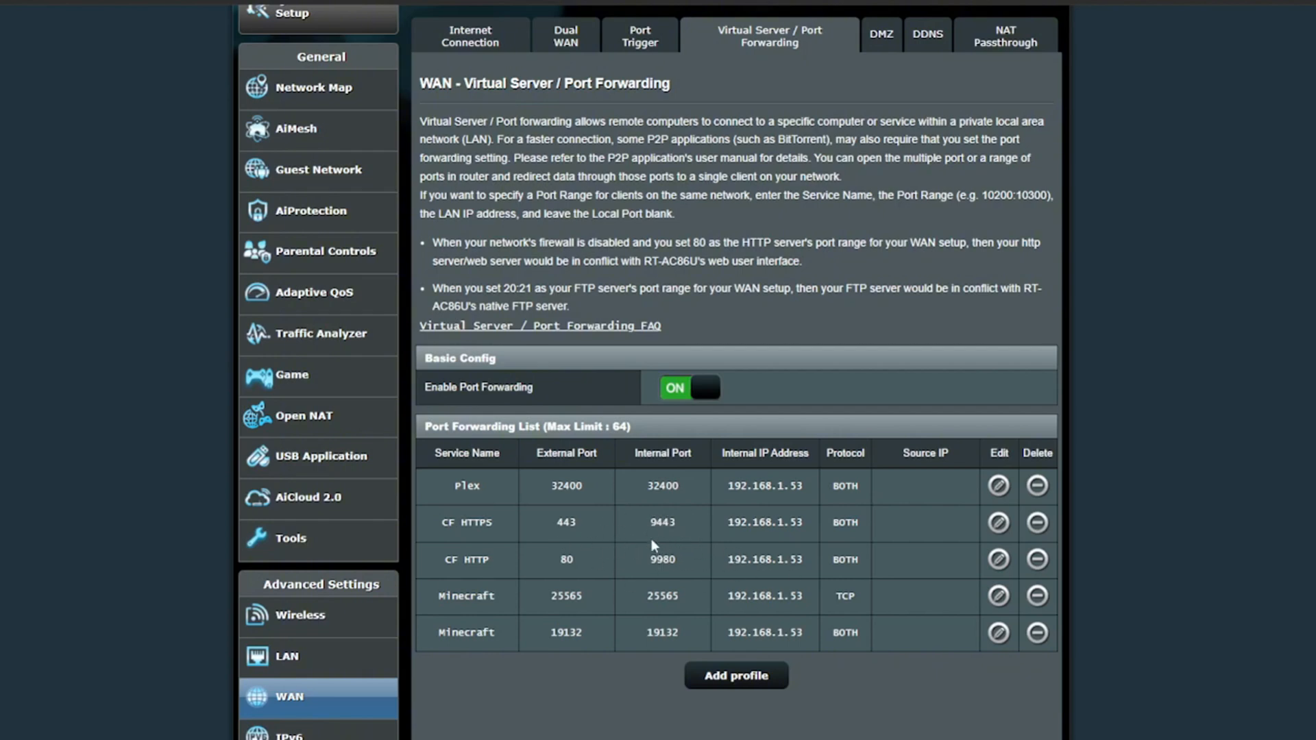
{"action": "mouse_move", "coordinate": [540, 532]}
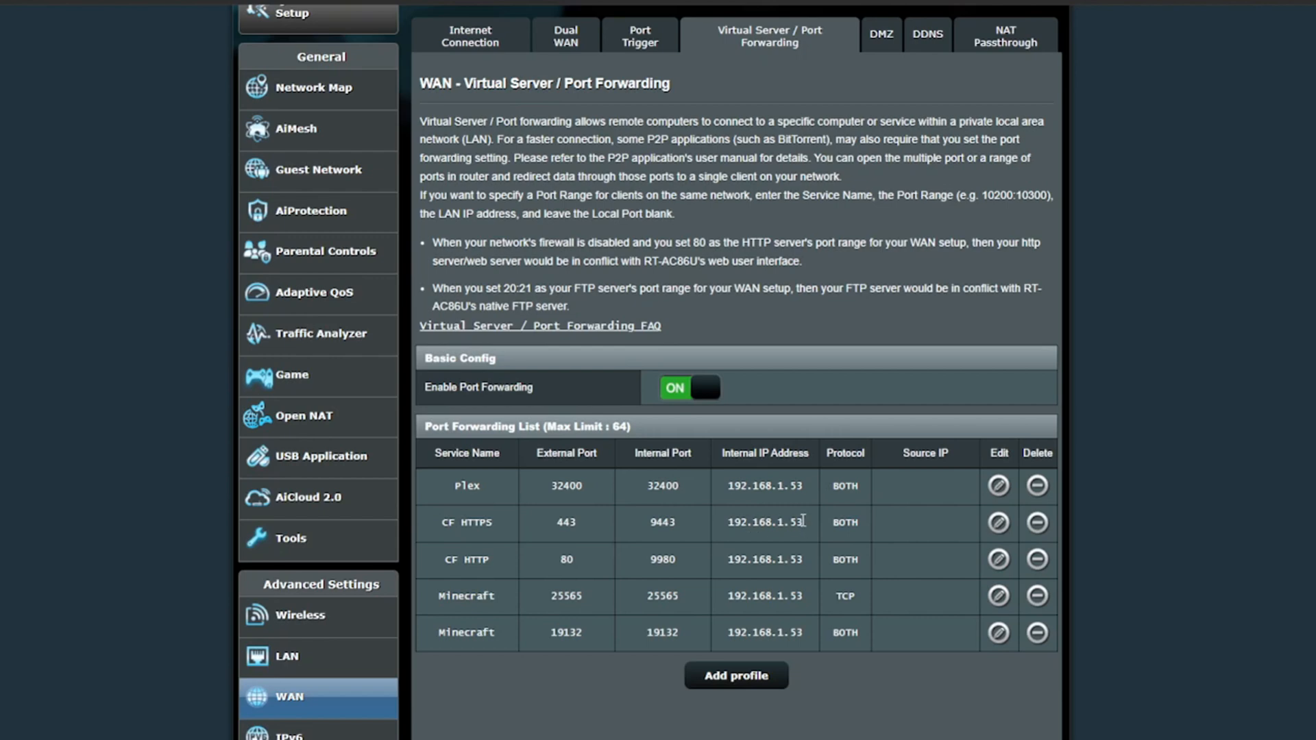
{"action": "mouse_move", "coordinate": [812, 519]}
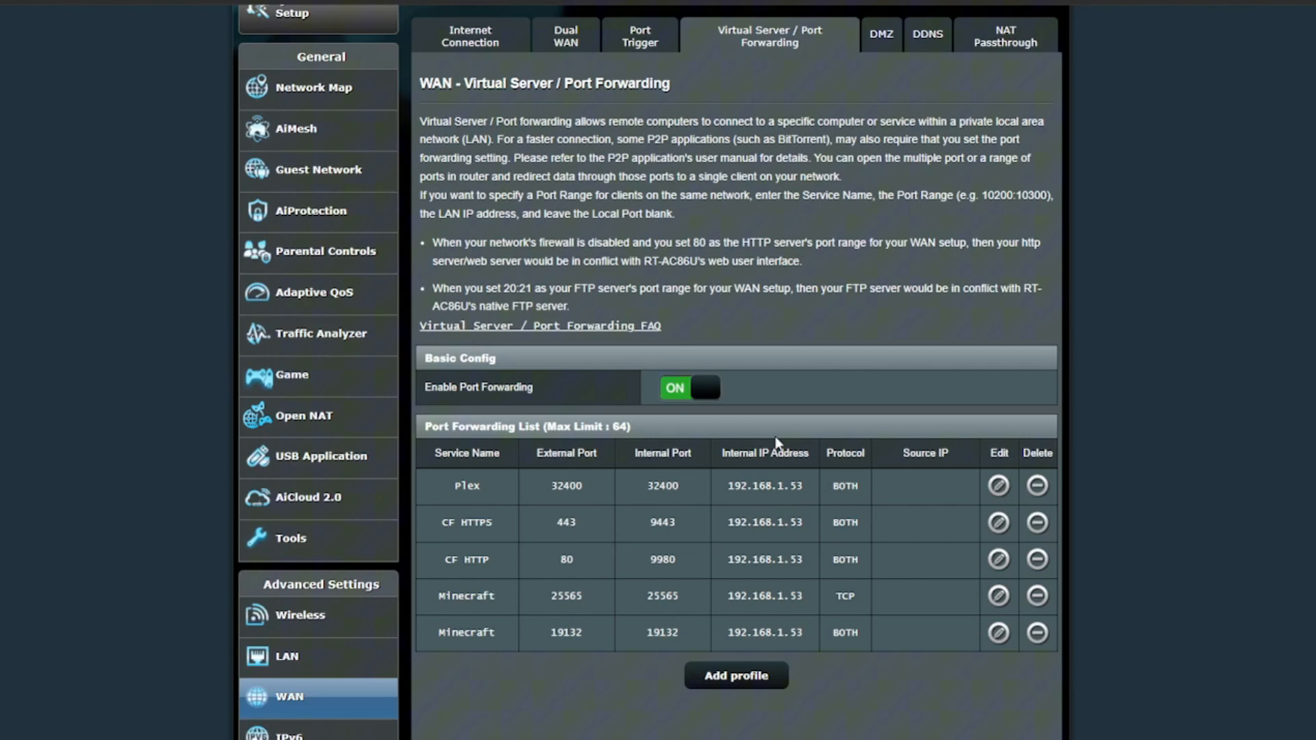
{"action": "mouse_move", "coordinate": [781, 520]}
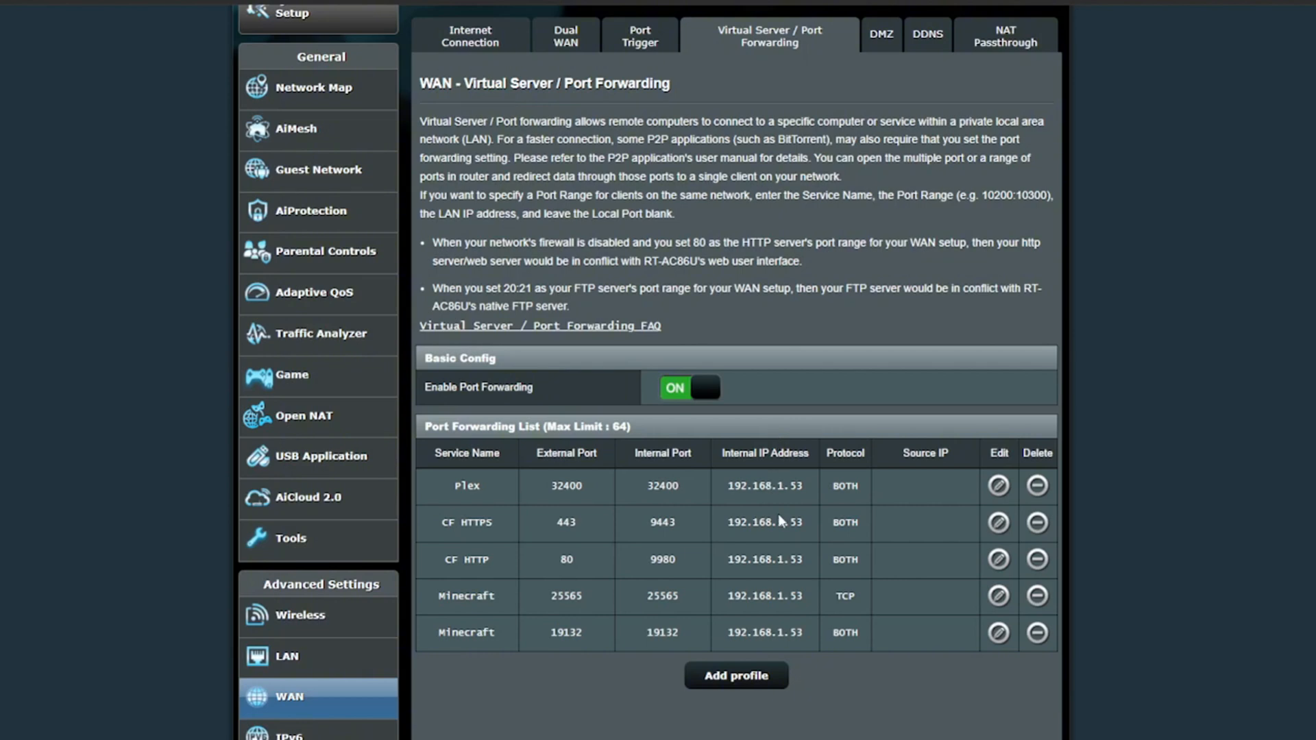
{"action": "mouse_move", "coordinate": [611, 541]}
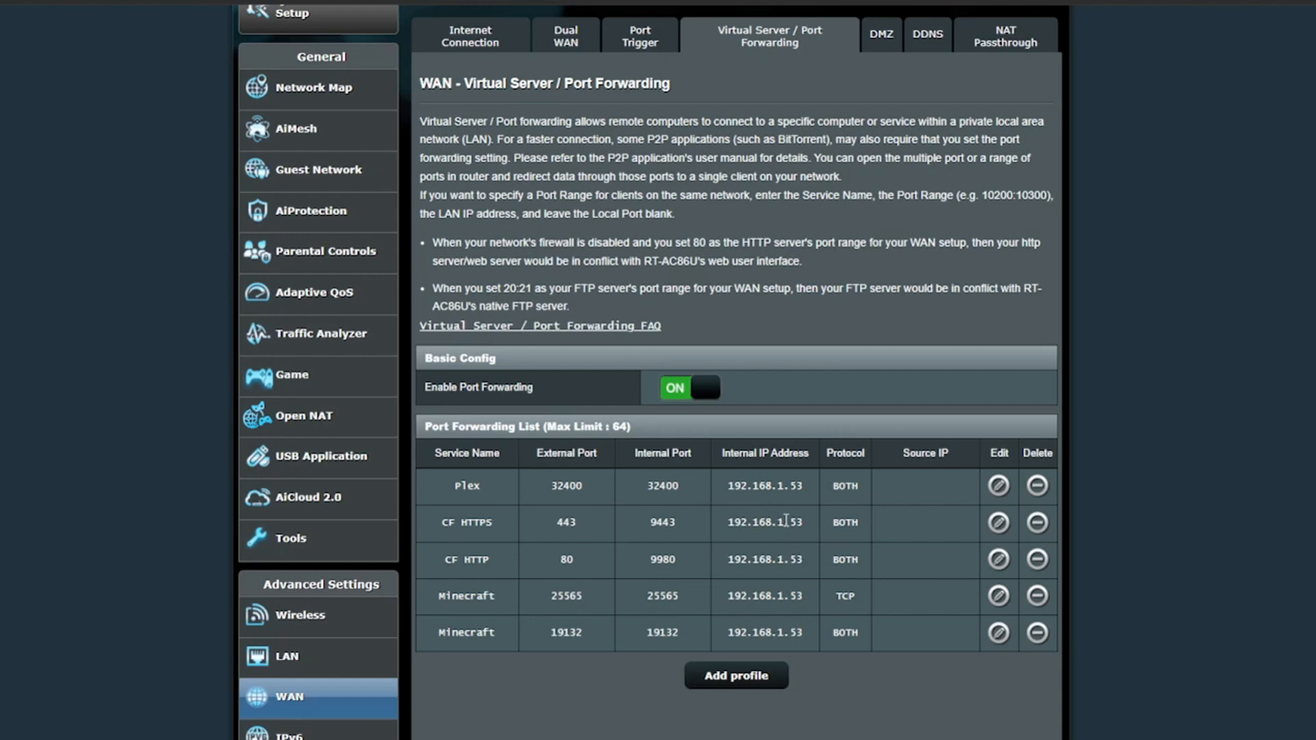
{"action": "mouse_move", "coordinate": [873, 558]}
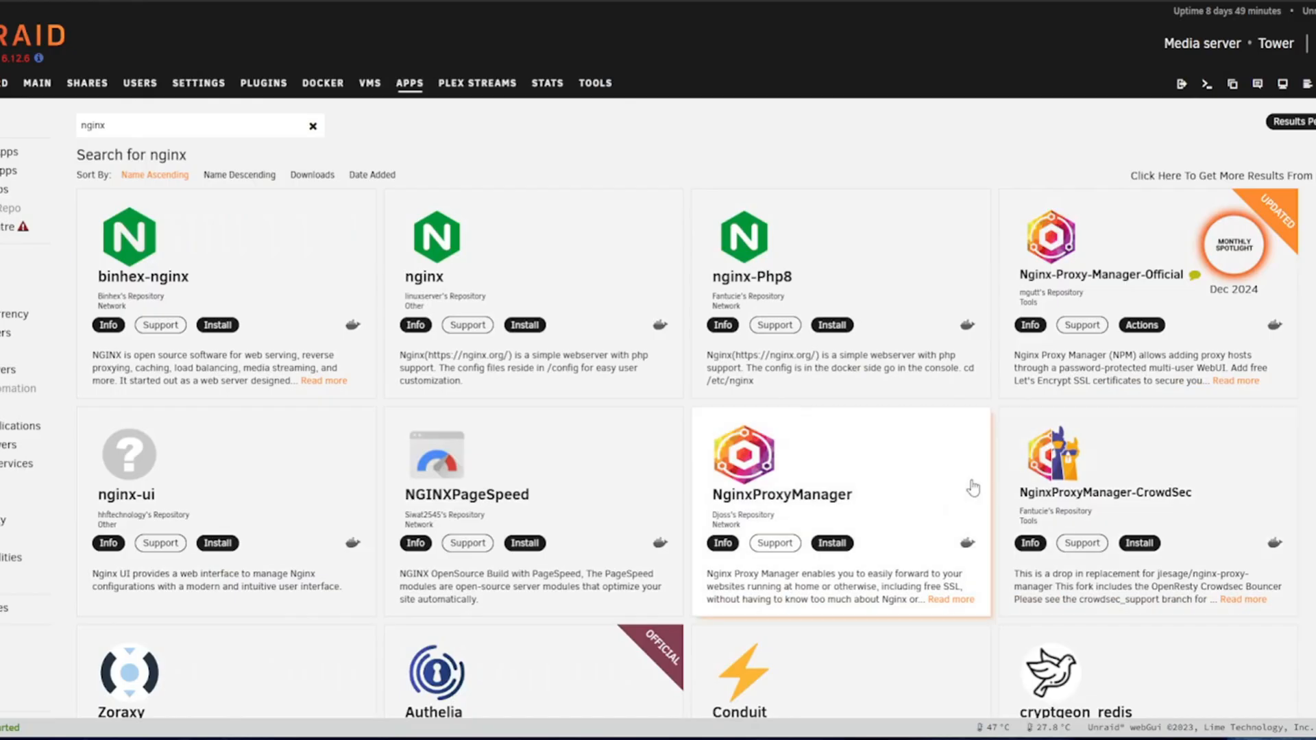
{"action": "mouse_move", "coordinate": [408, 94]}
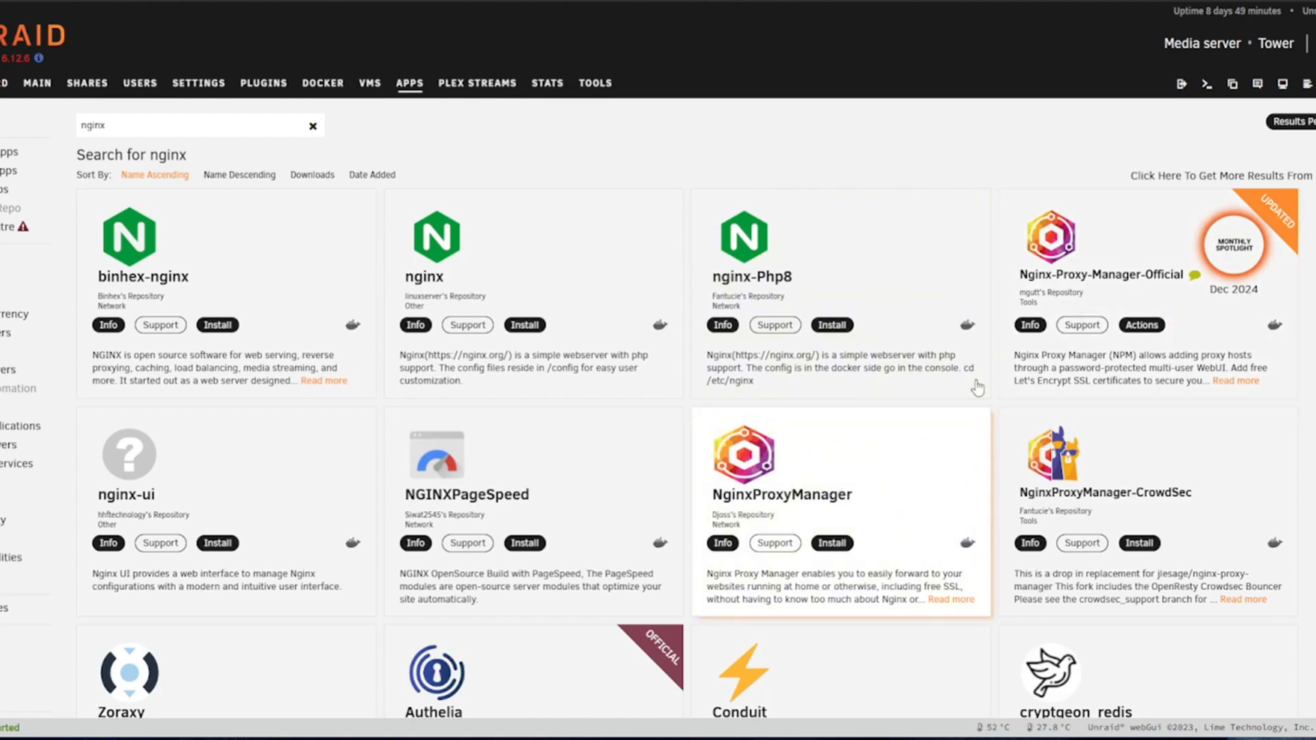
{"action": "mouse_move", "coordinate": [1088, 300]}
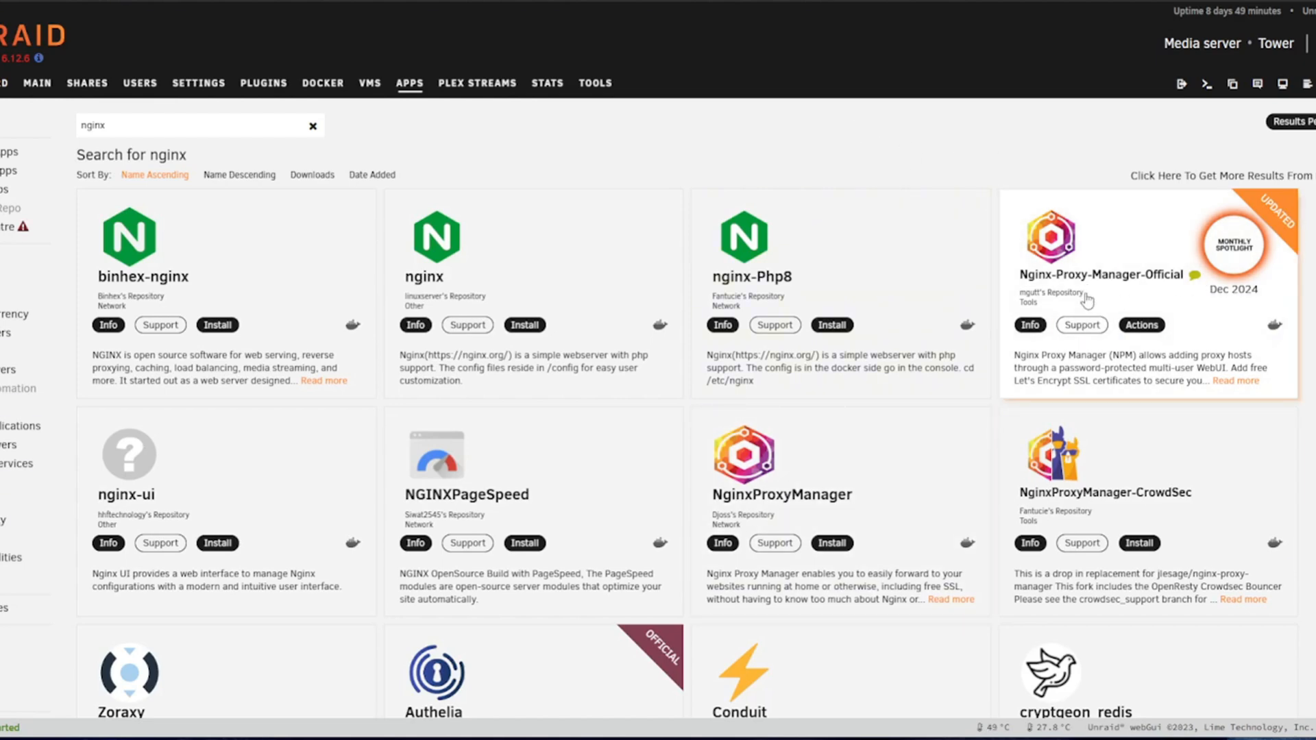
{"action": "mouse_move", "coordinate": [1066, 304]}
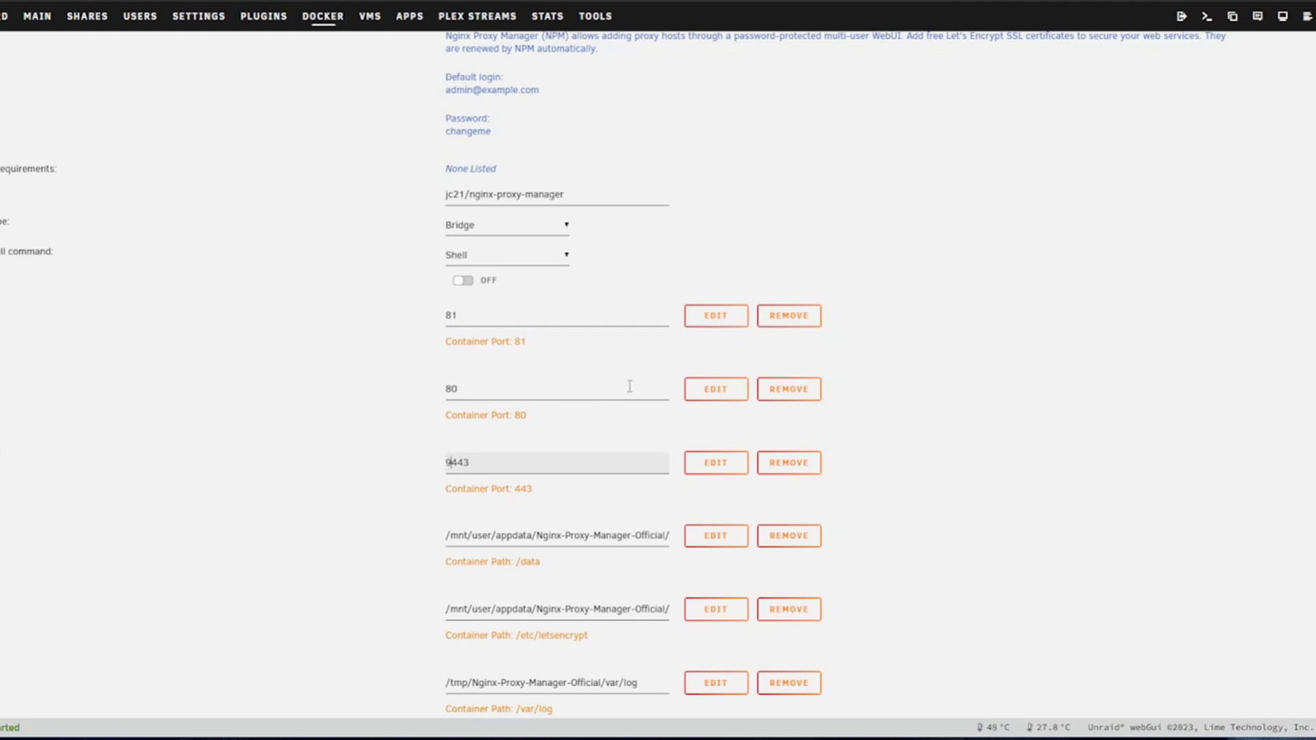
Map host port 9980 to the Nginx Proxy Manager container's port 80
{"action": "type", "text": "9980"}
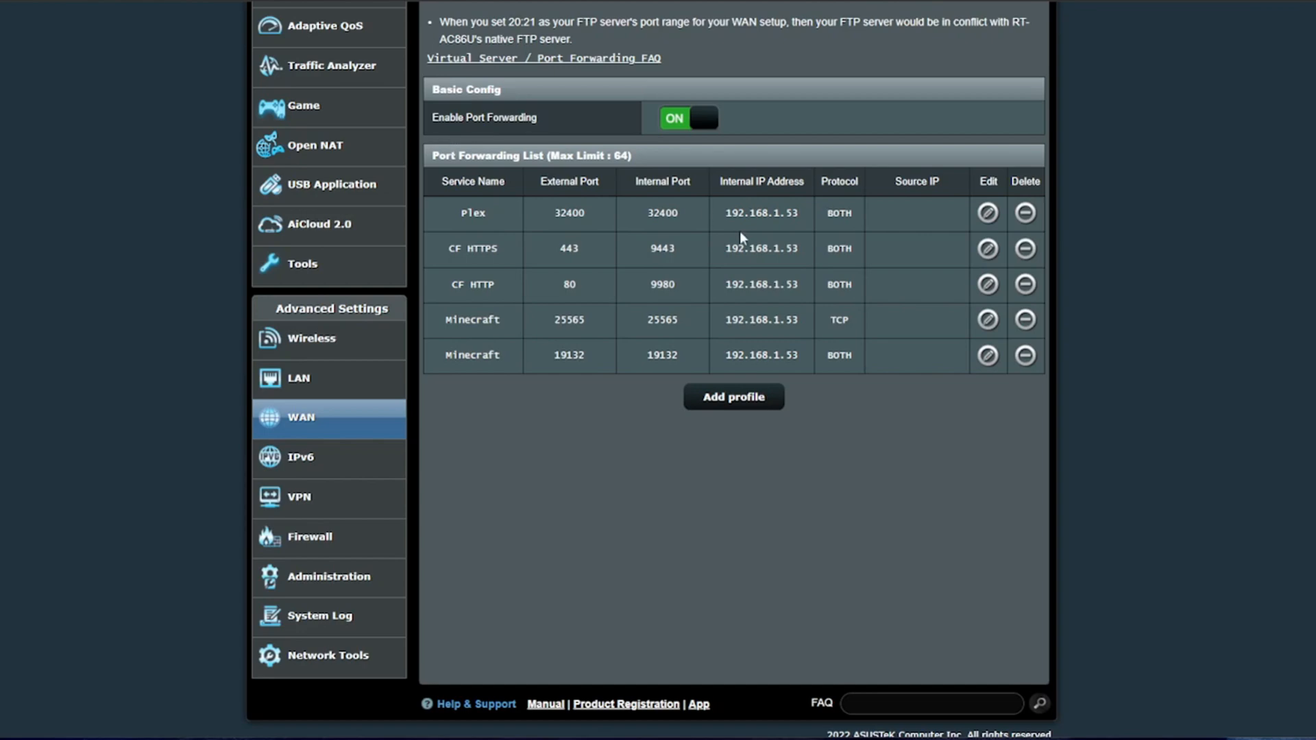
{"action": "mouse_move", "coordinate": [470, 251]}
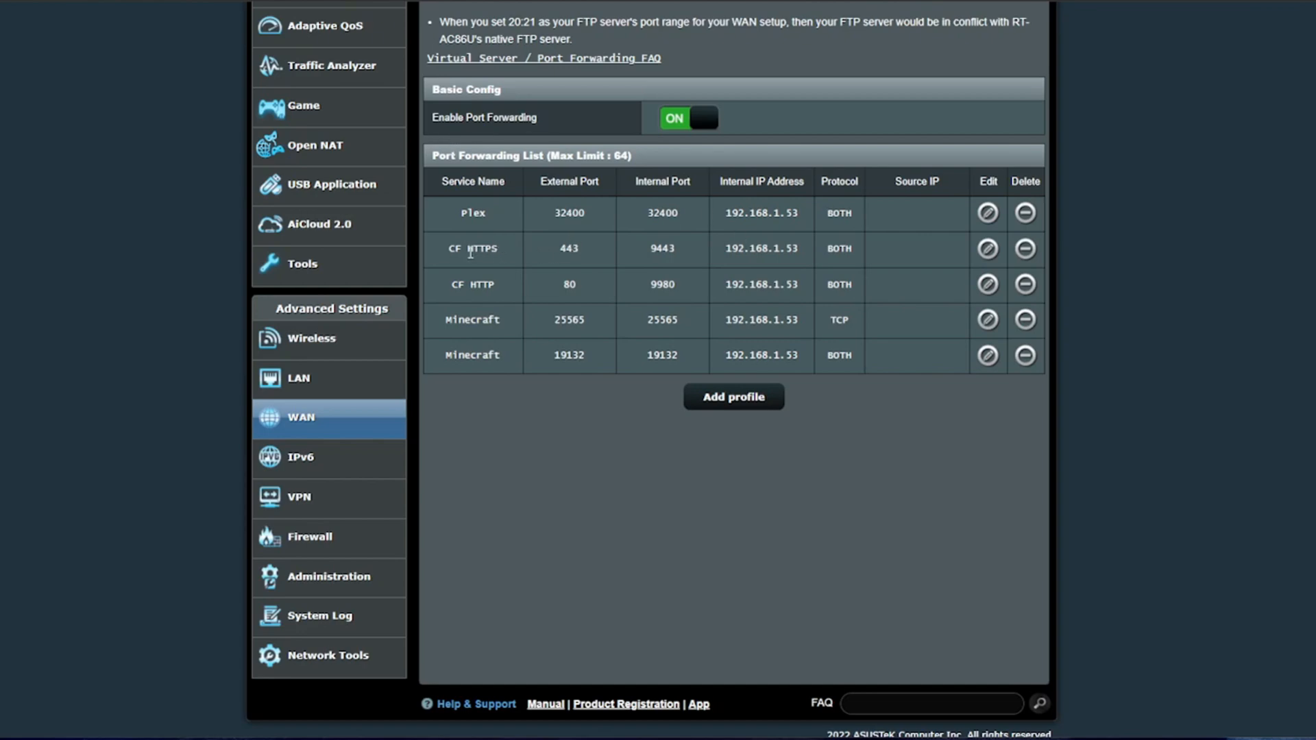
{"action": "double_click", "coordinate": [569, 248]}
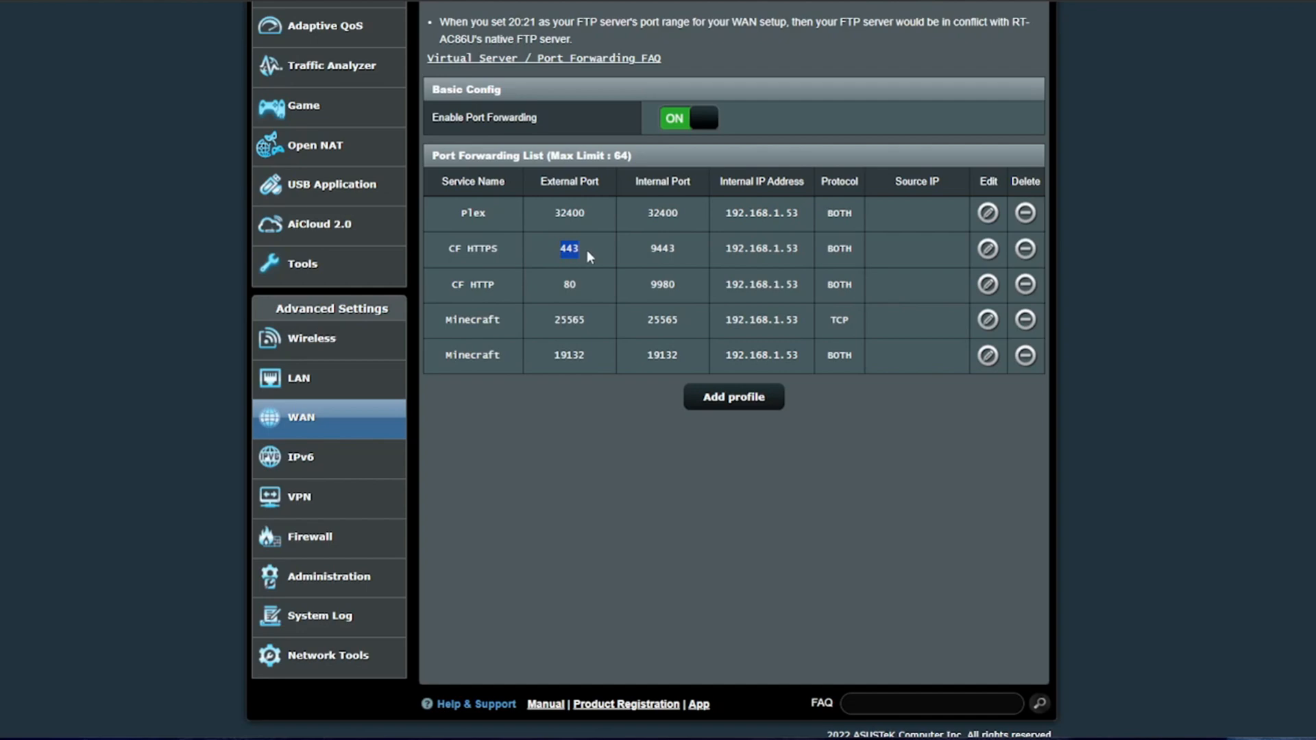
{"action": "left_click", "coordinate": [569, 248]}
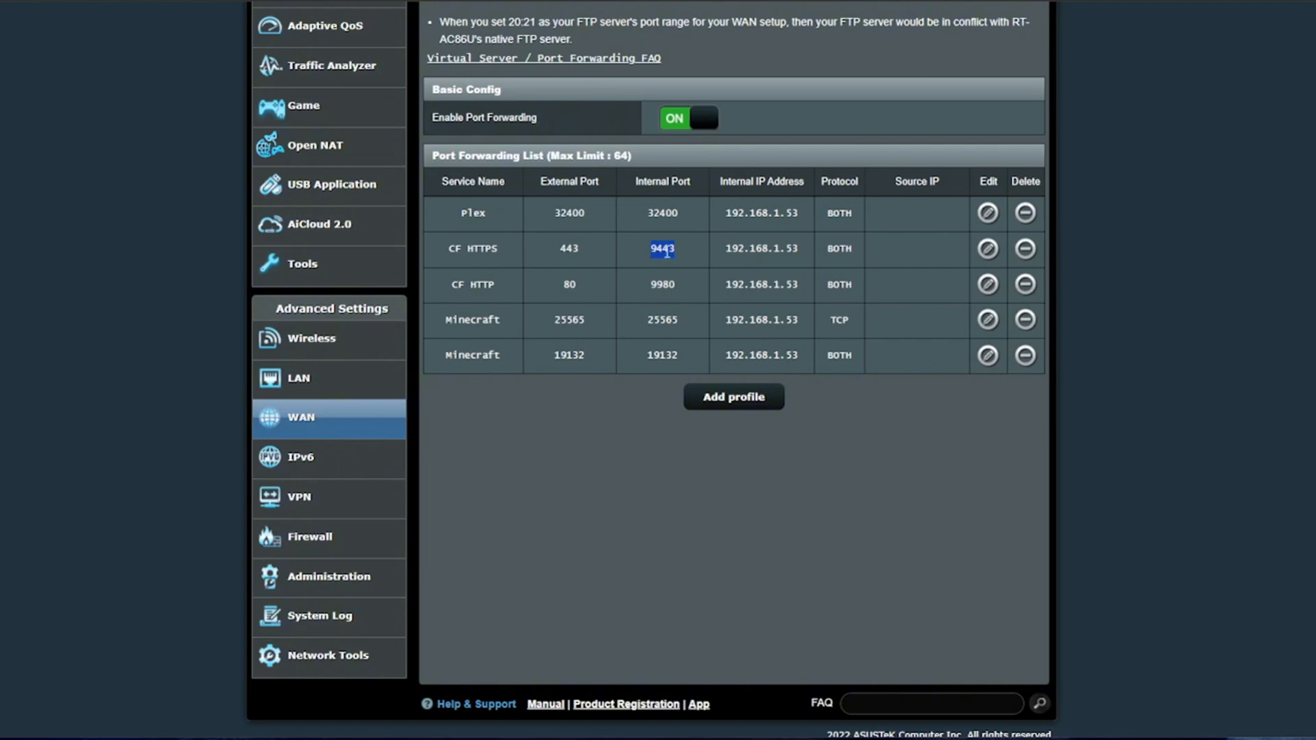
{"action": "mouse_move", "coordinate": [331, 25]}
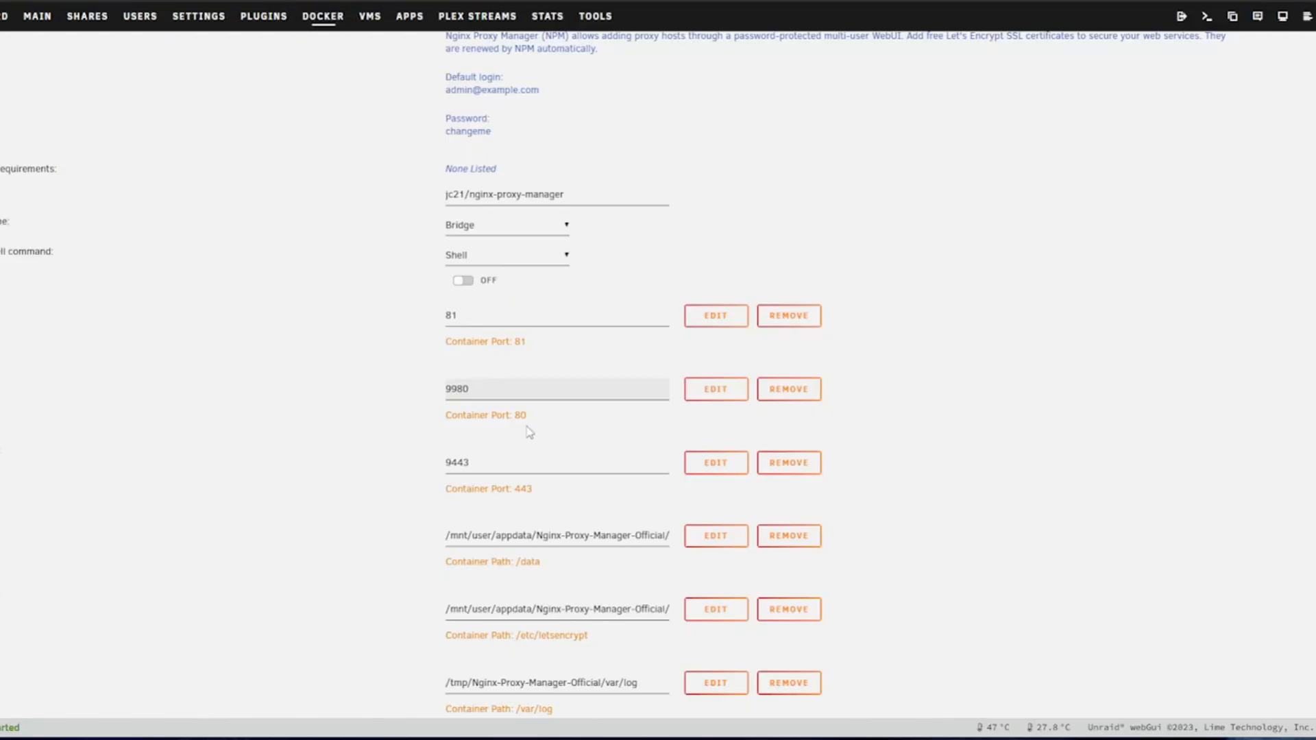
{"action": "left_click", "coordinate": [557, 463]}
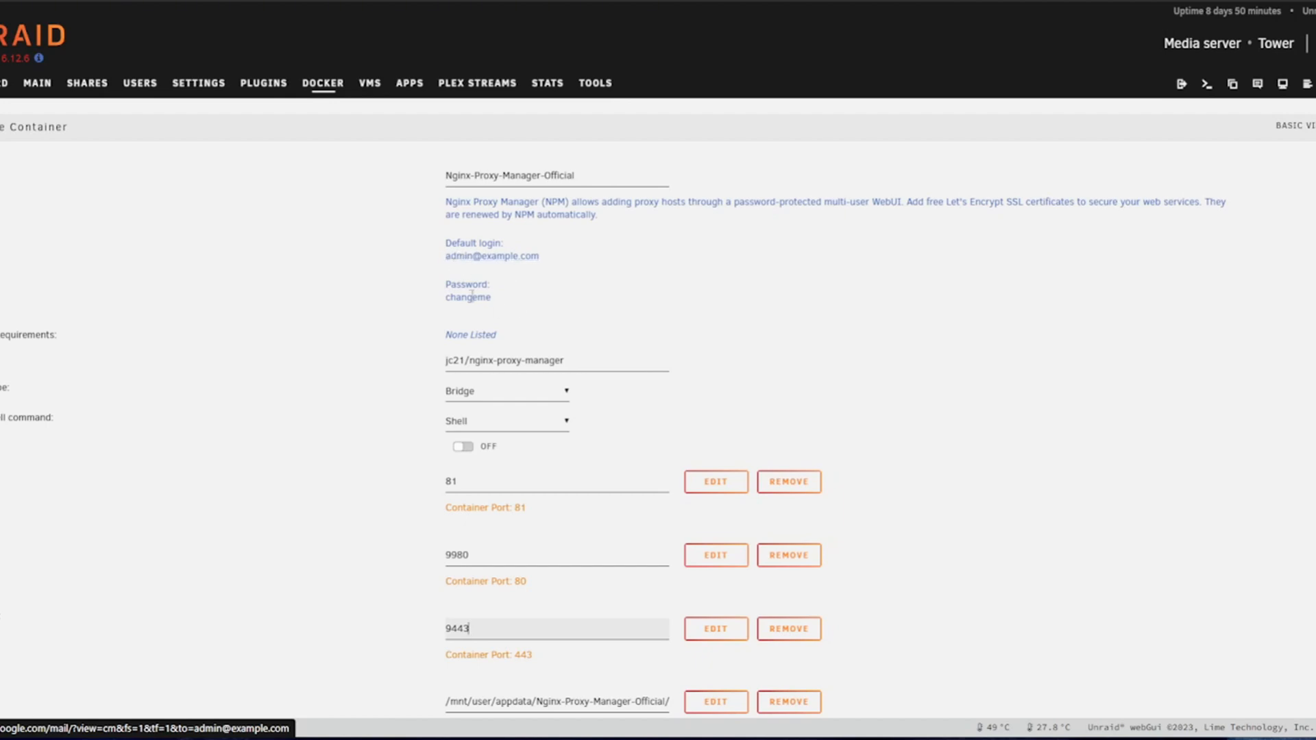
{"action": "mouse_move", "coordinate": [638, 298]}
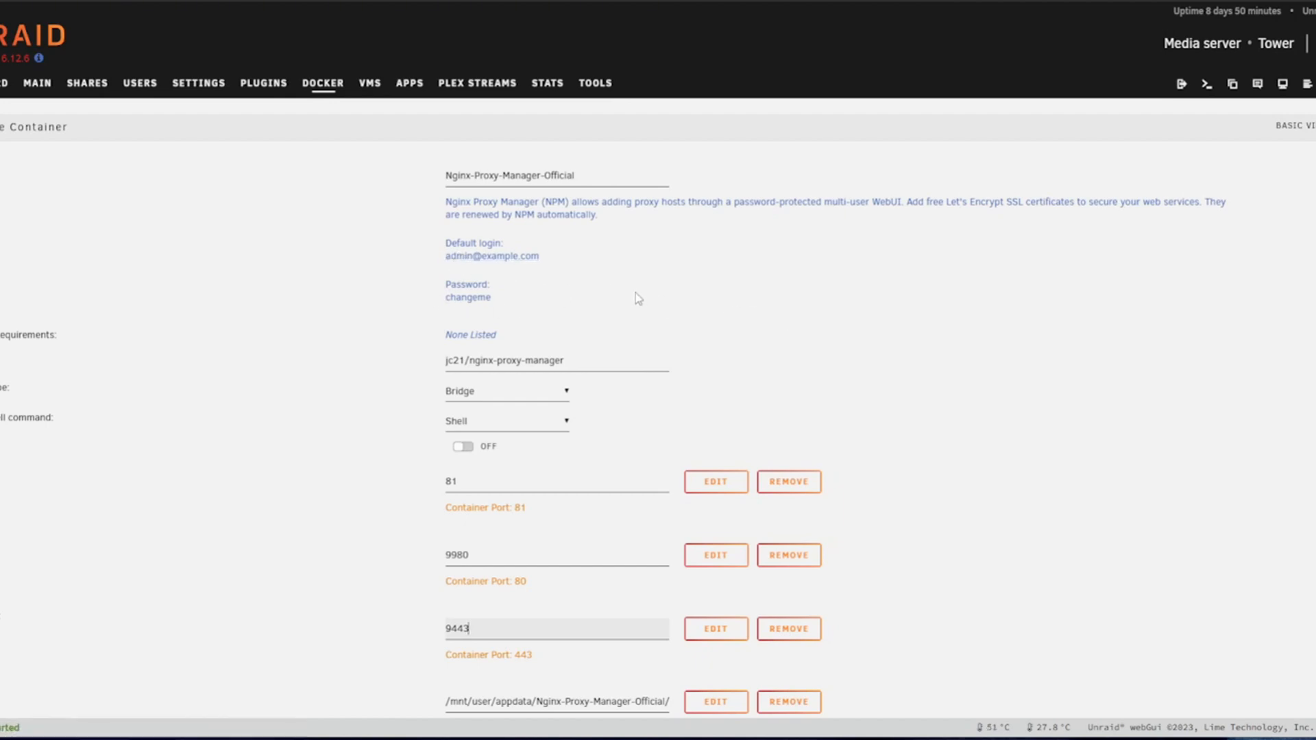
{"action": "scroll", "scroll_direction": "down", "scroll_amount": 3}
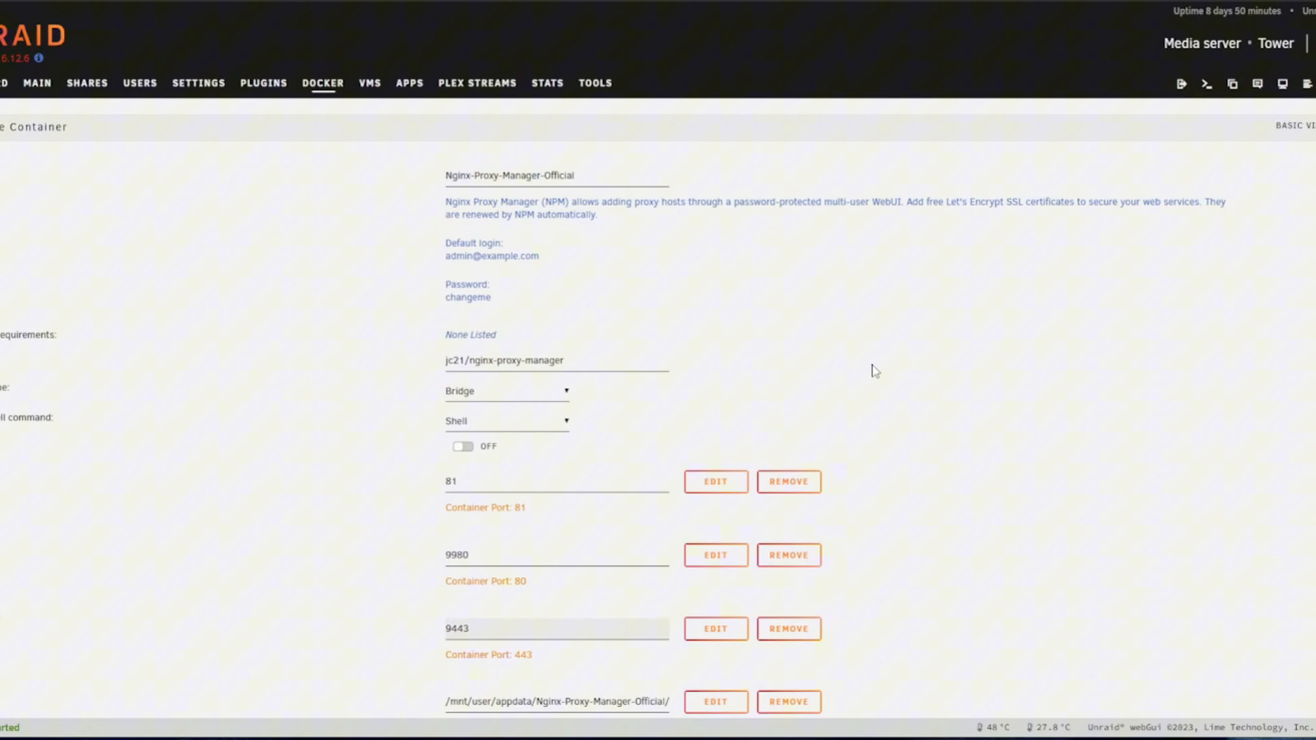
{"action": "mouse_move", "coordinate": [543, 313]}
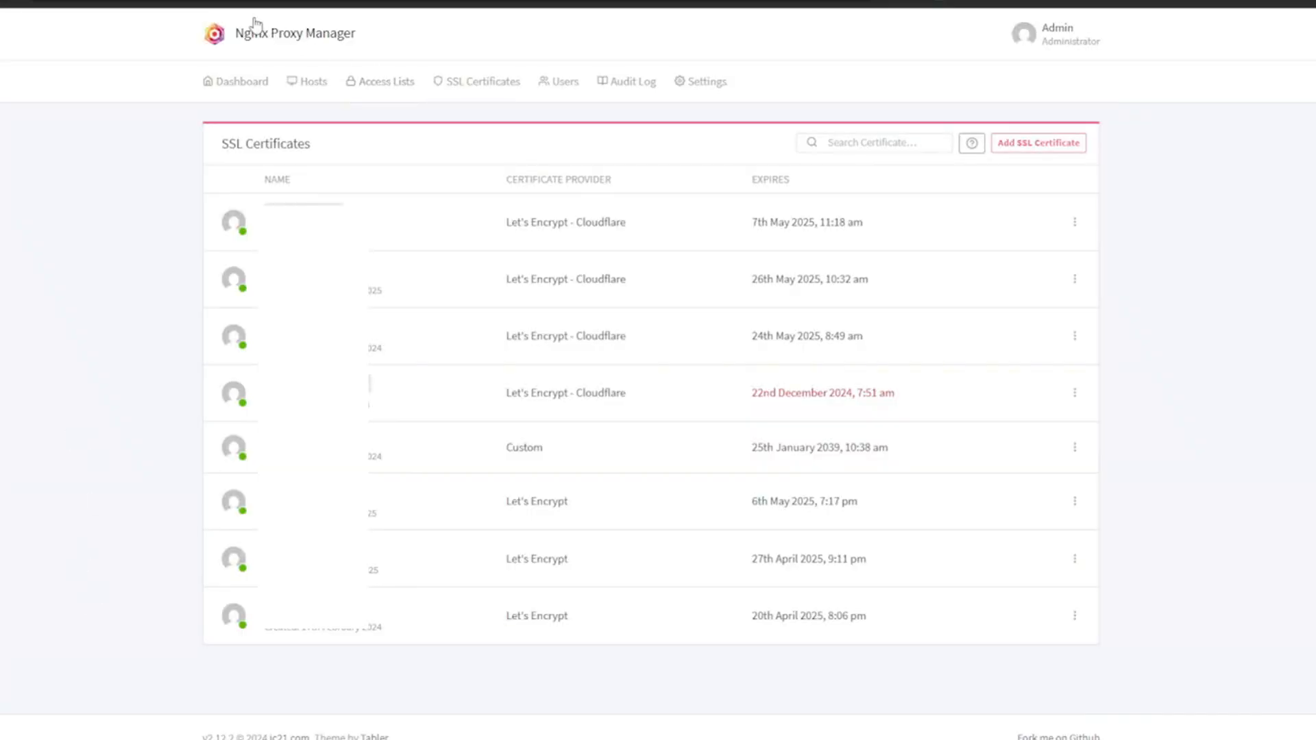
{"action": "mouse_move", "coordinate": [485, 82]}
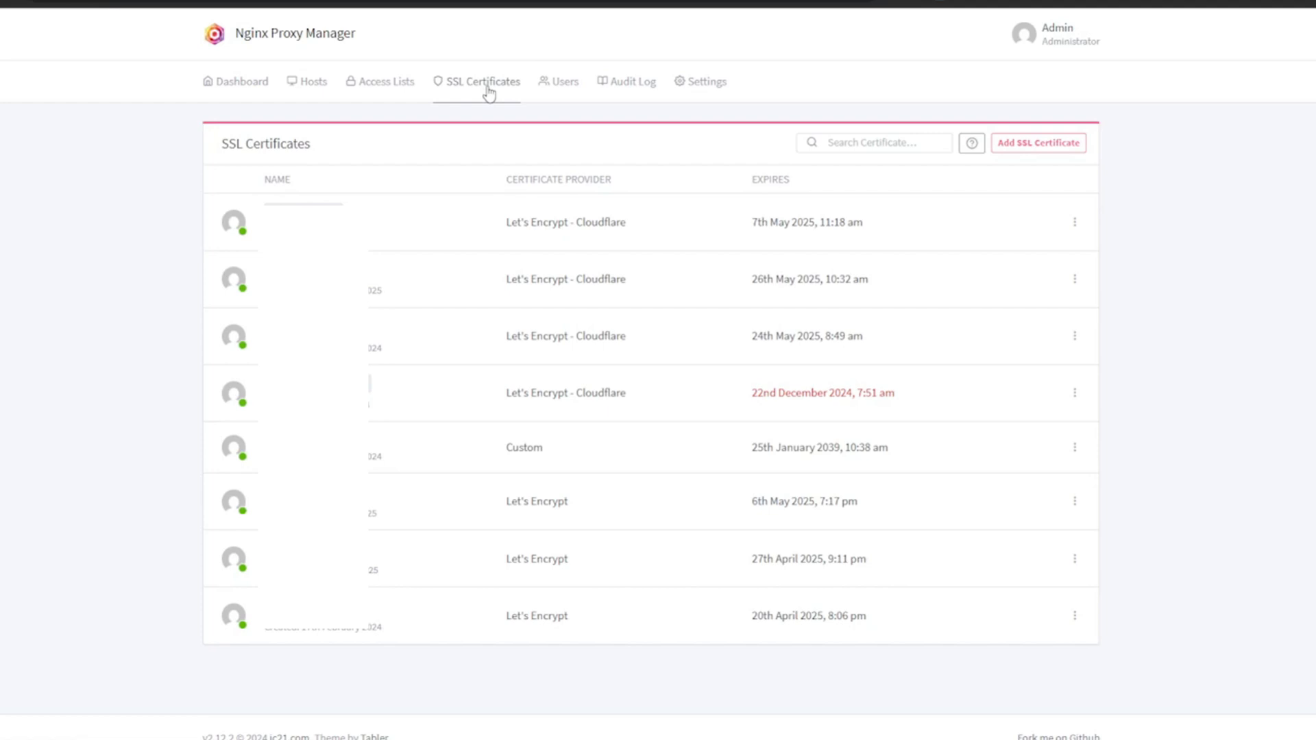
Start adding a new Let's Encrypt SSL certificate
{"action": "left_click", "coordinate": [1039, 142]}
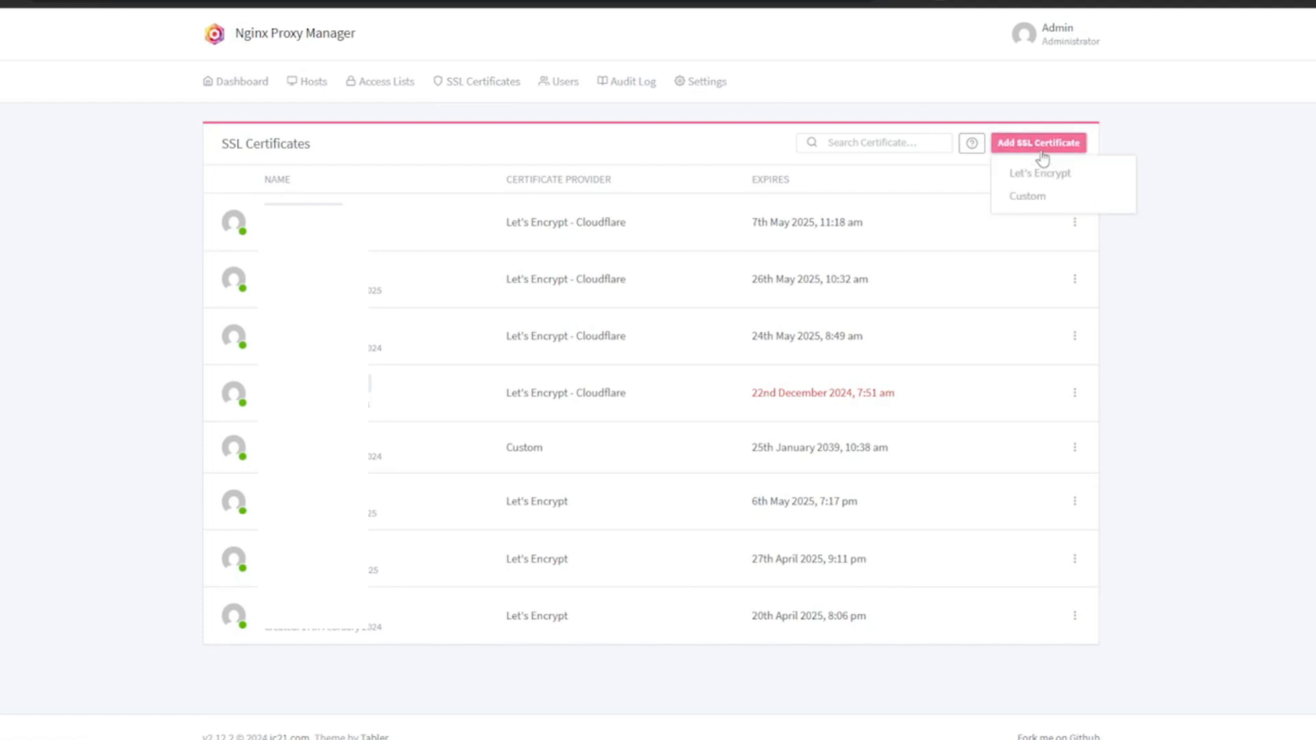
{"action": "left_click", "coordinate": [1039, 173]}
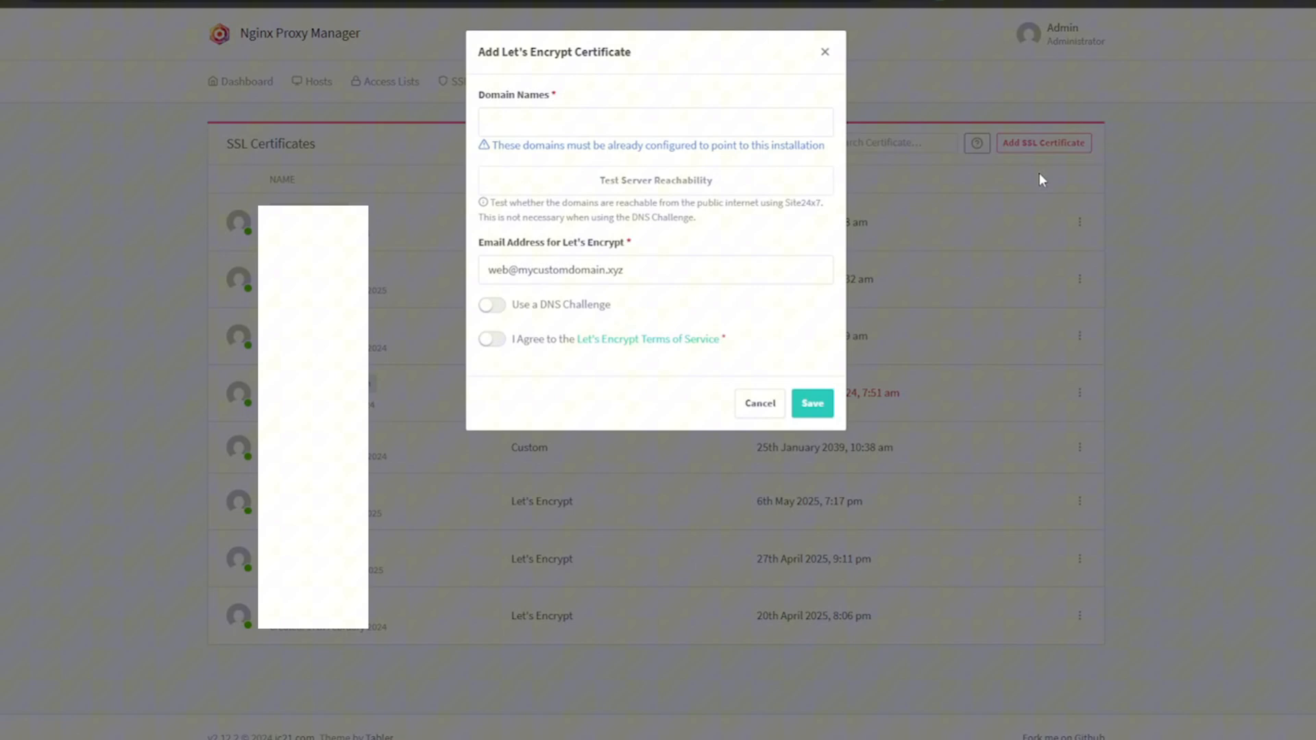
Request *.mycustomdomain.xyz with a DNS challenge using Cloudflare as provider
{"action": "left_click", "coordinate": [655, 122]}
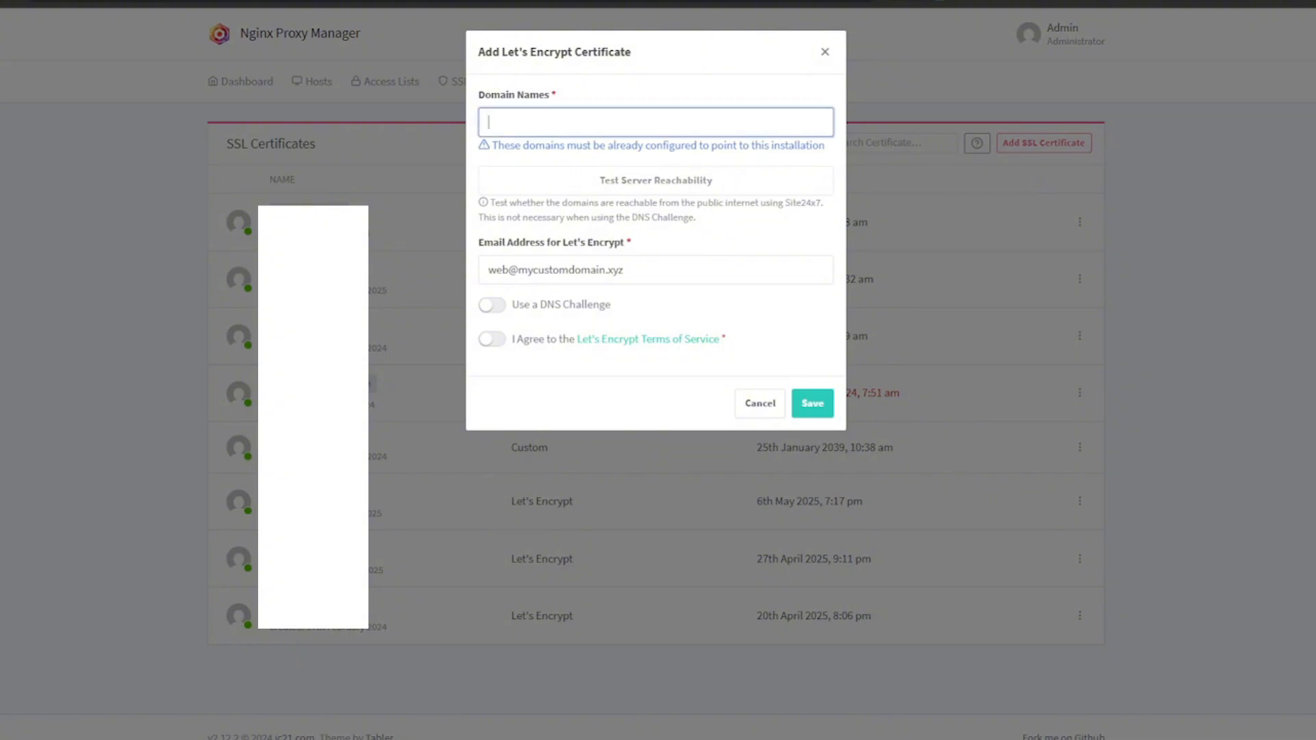
{"action": "type", "text": "*"}
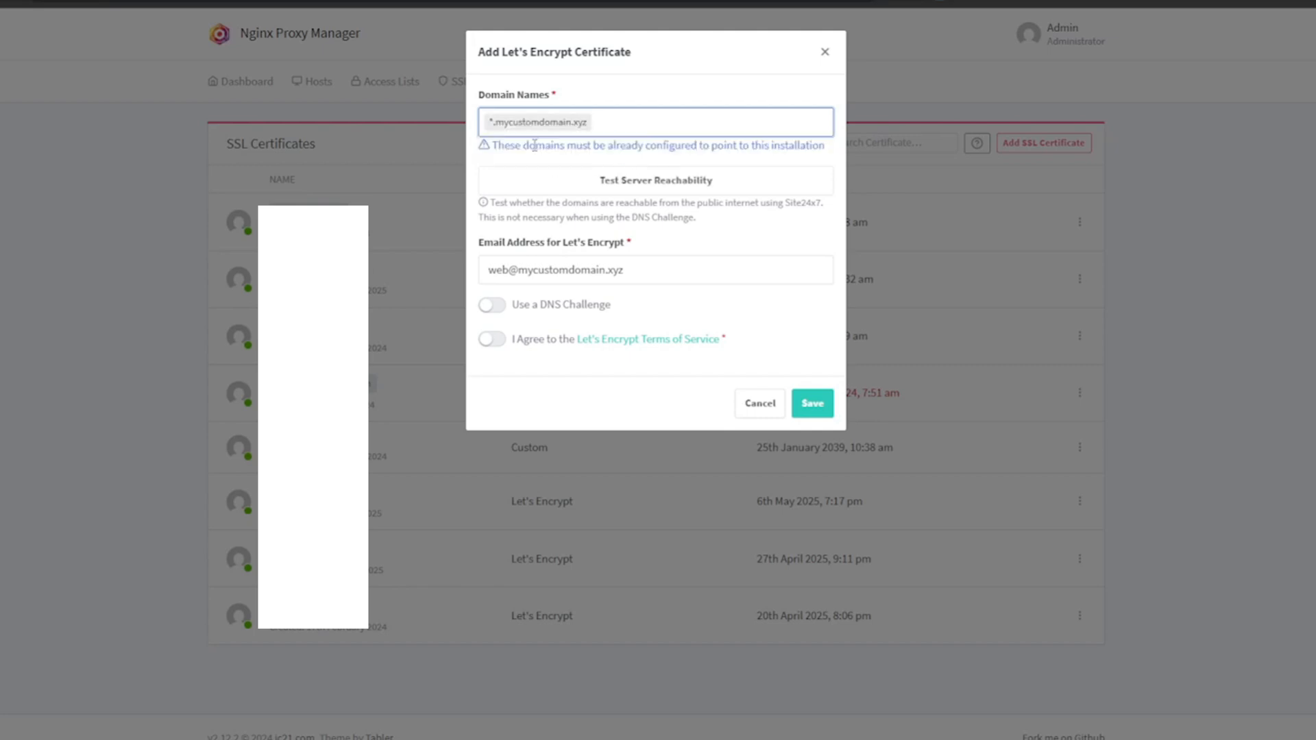
{"action": "mouse_move", "coordinate": [524, 254]}
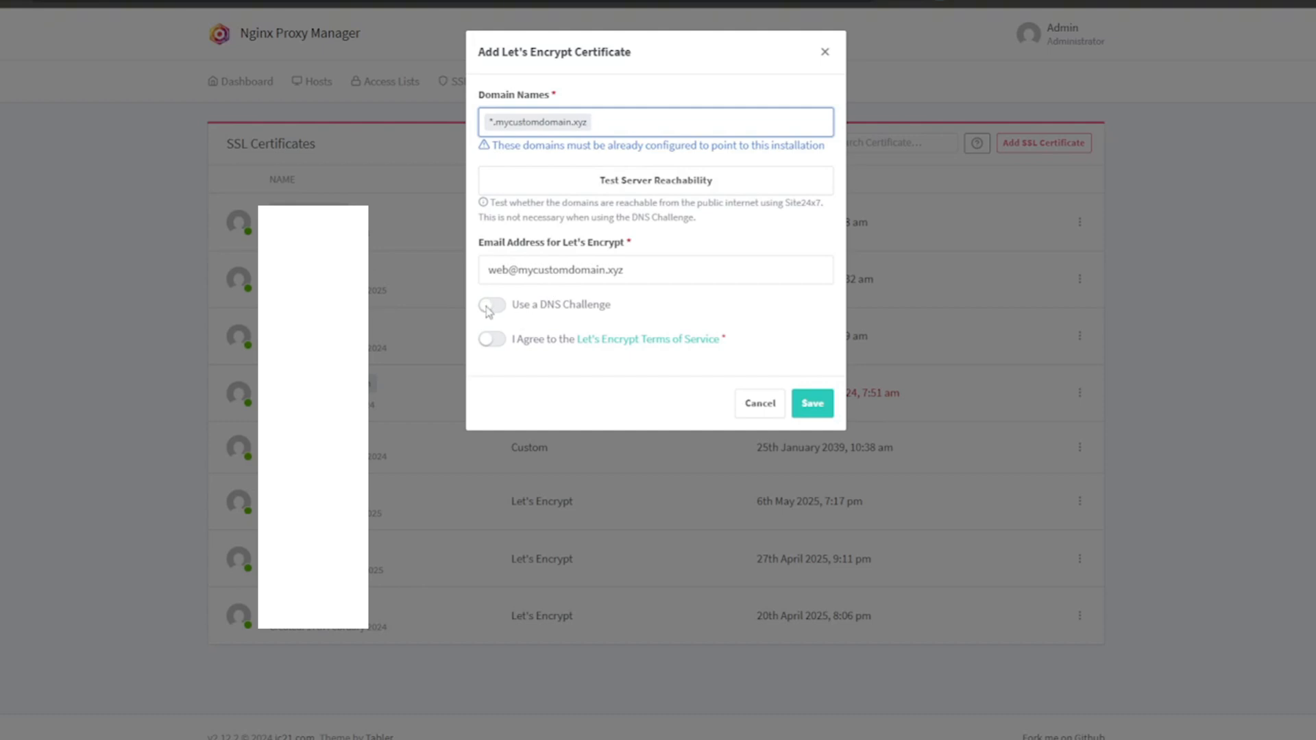
{"action": "left_click", "coordinate": [492, 304]}
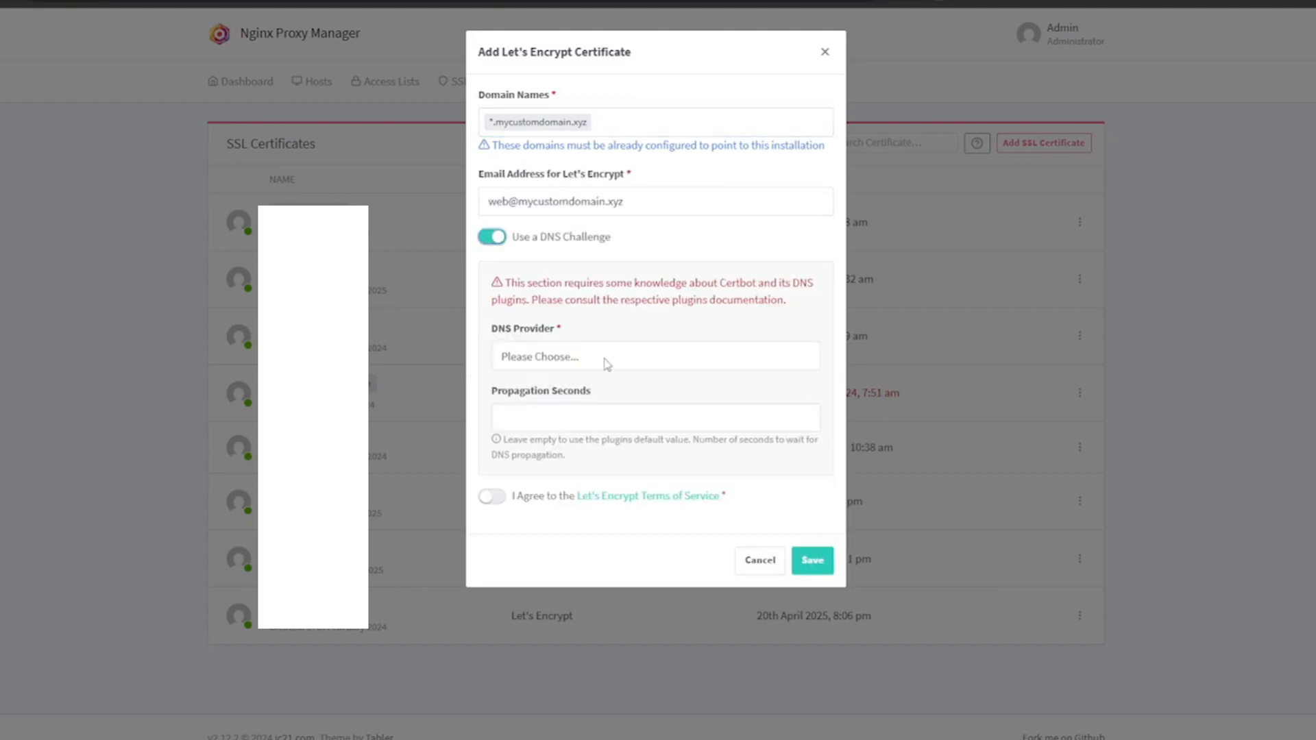
{"action": "left_click", "coordinate": [654, 355]}
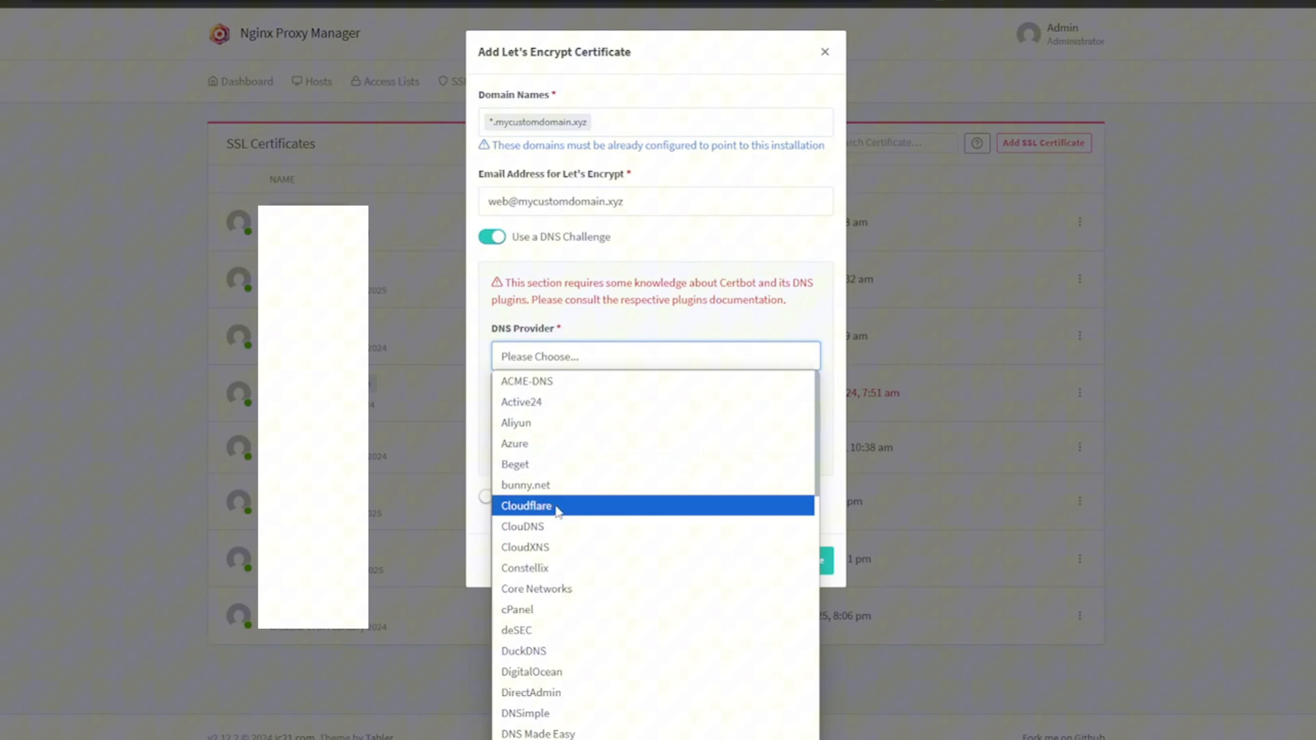
{"action": "left_click", "coordinate": [525, 506]}
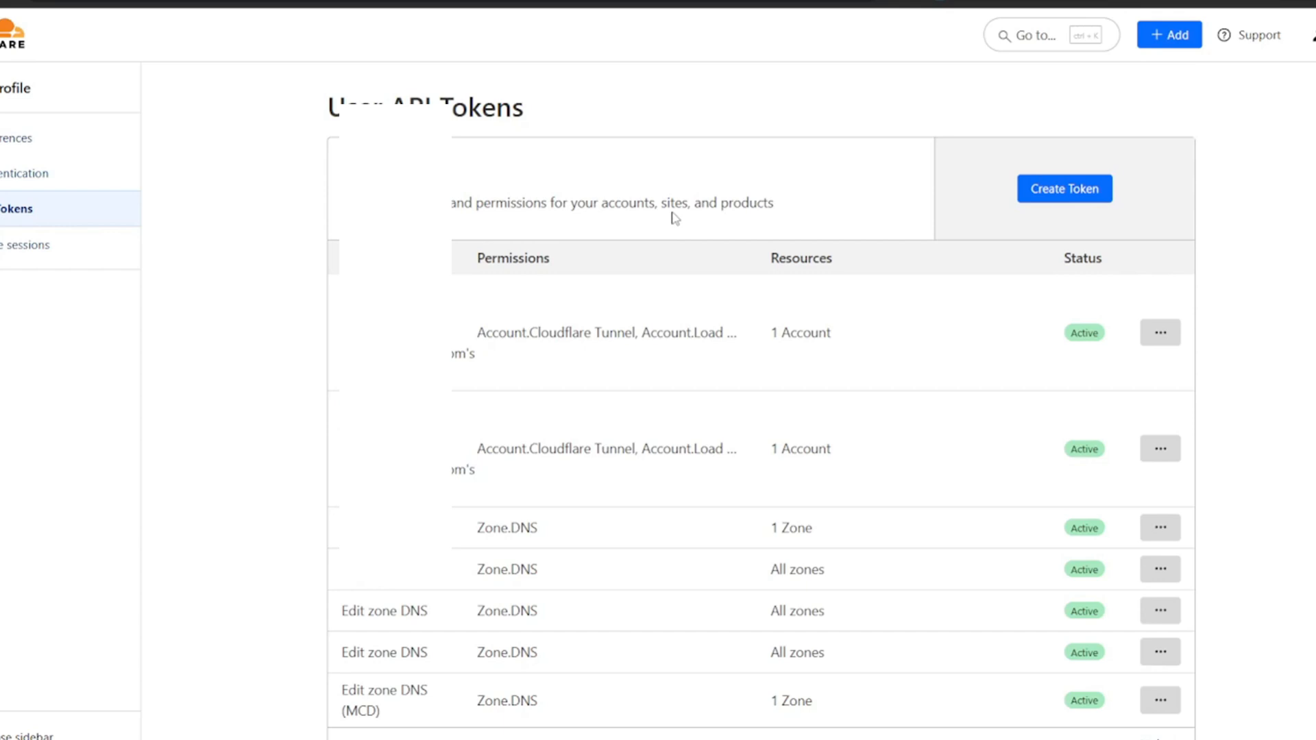
{"action": "mouse_move", "coordinate": [687, 434]}
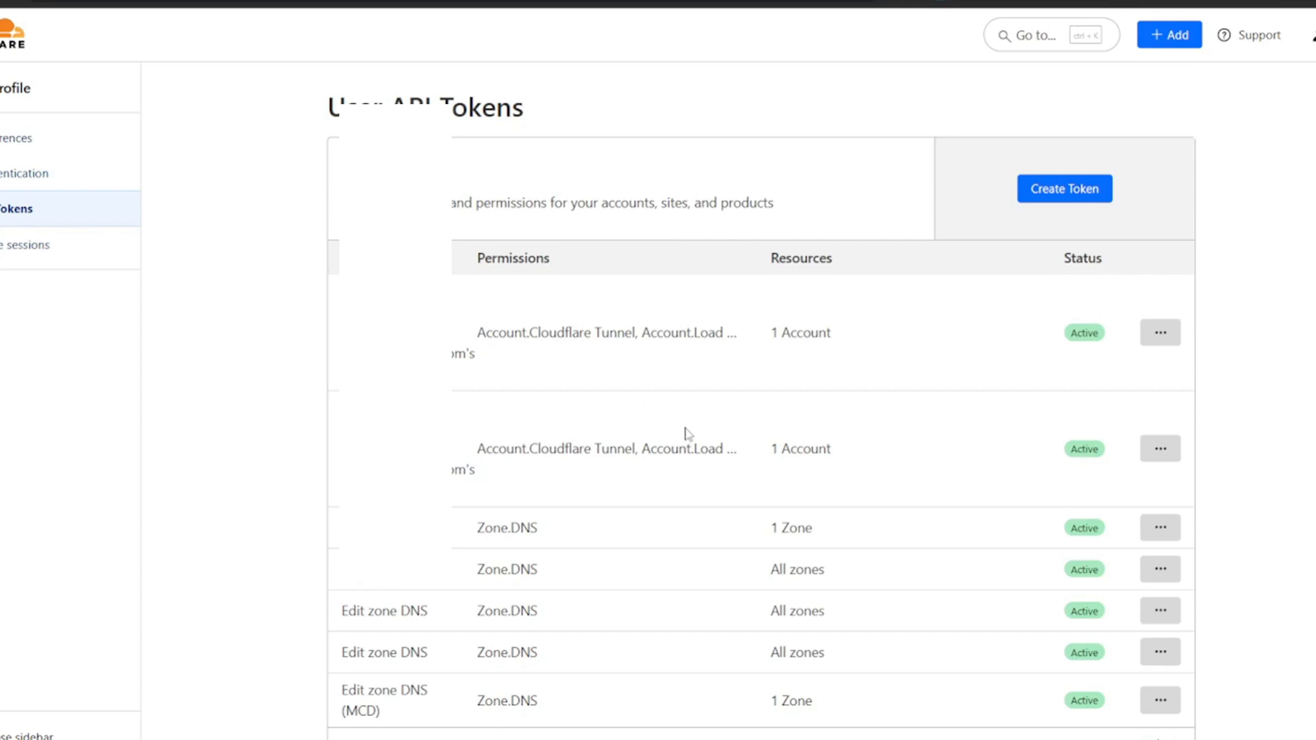
Roll the Edit zone DNS (MCD) API token to generate a new secret
{"action": "scroll", "scroll_direction": "down", "scroll_amount": 3}
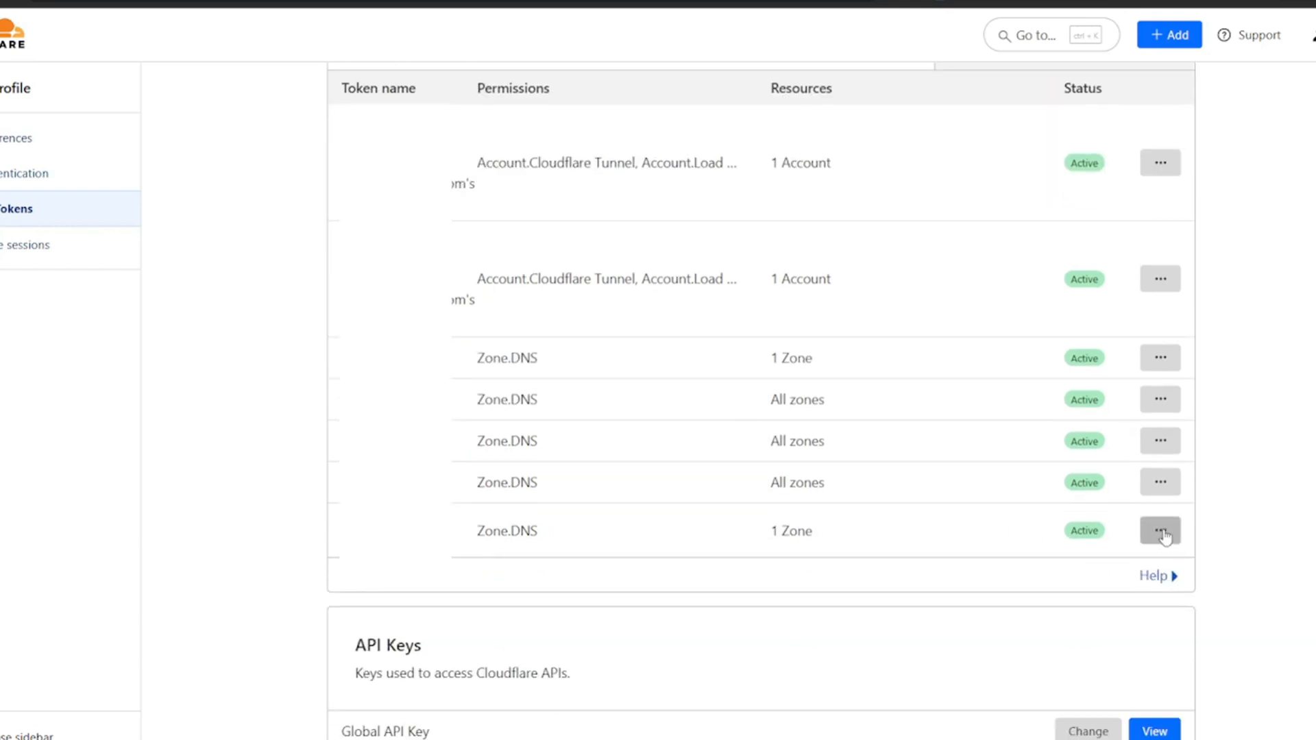
{"action": "left_click", "coordinate": [1160, 530]}
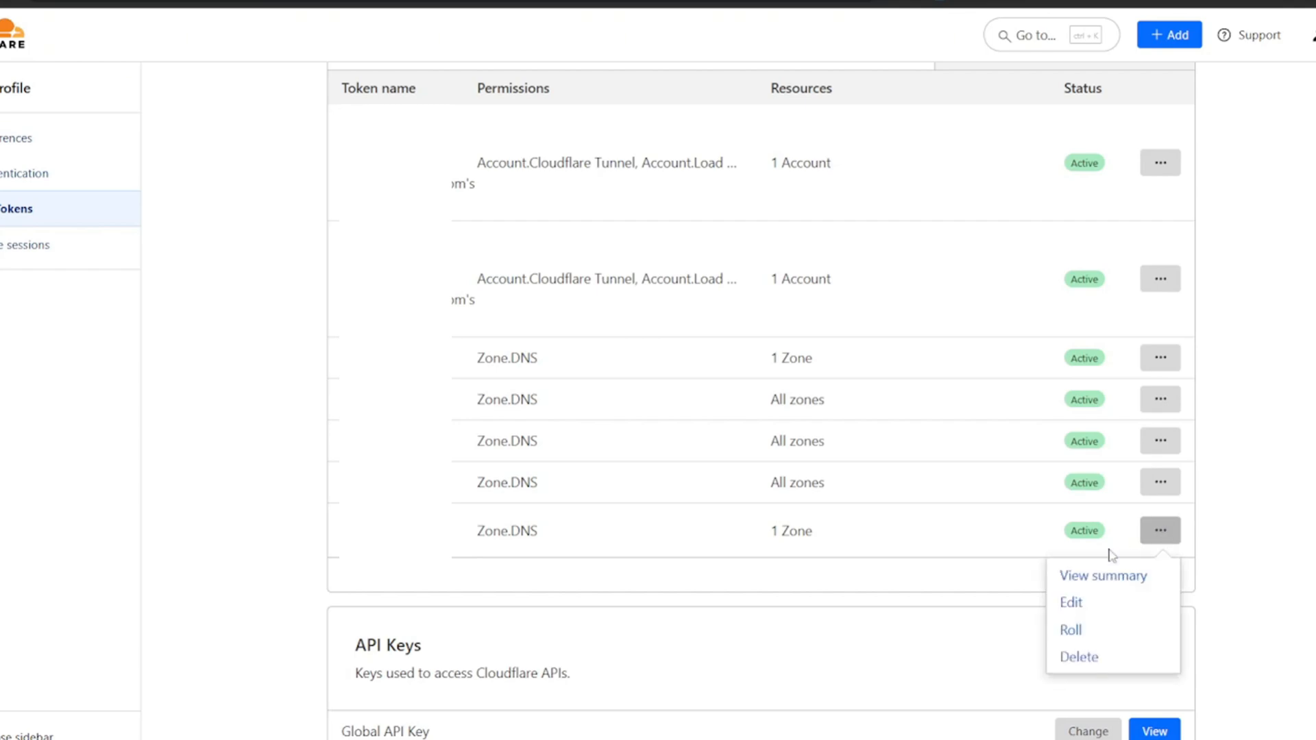
{"action": "left_click", "coordinate": [1069, 630]}
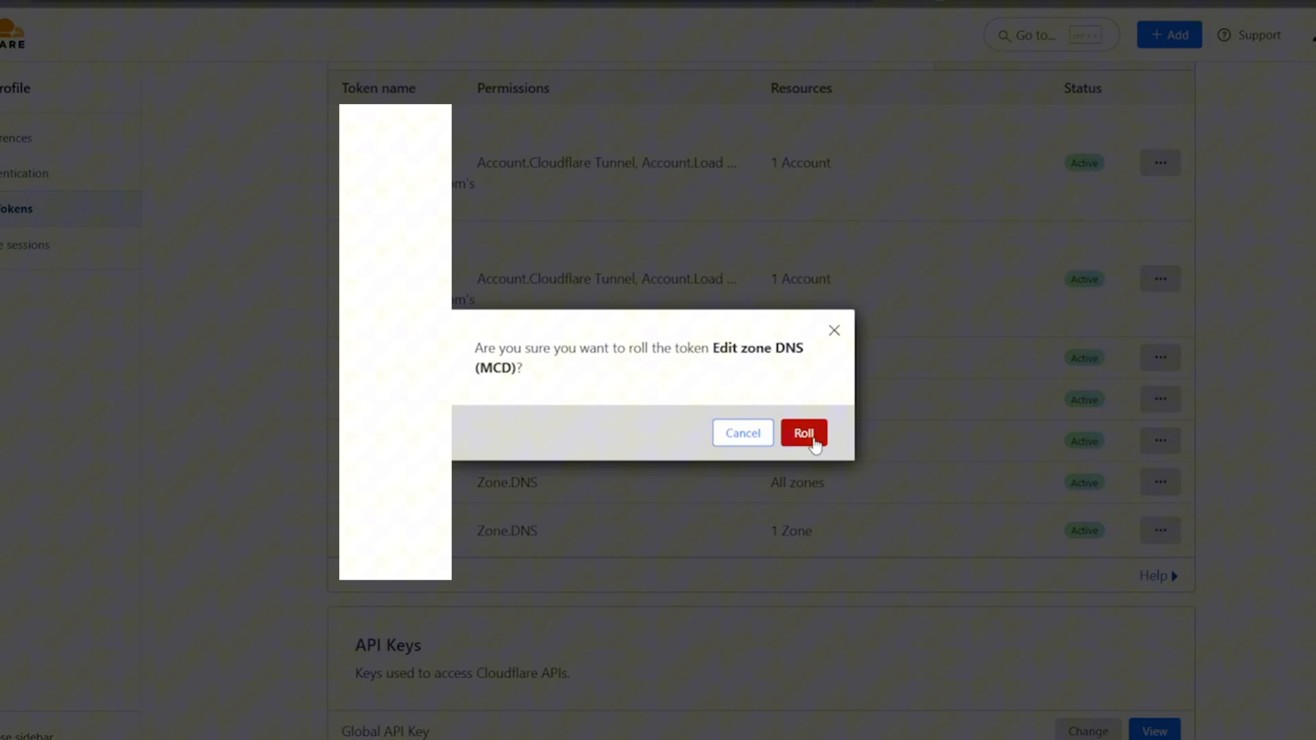
{"action": "left_click", "coordinate": [803, 432]}
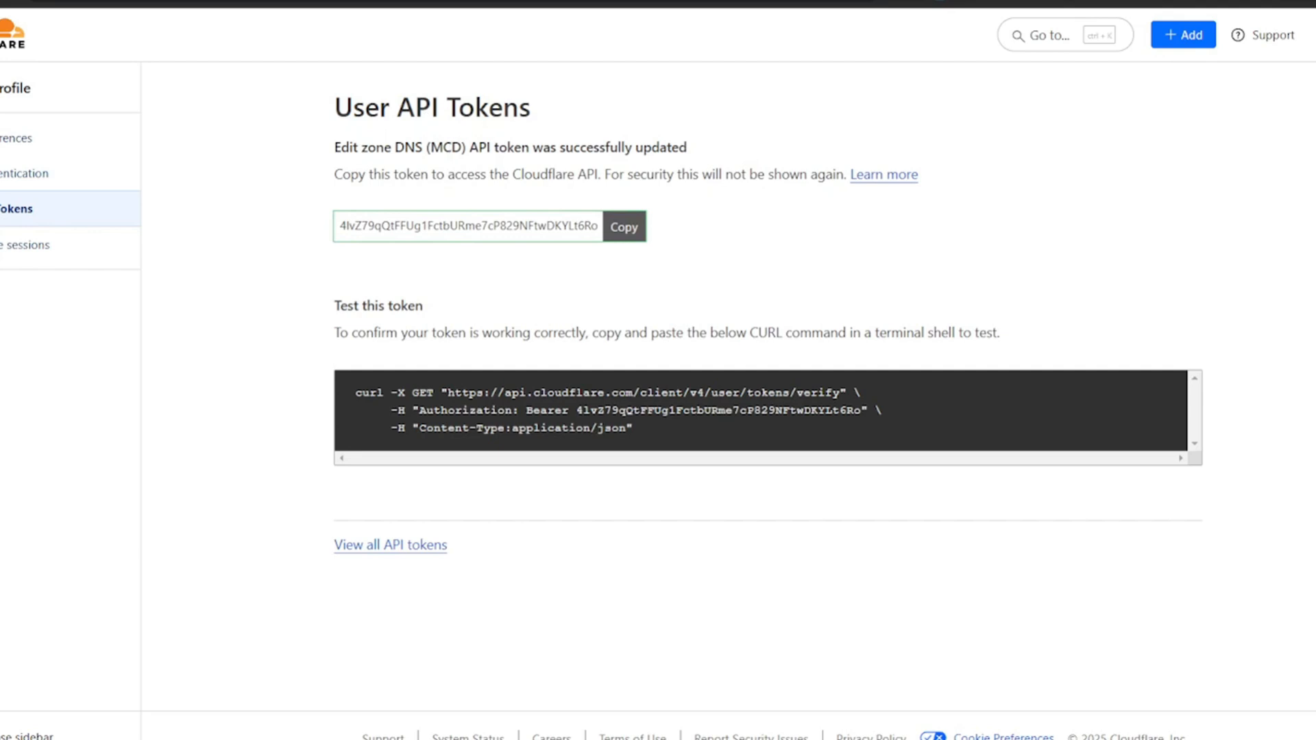
Paste the new Cloudflare API token into the credentials content, agree to the Let's Encrypt terms and save the certificate request
{"action": "left_click", "coordinate": [623, 226]}
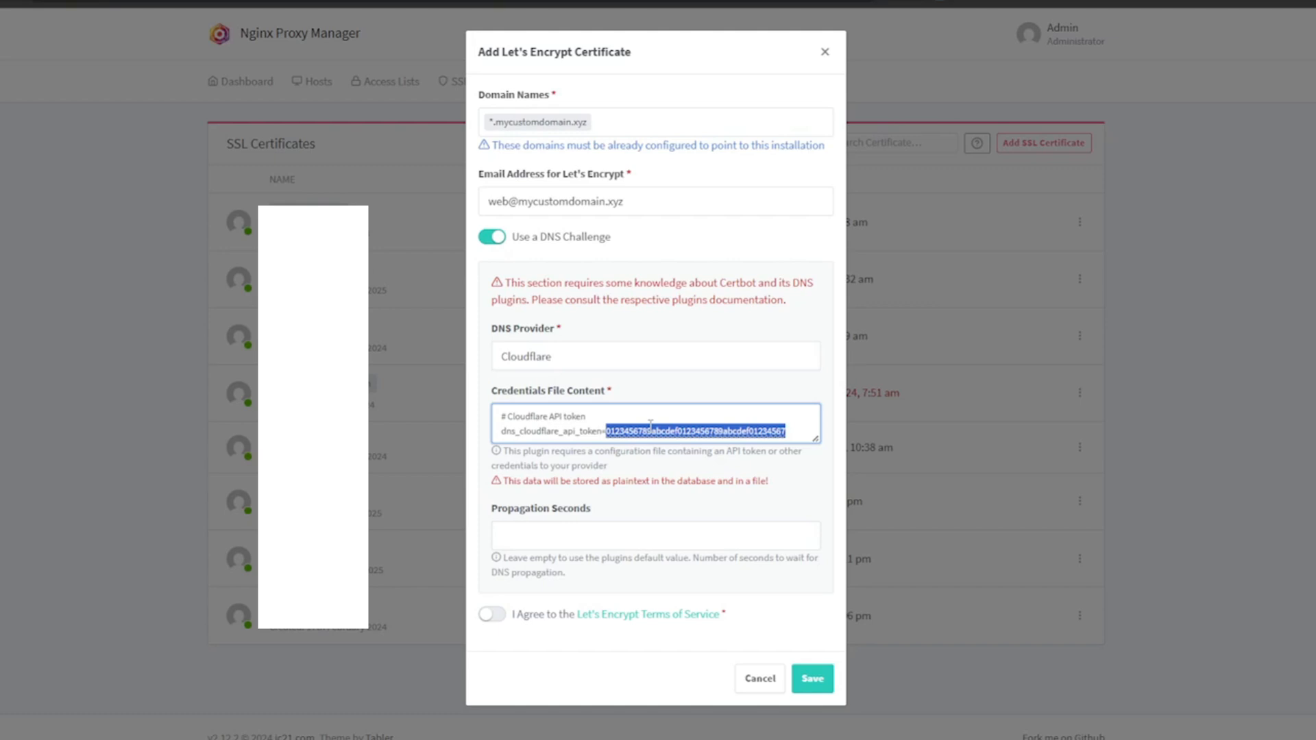
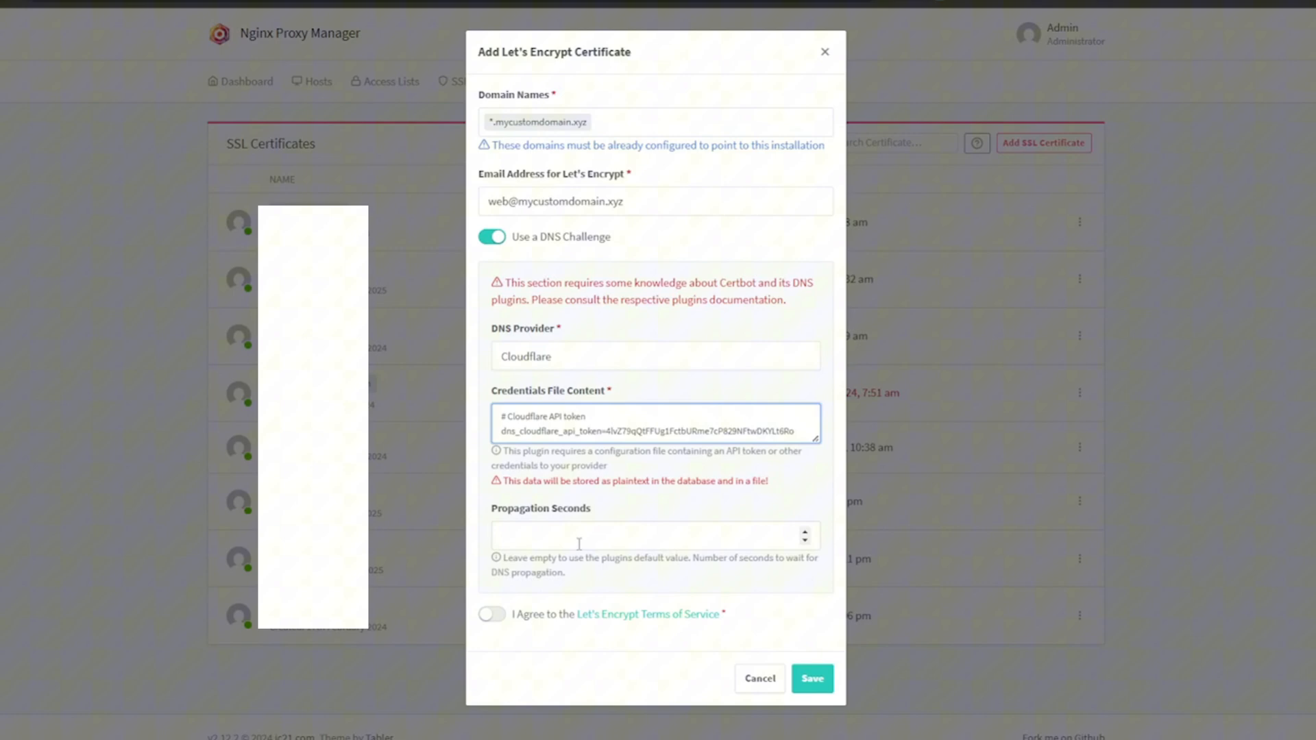
{"action": "left_click", "coordinate": [491, 614]}
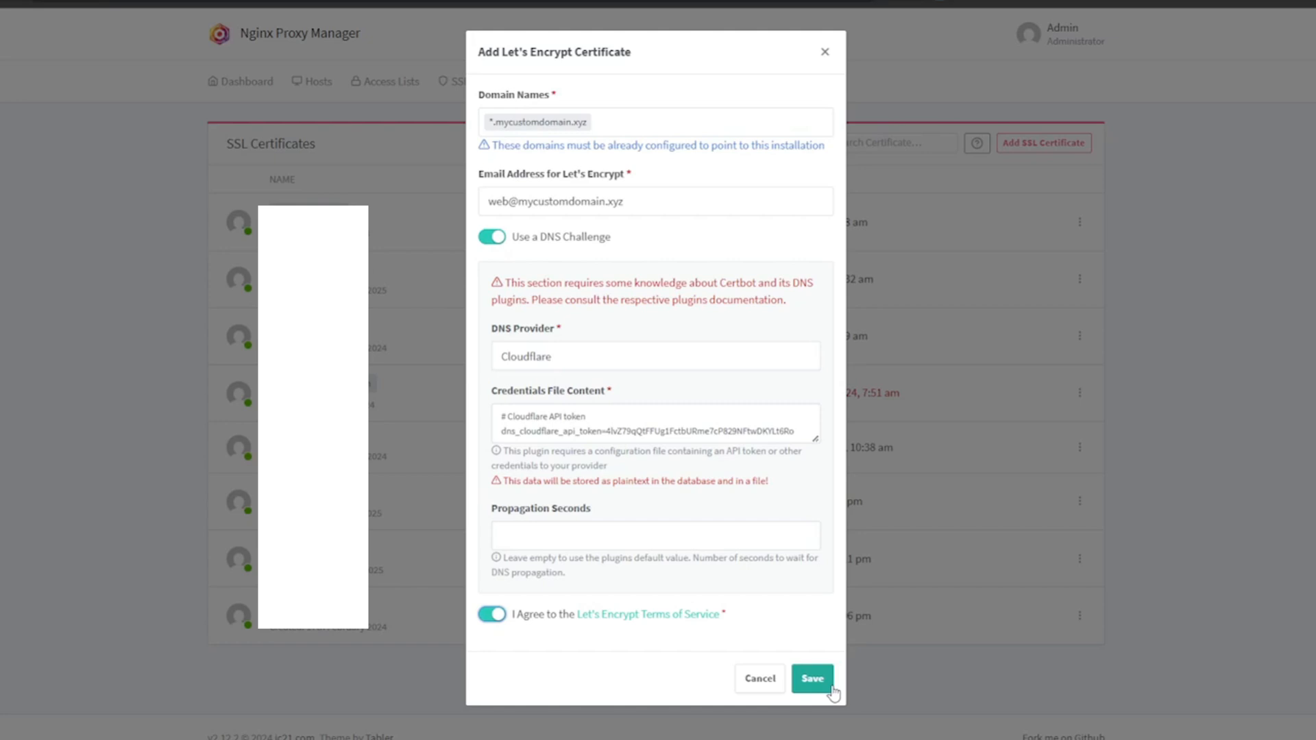
{"action": "mouse_move", "coordinate": [816, 688]}
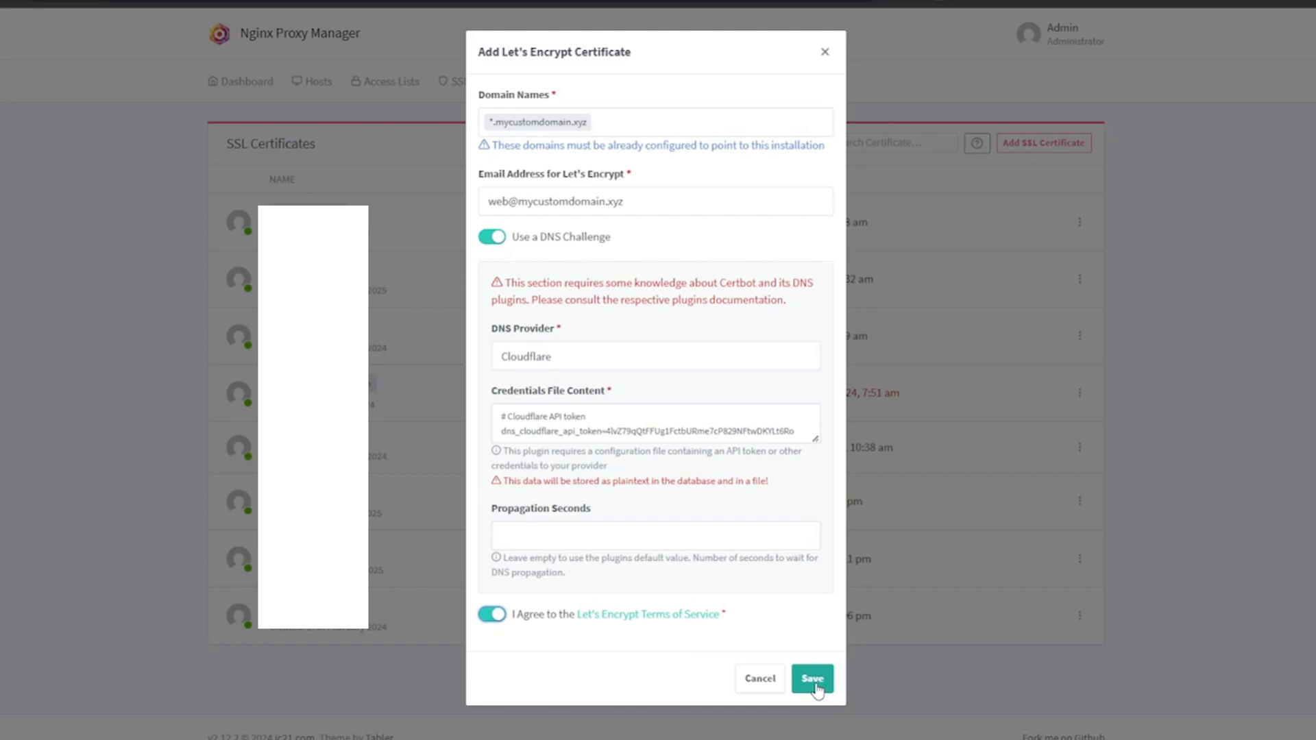
{"action": "left_click", "coordinate": [811, 678]}
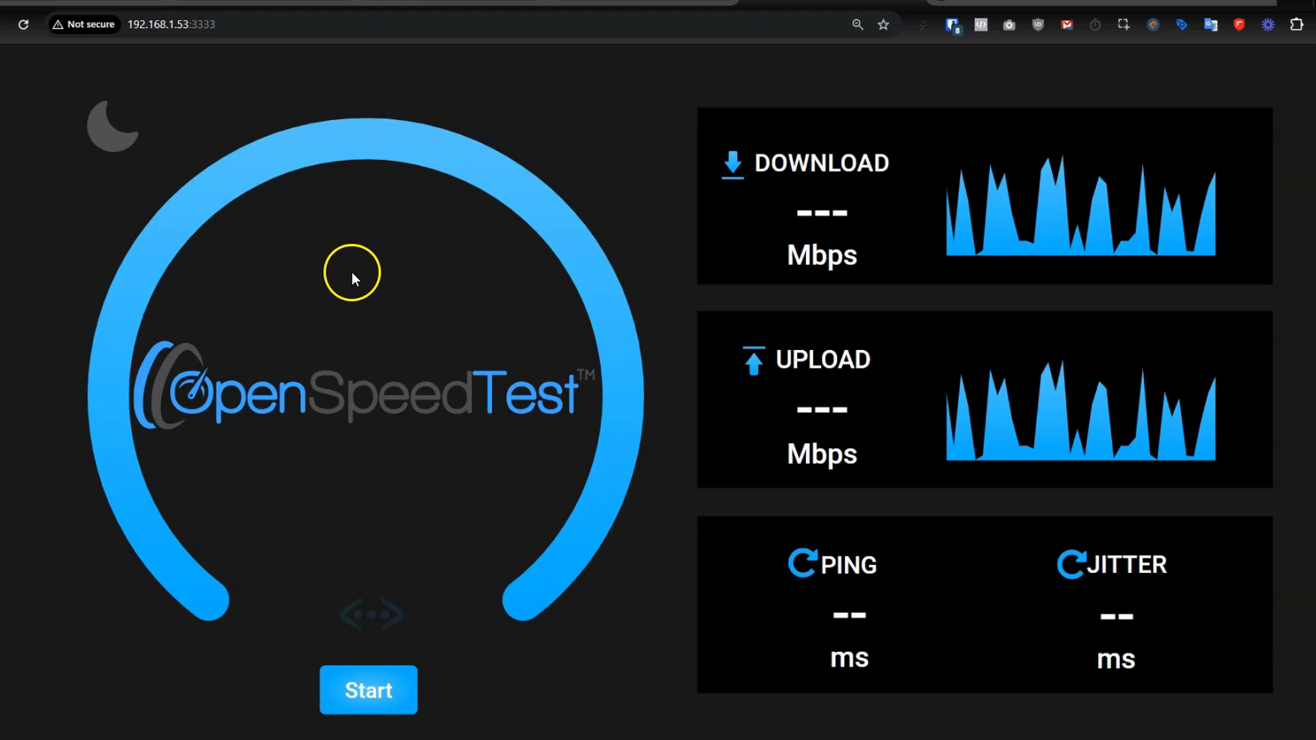
{"action": "mouse_move", "coordinate": [468, 472]}
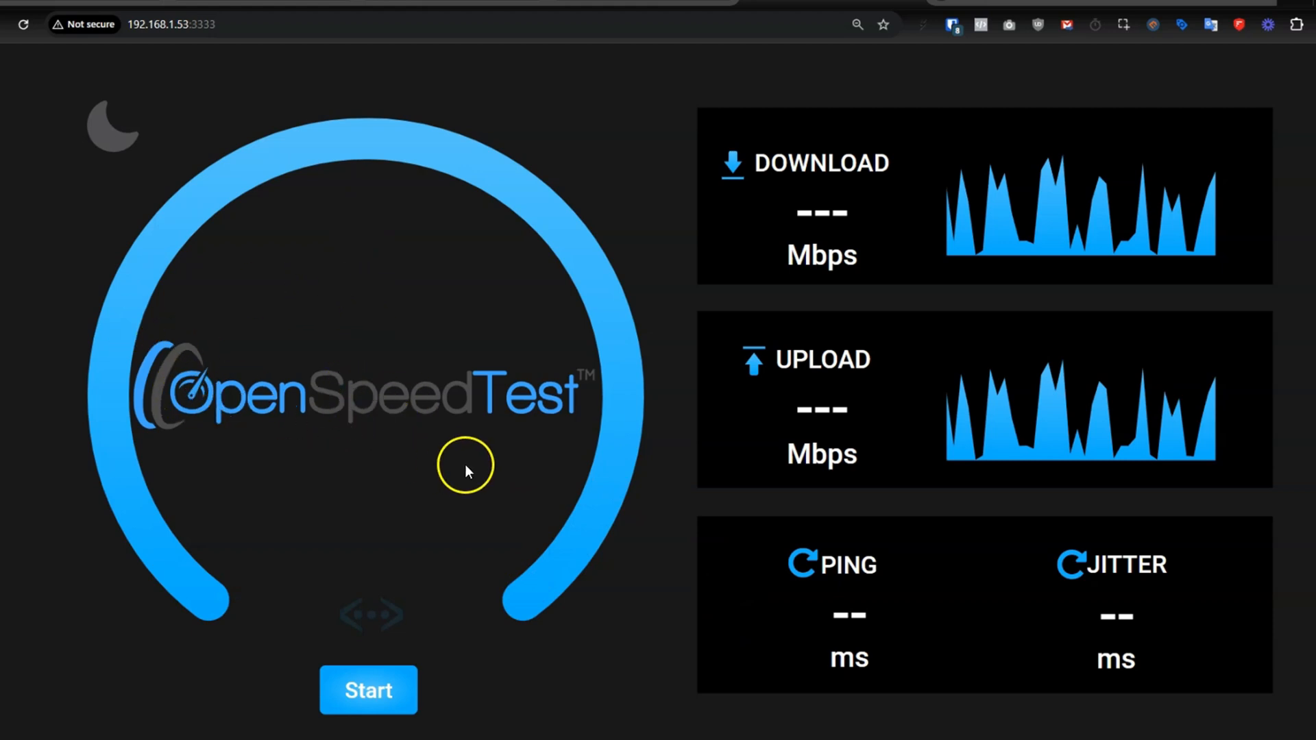
{"action": "mouse_move", "coordinate": [217, 161]}
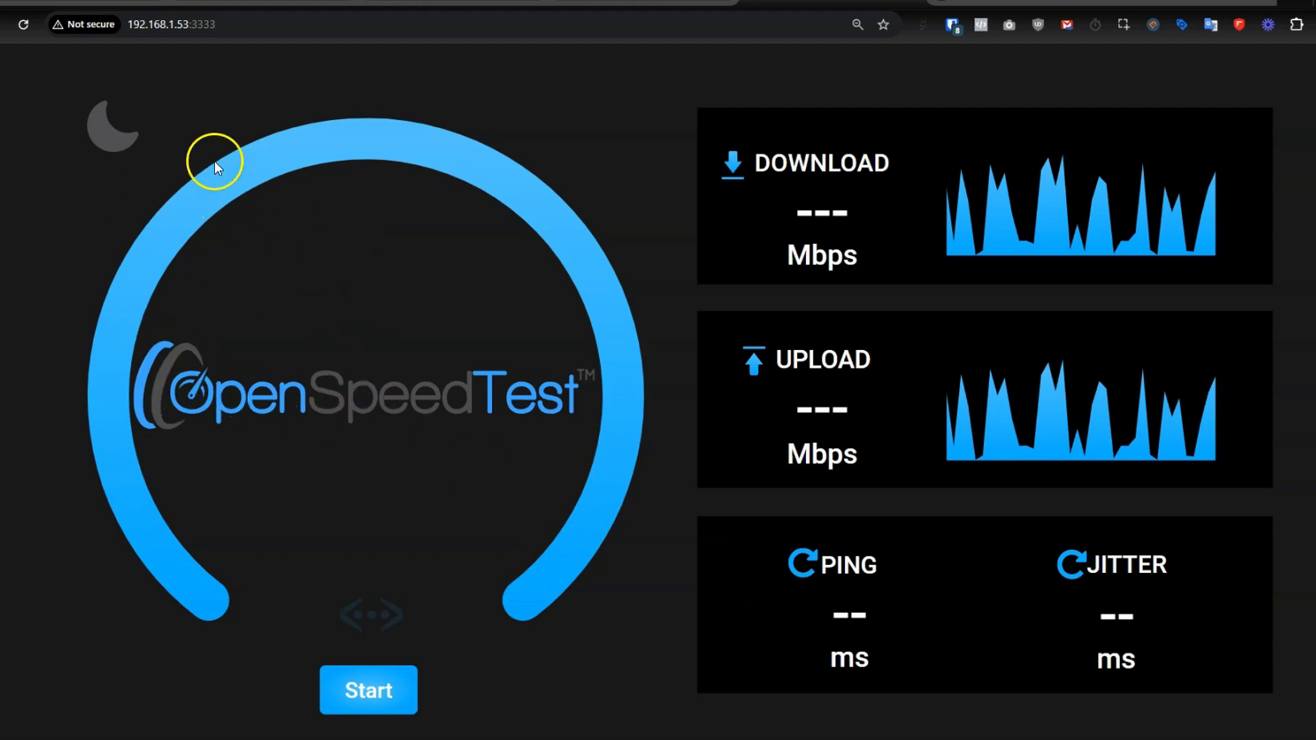
{"action": "mouse_move", "coordinate": [274, 265]}
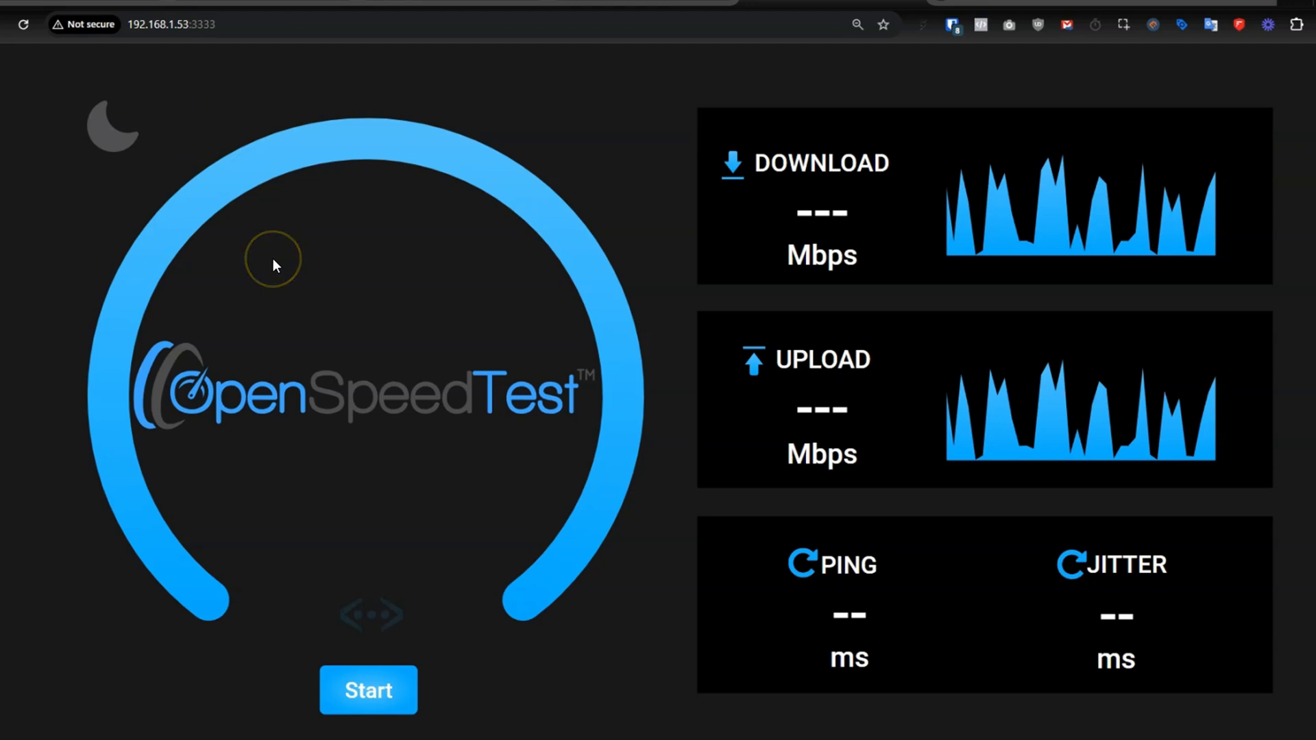
{"action": "mouse_move", "coordinate": [320, 203]}
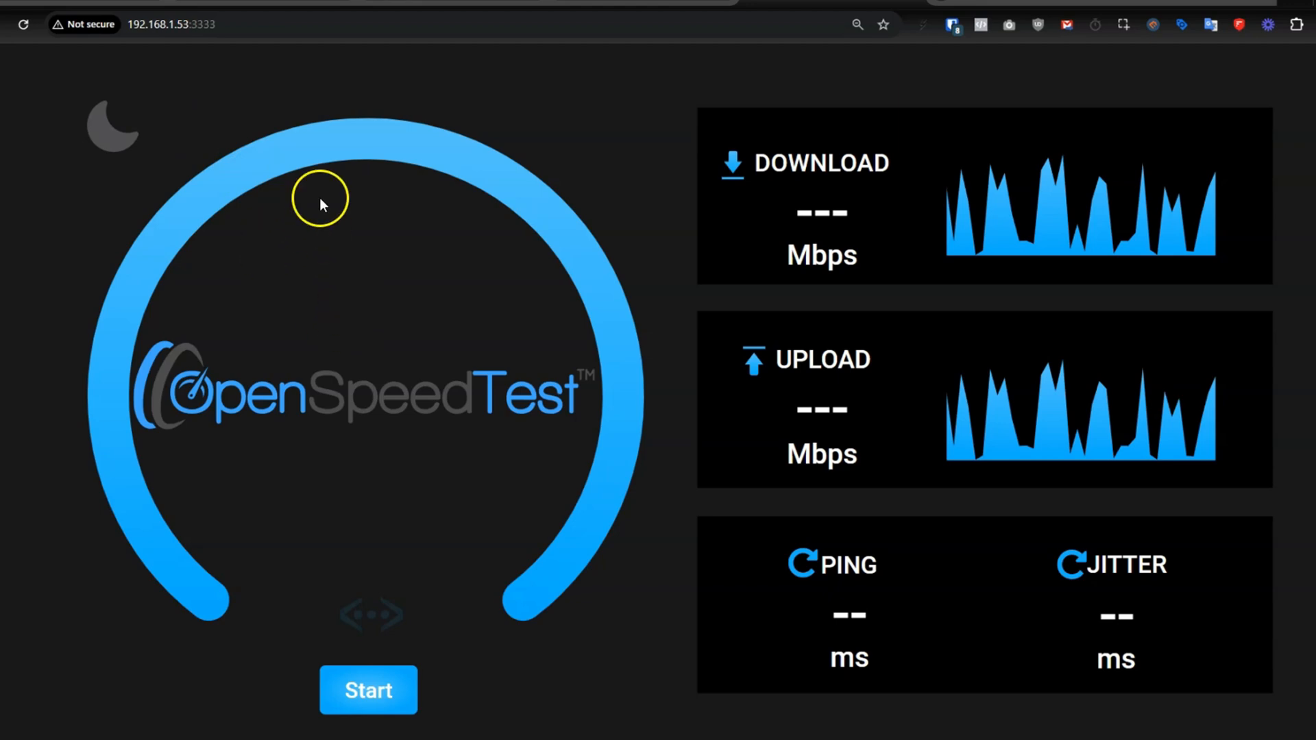
{"action": "mouse_move", "coordinate": [180, 108]}
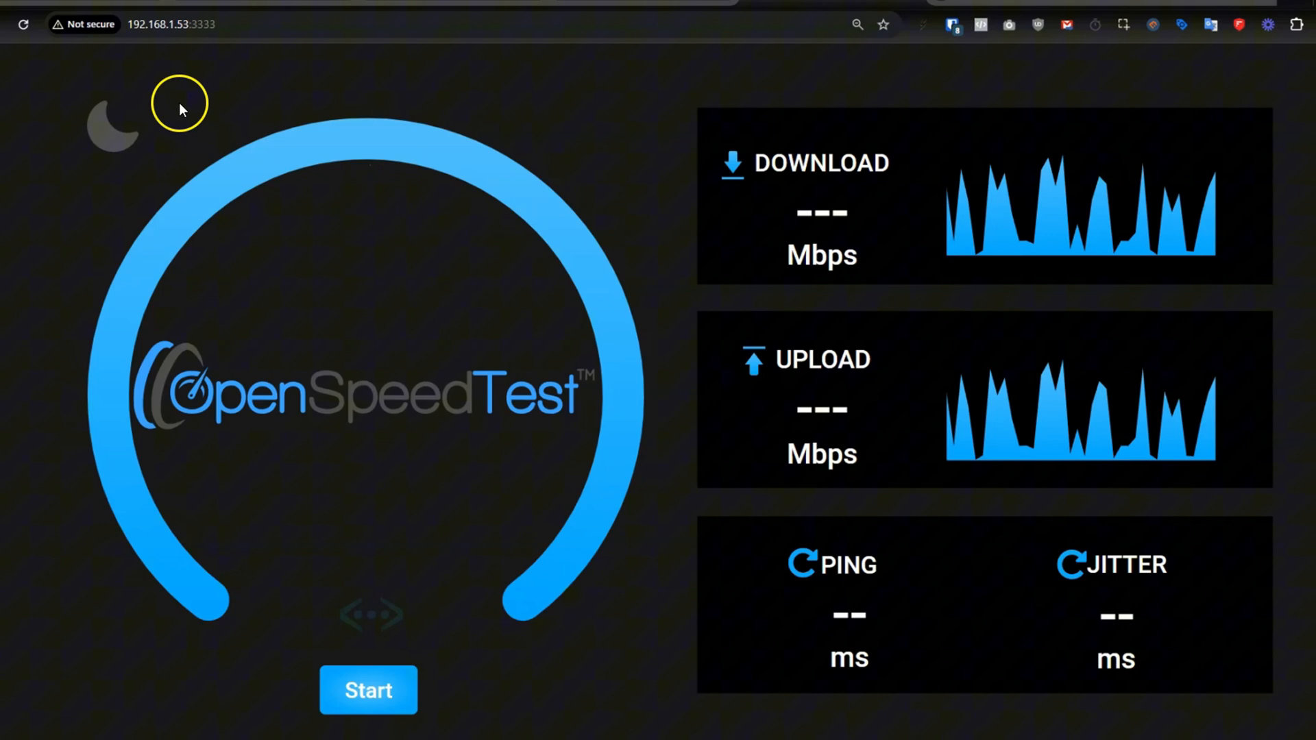
{"action": "mouse_move", "coordinate": [621, 318]}
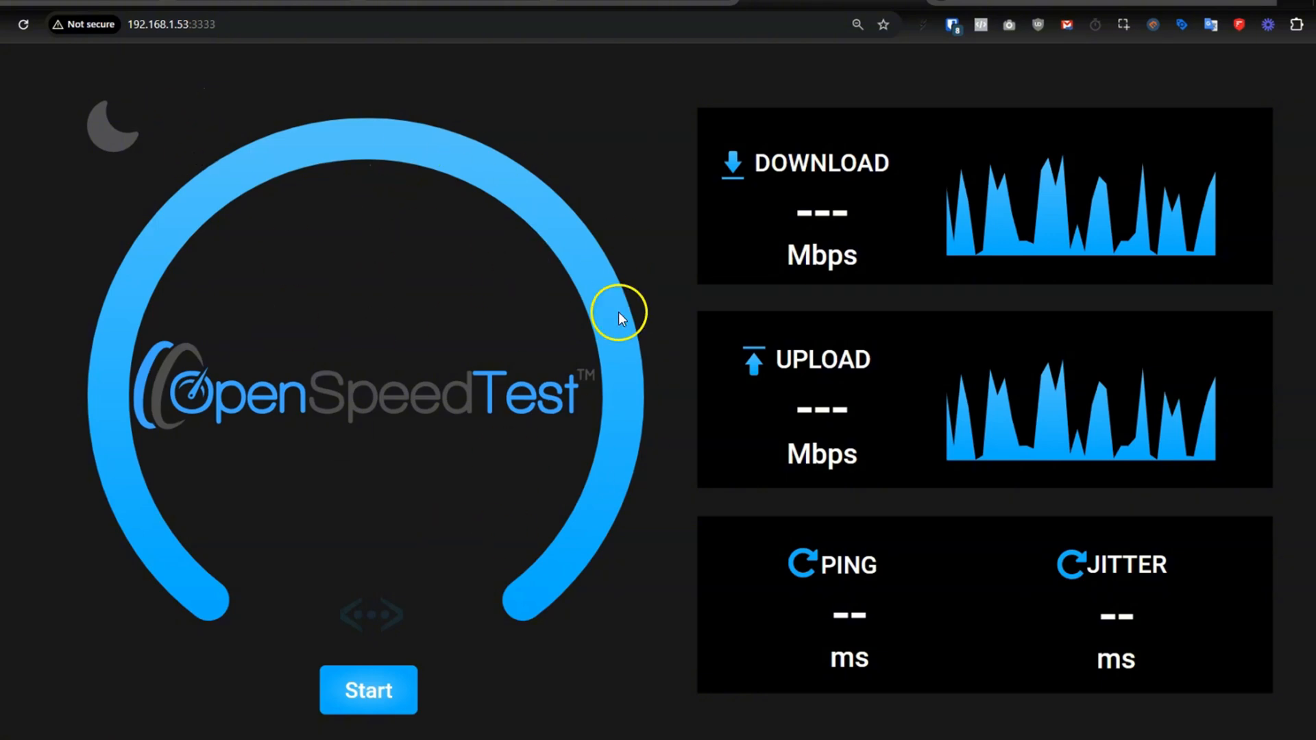
{"action": "mouse_move", "coordinate": [570, 233]}
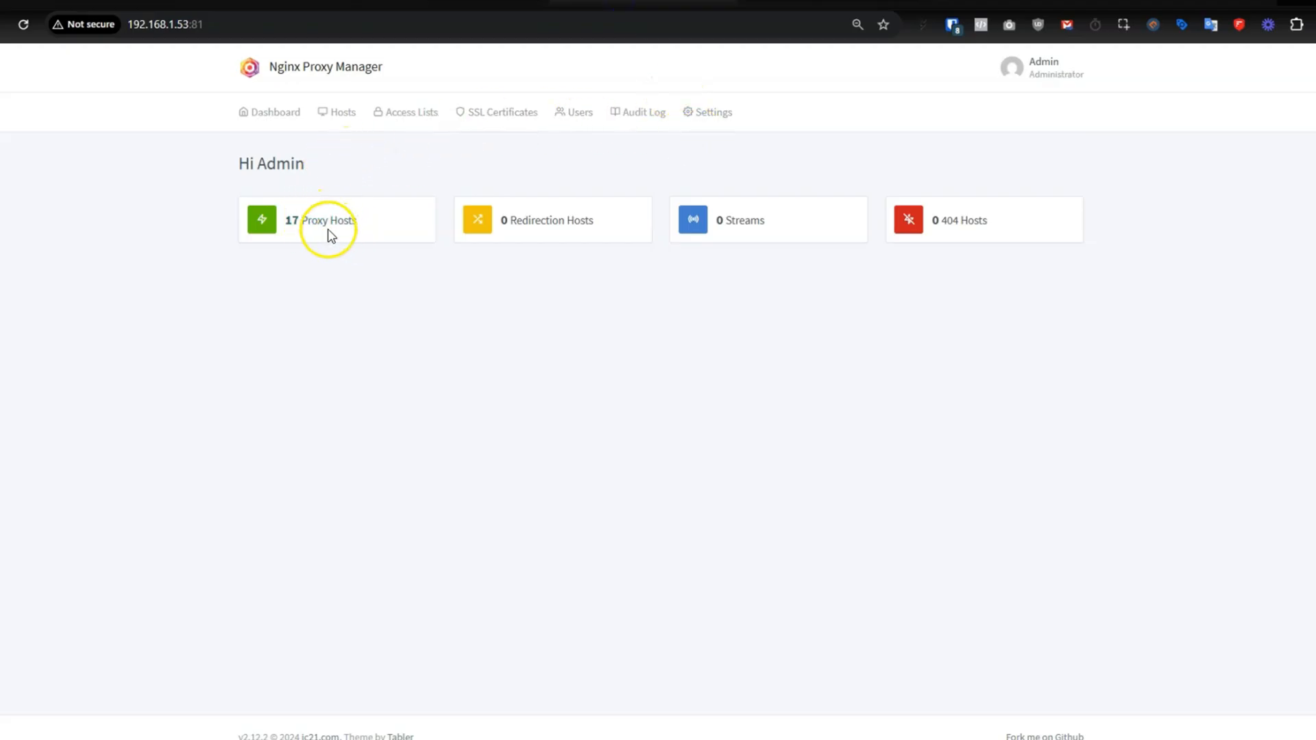
Start a new proxy host with domain name speed.mycustomdomain.xyz
{"action": "left_click", "coordinate": [327, 220]}
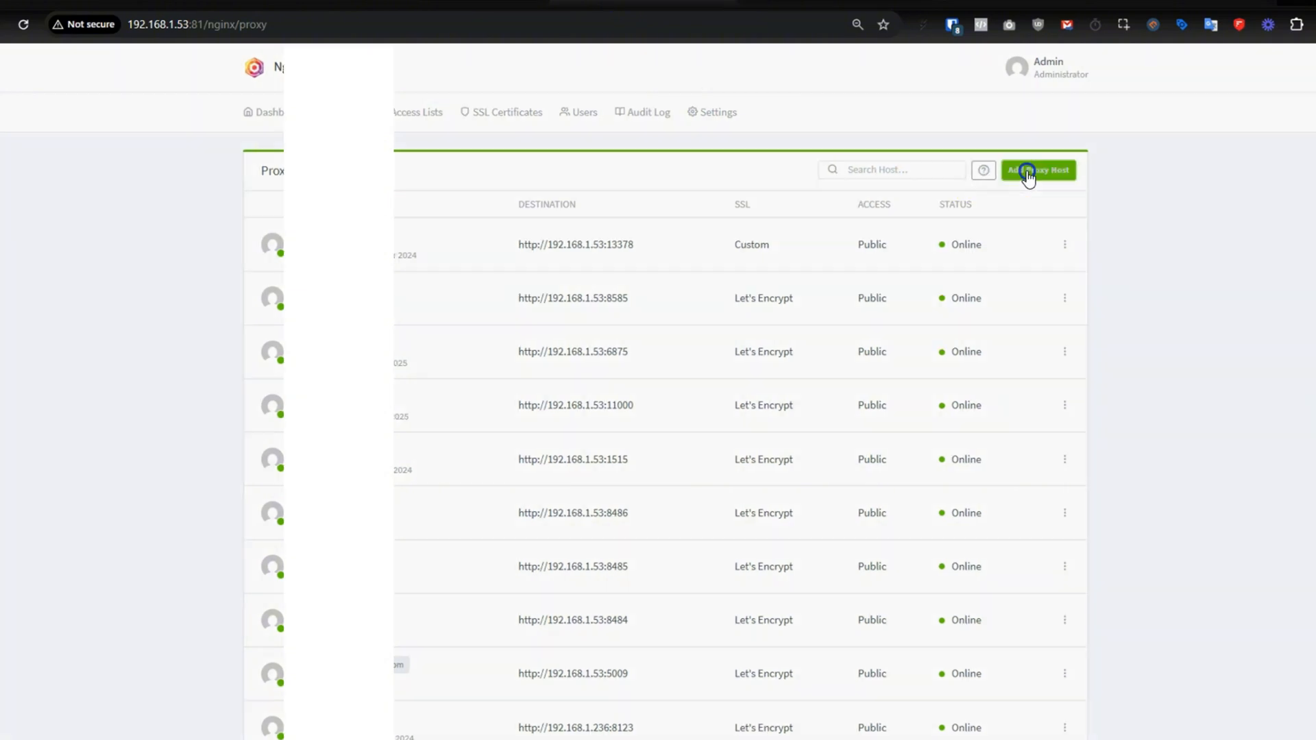
{"action": "left_click", "coordinate": [1039, 169]}
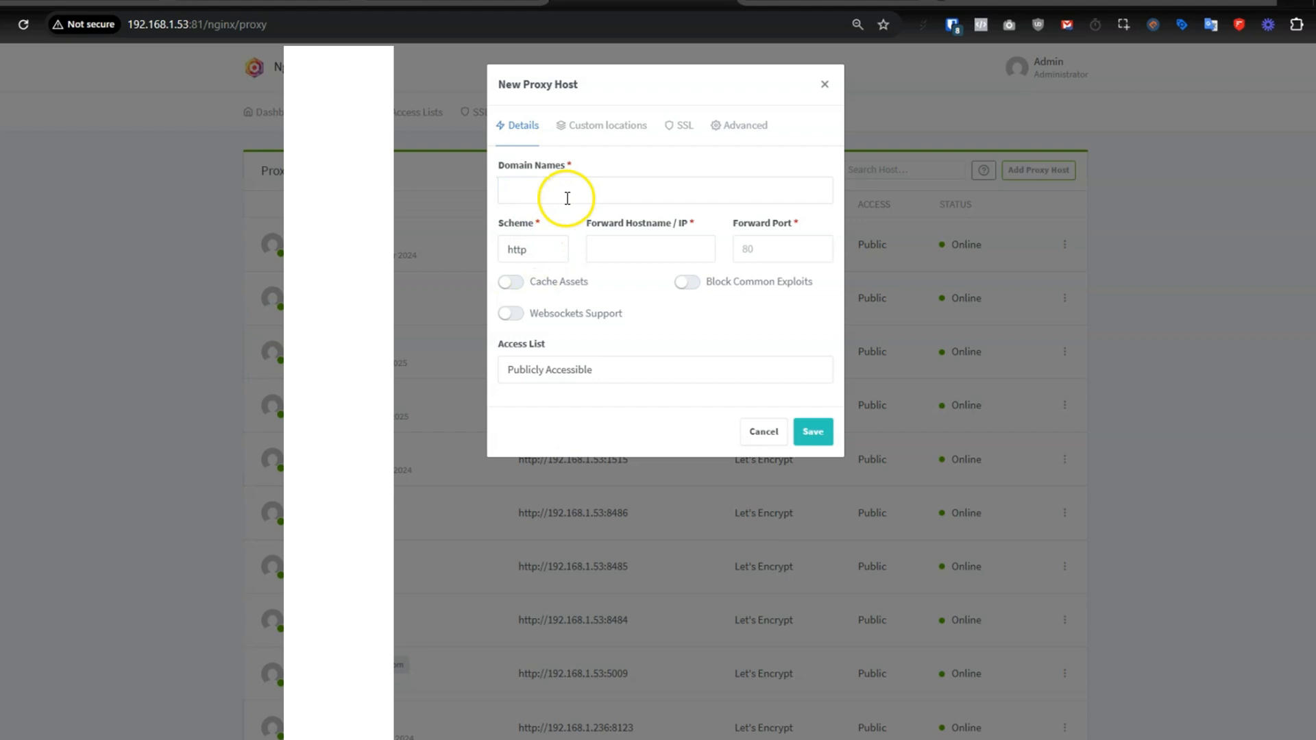
{"action": "type", "text": "speed.mycustomdomain.xyz"}
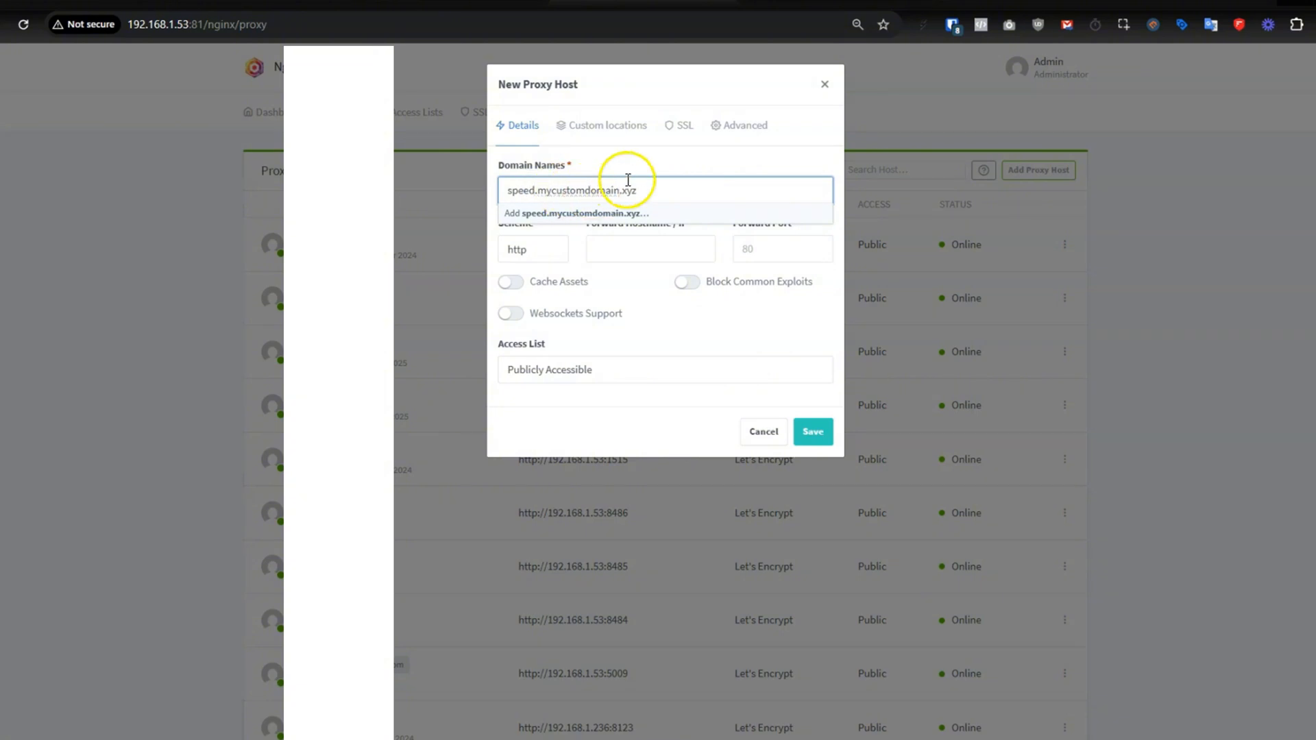
{"action": "left_click", "coordinate": [577, 212]}
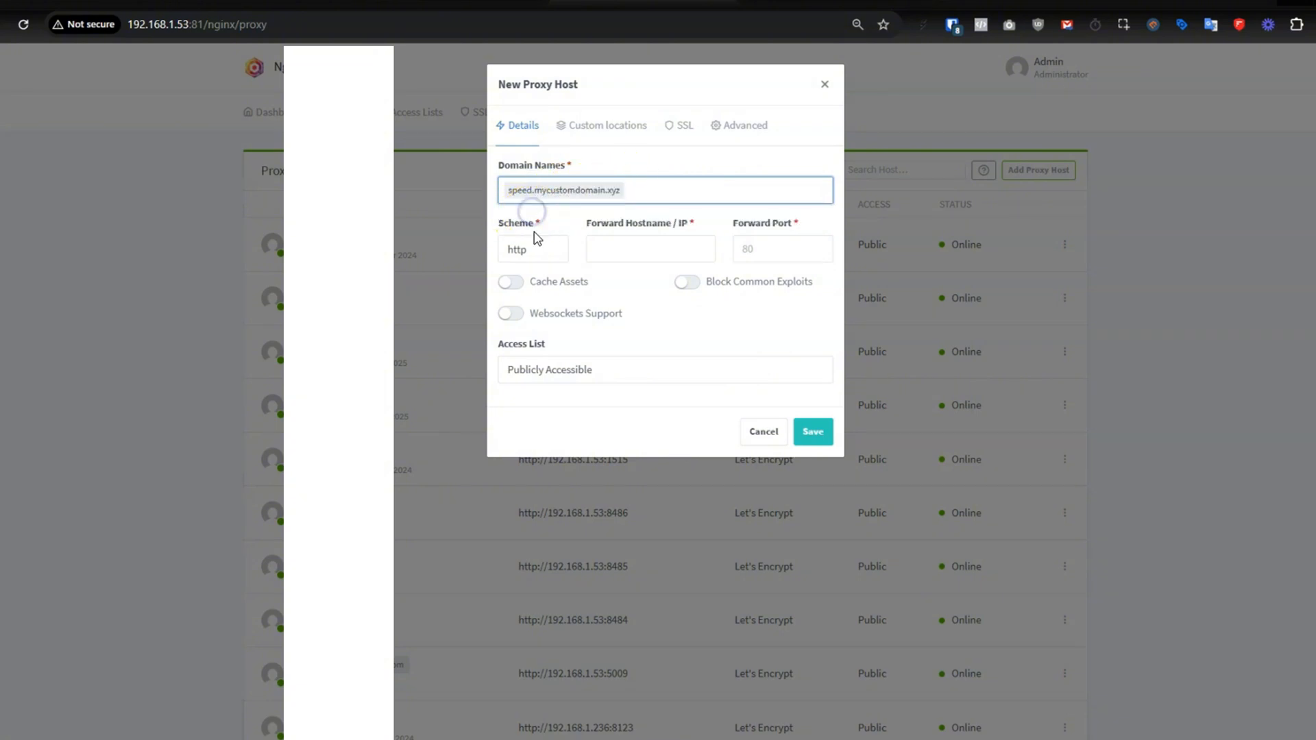
Forward it to 192.168.1.53 port 3333 and enable caching, exploit blocking and websockets support
{"action": "left_click", "coordinate": [650, 248]}
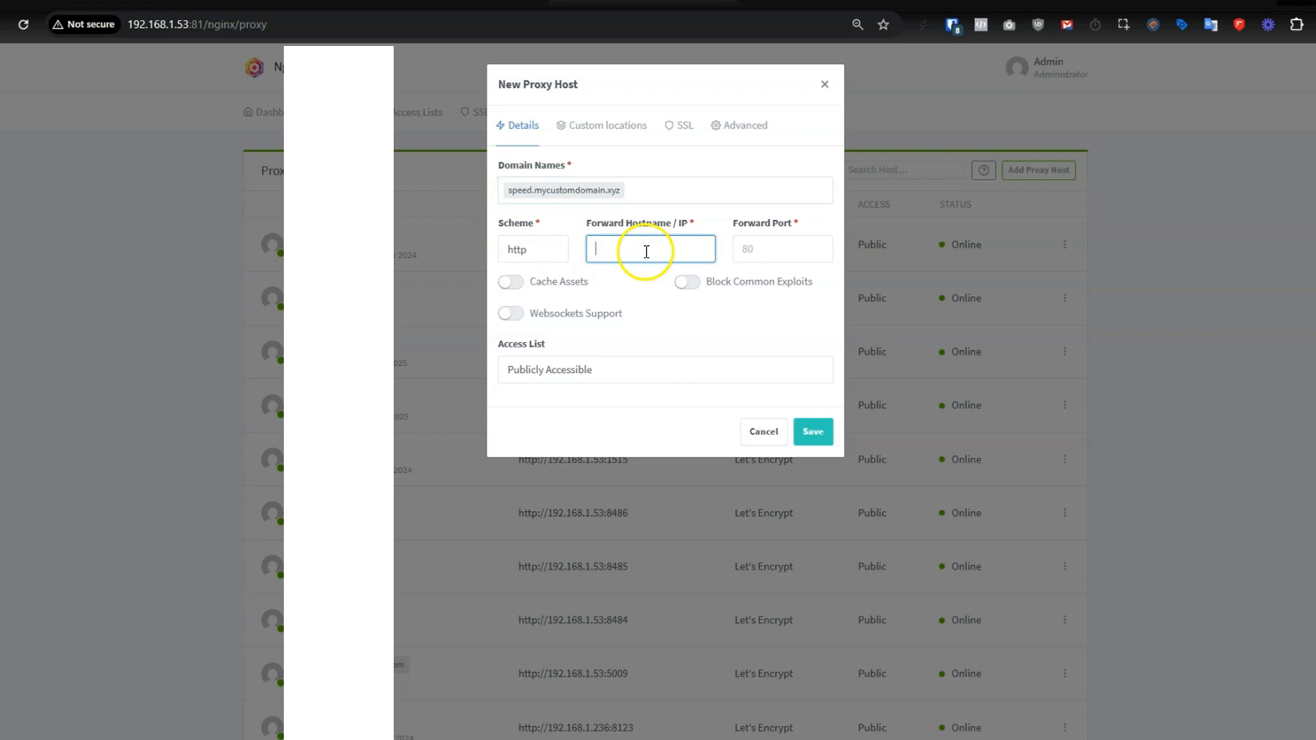
{"action": "type", "text": "192.168.1.5"}
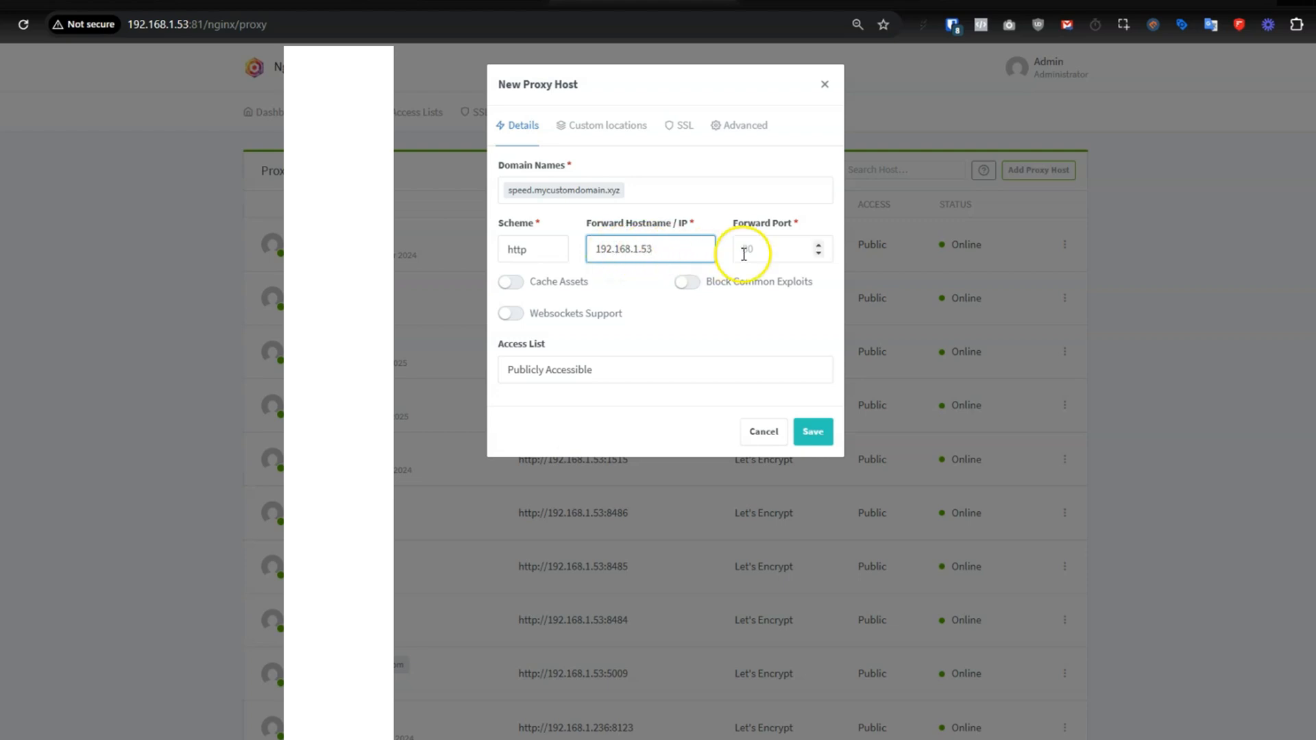
{"action": "type", "text": "3333"}
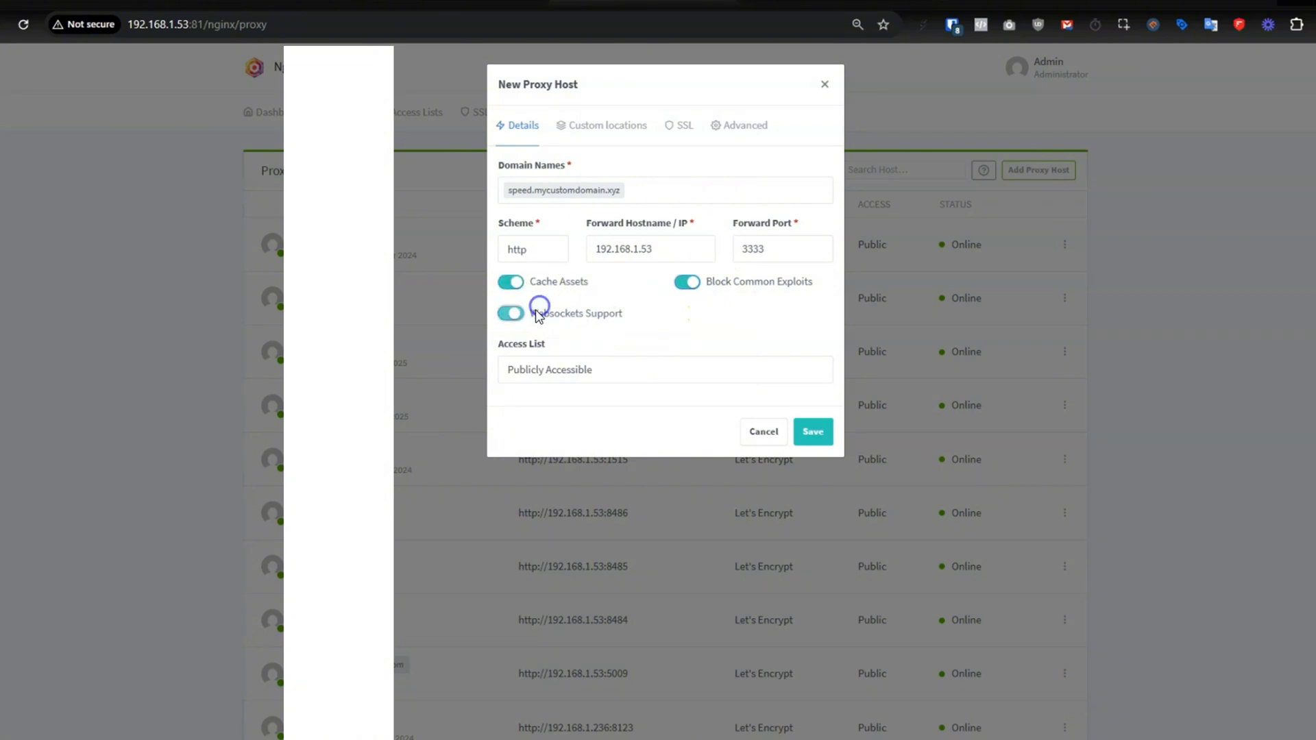
{"action": "left_click", "coordinate": [510, 313]}
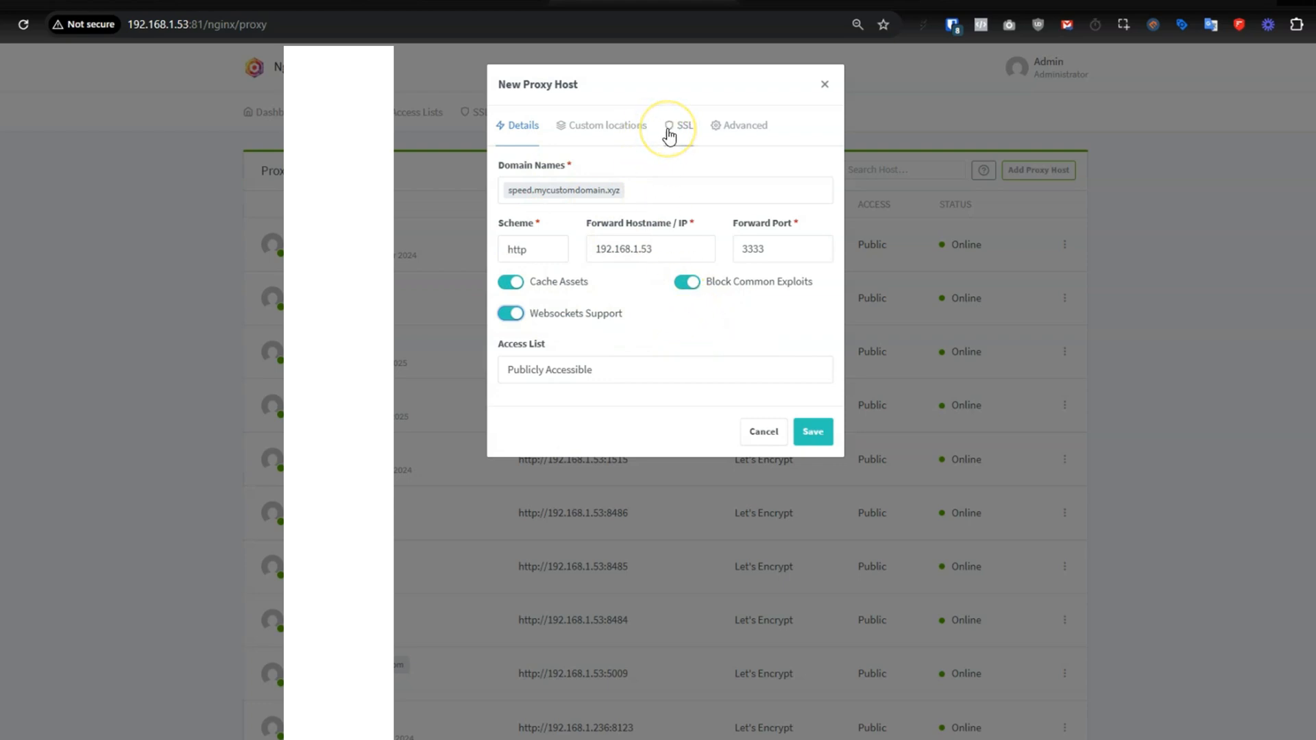
{"action": "mouse_move", "coordinate": [612, 124]}
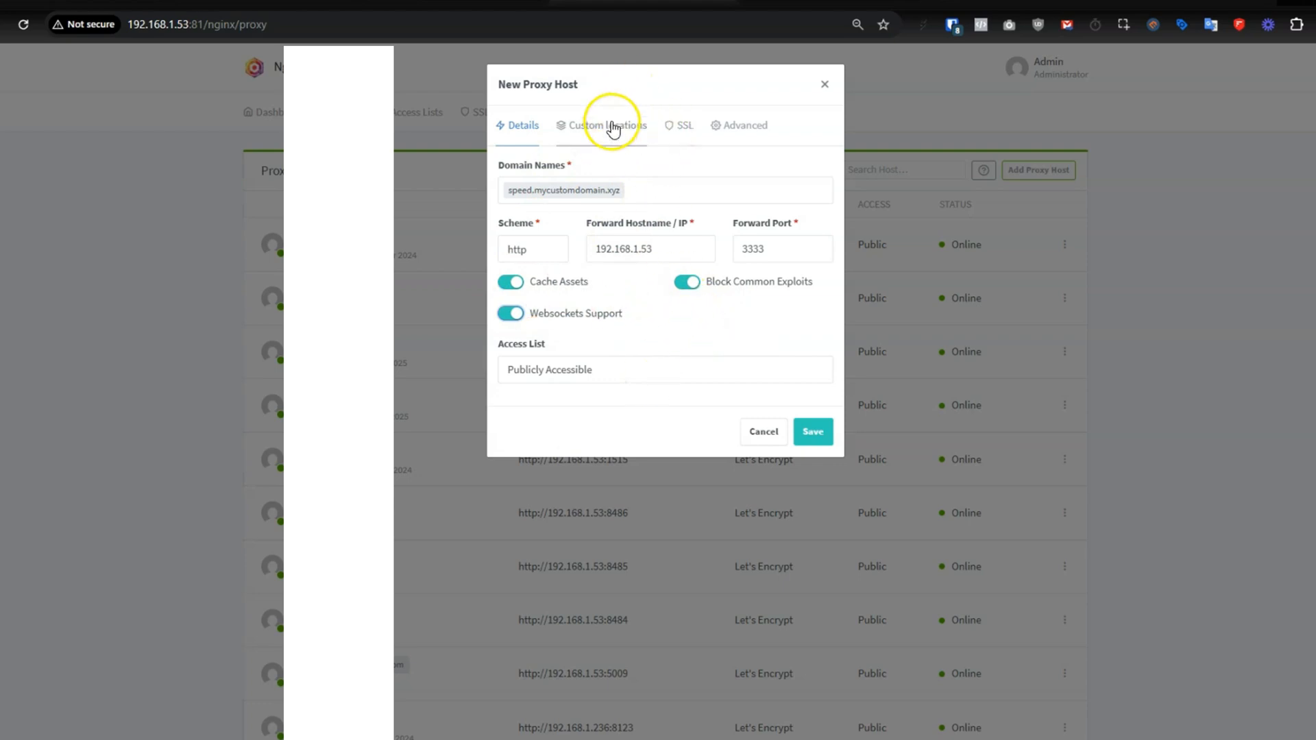
Assign the *.mycustomdomain.xyz certificate with Force SSL and HTTP/2 Support enabled
{"action": "left_click", "coordinate": [684, 124]}
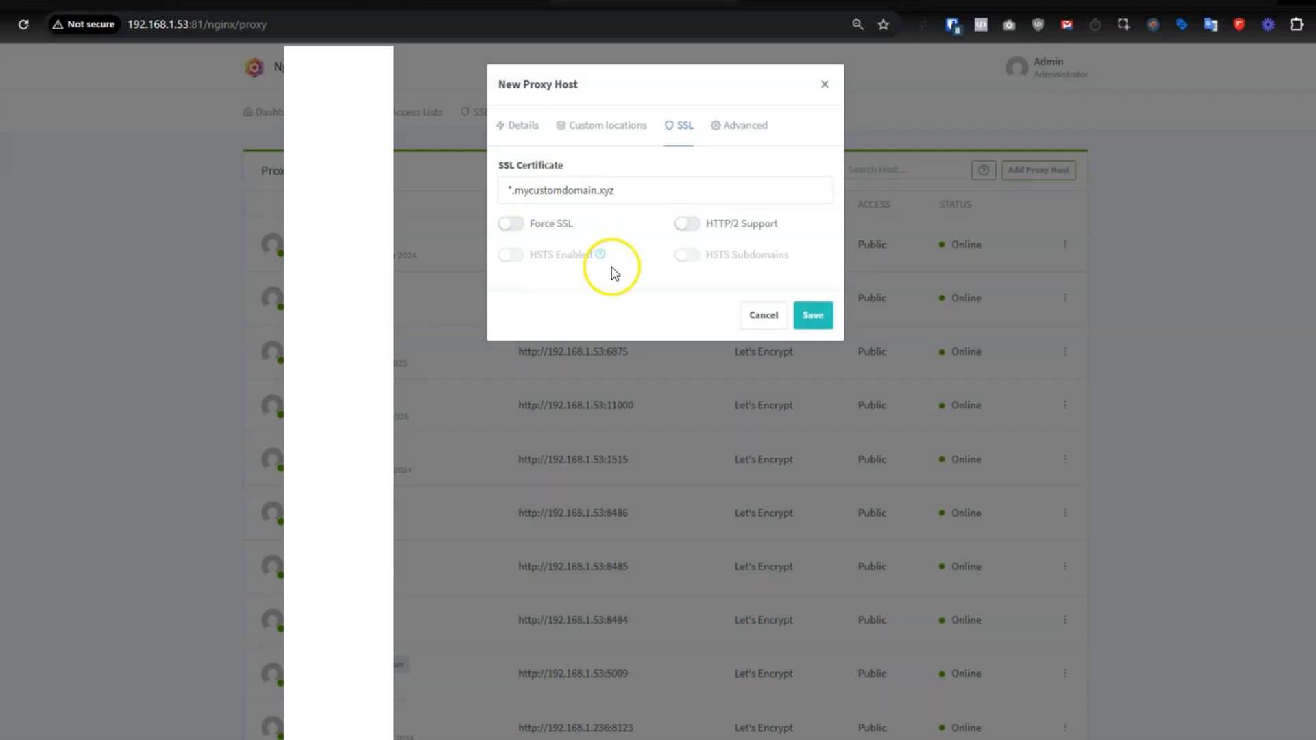
{"action": "left_click", "coordinate": [510, 224]}
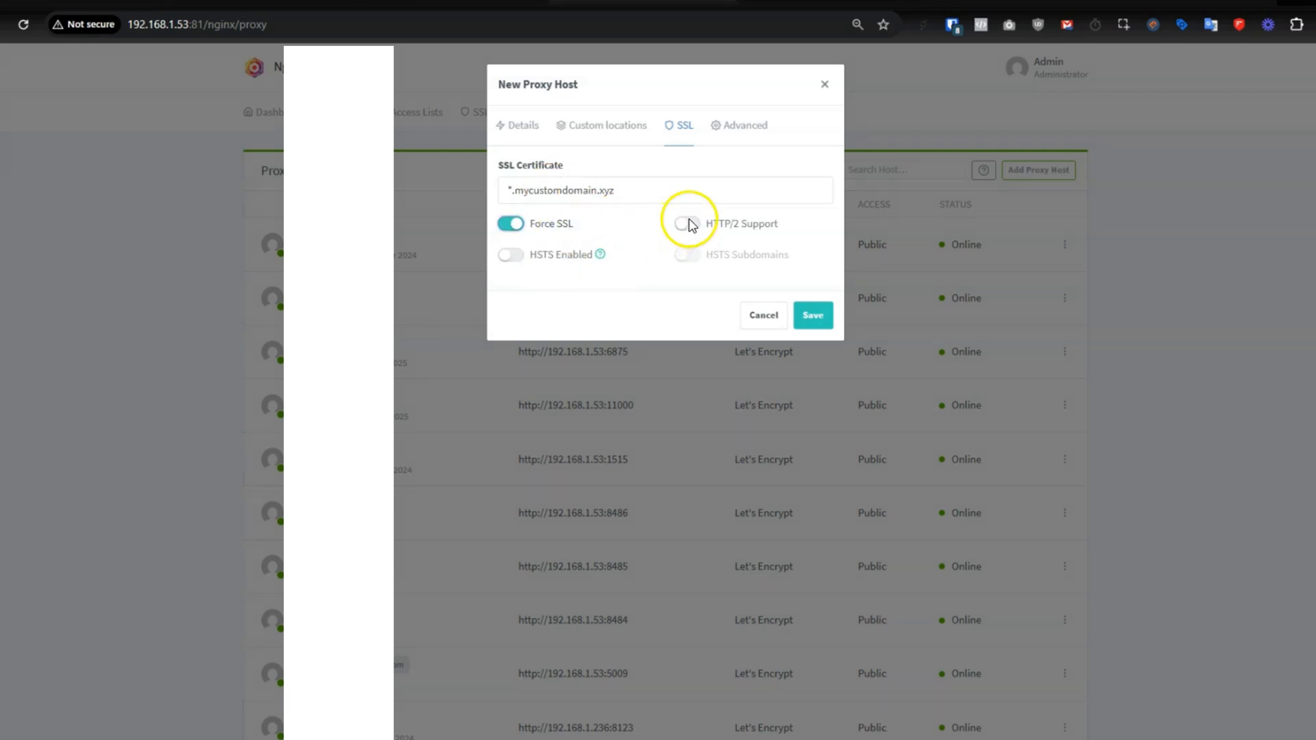
{"action": "left_click", "coordinate": [685, 223]}
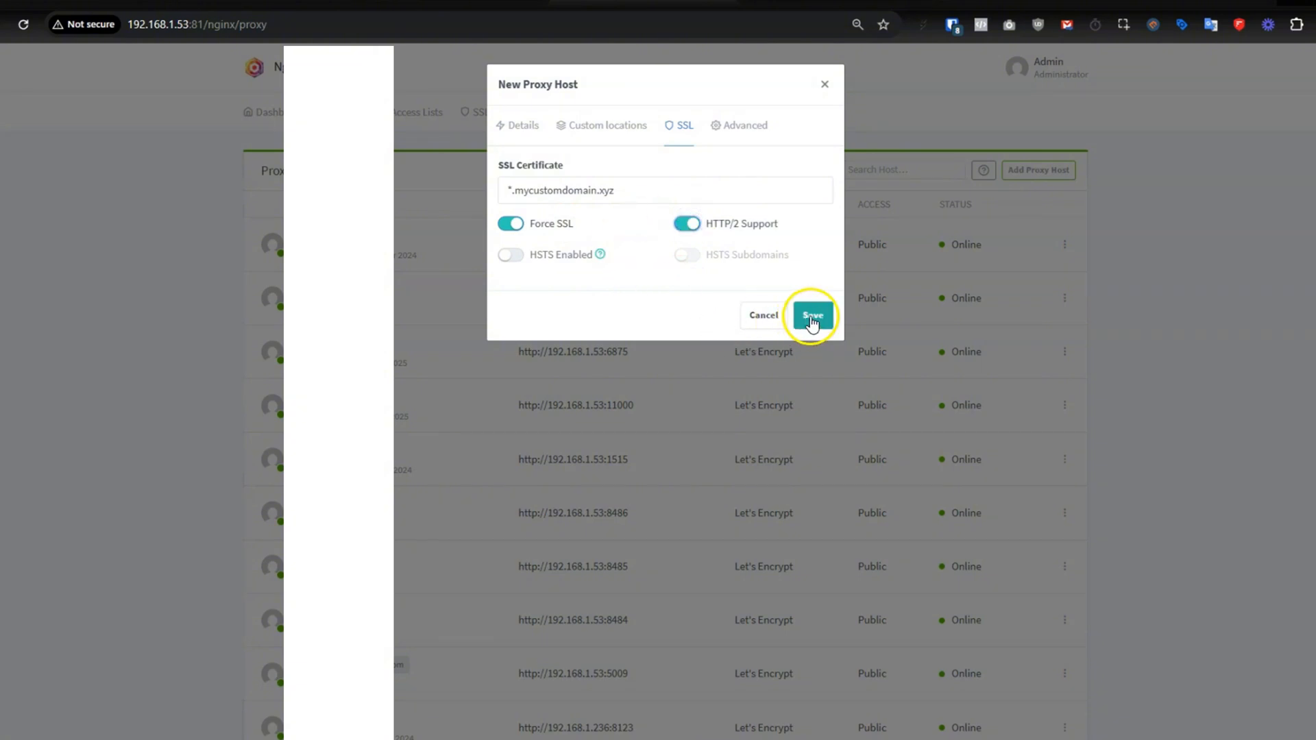
{"action": "mouse_move", "coordinate": [590, 261]}
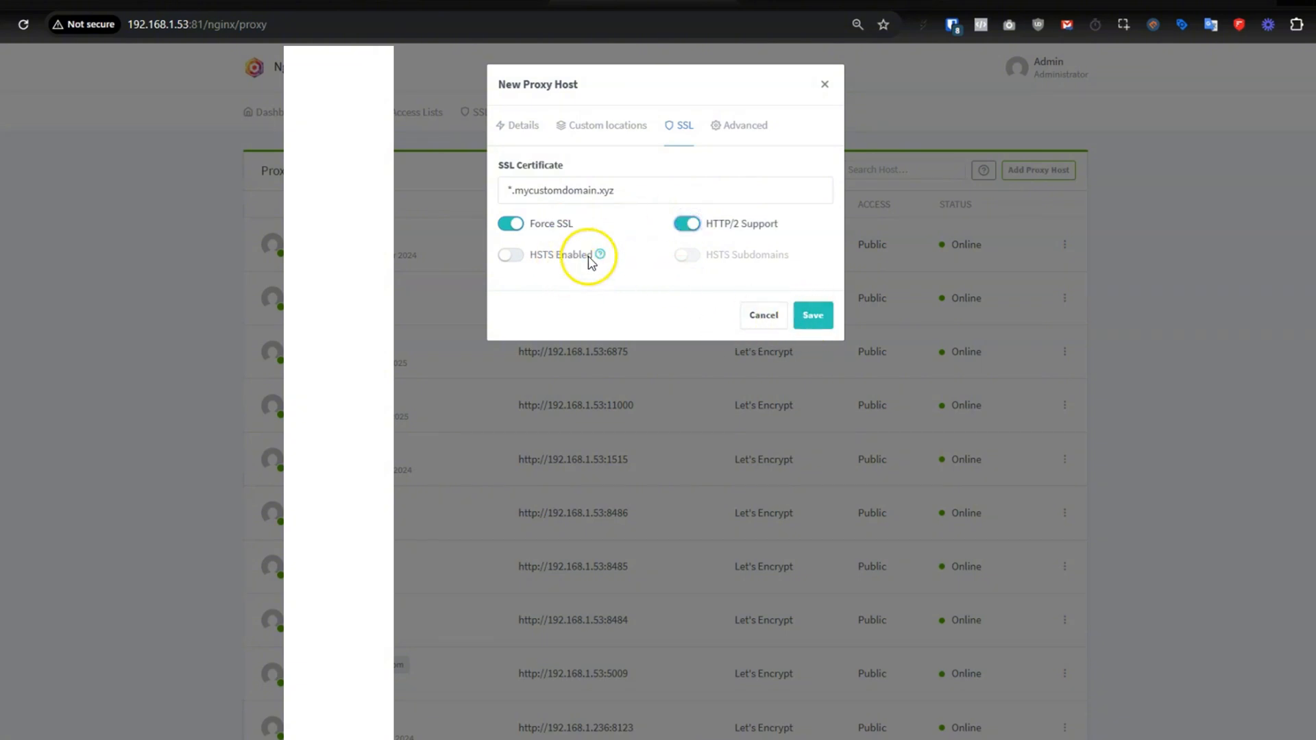
{"action": "mouse_move", "coordinate": [542, 281]}
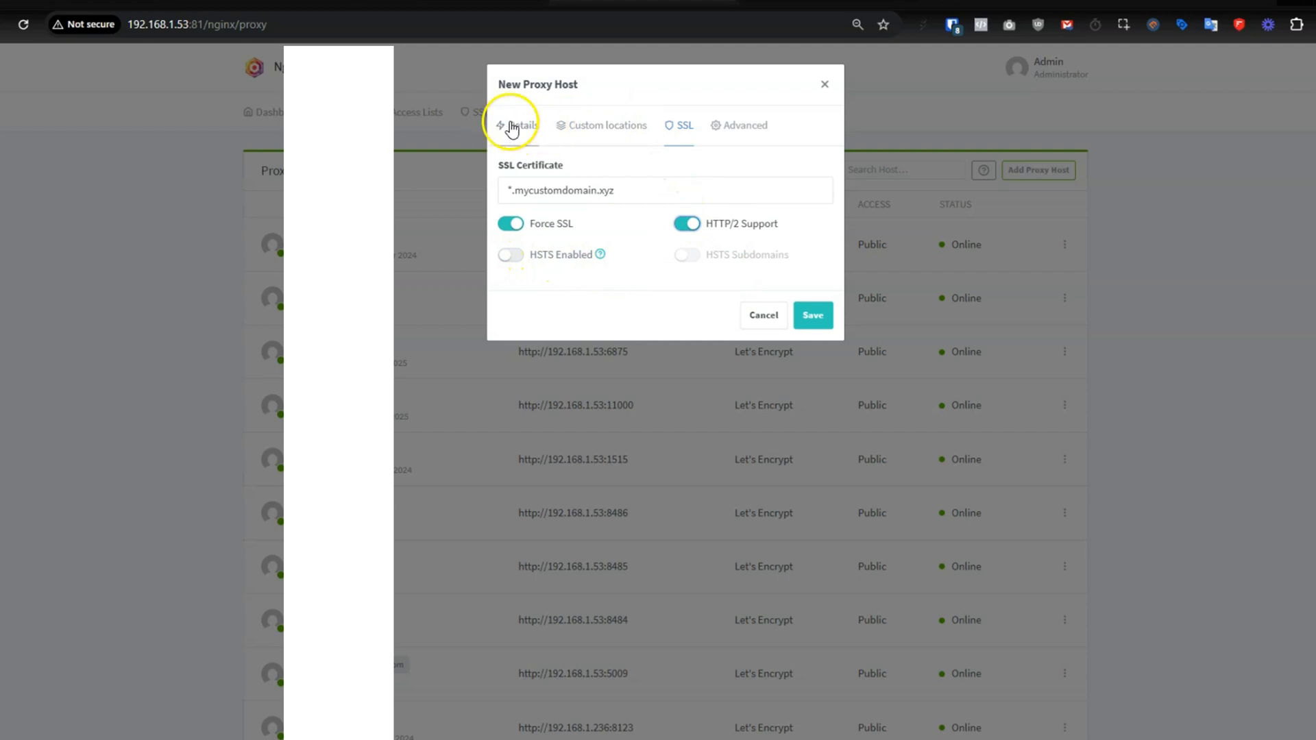
Save the proxy host and scroll the host list to see speed.mycustomdomain.xyz
{"action": "left_click", "coordinate": [811, 315]}
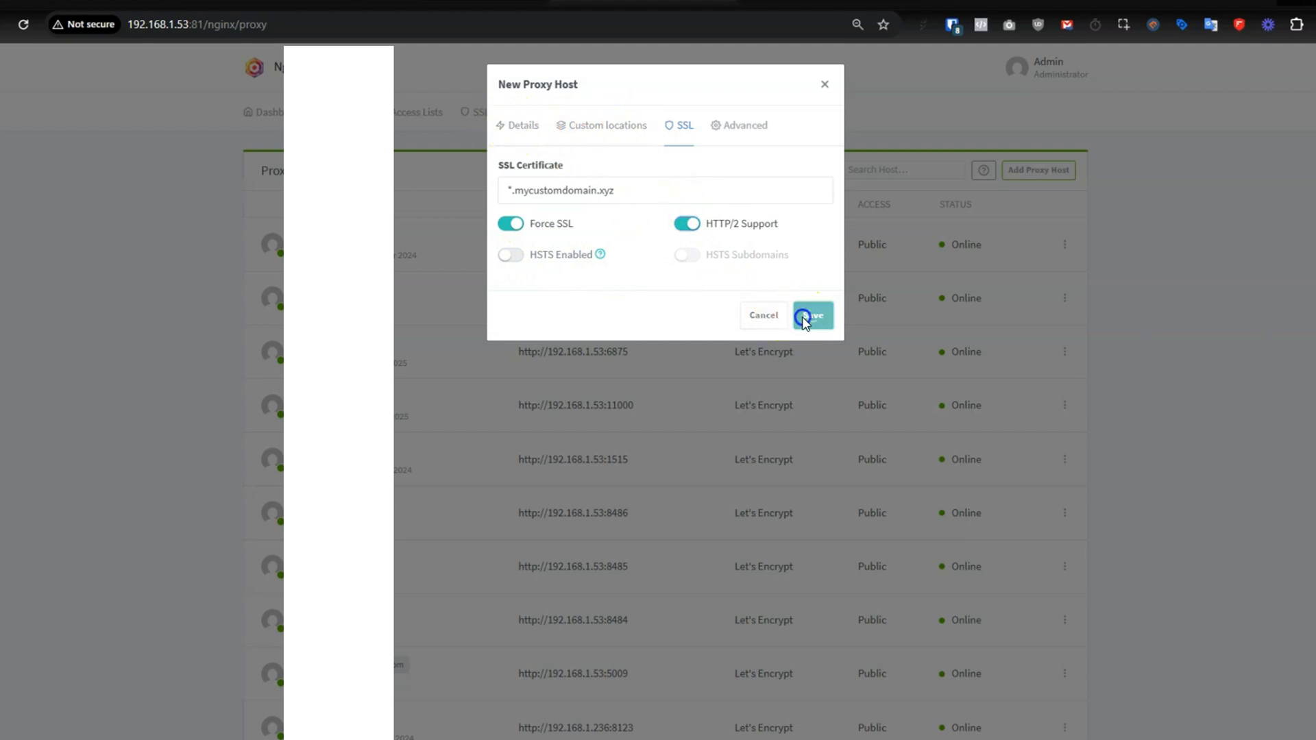
{"action": "left_click", "coordinate": [811, 315]}
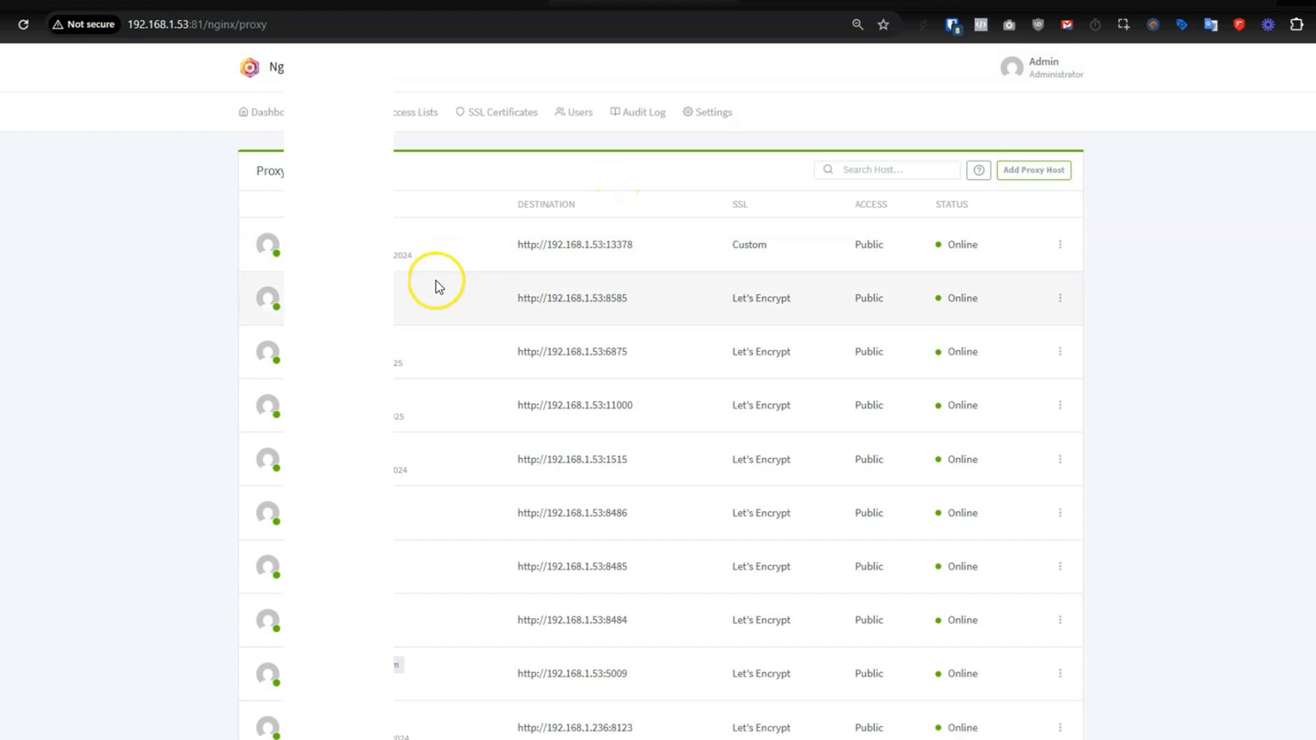
{"action": "scroll", "scroll_direction": "down", "scroll_amount": 3}
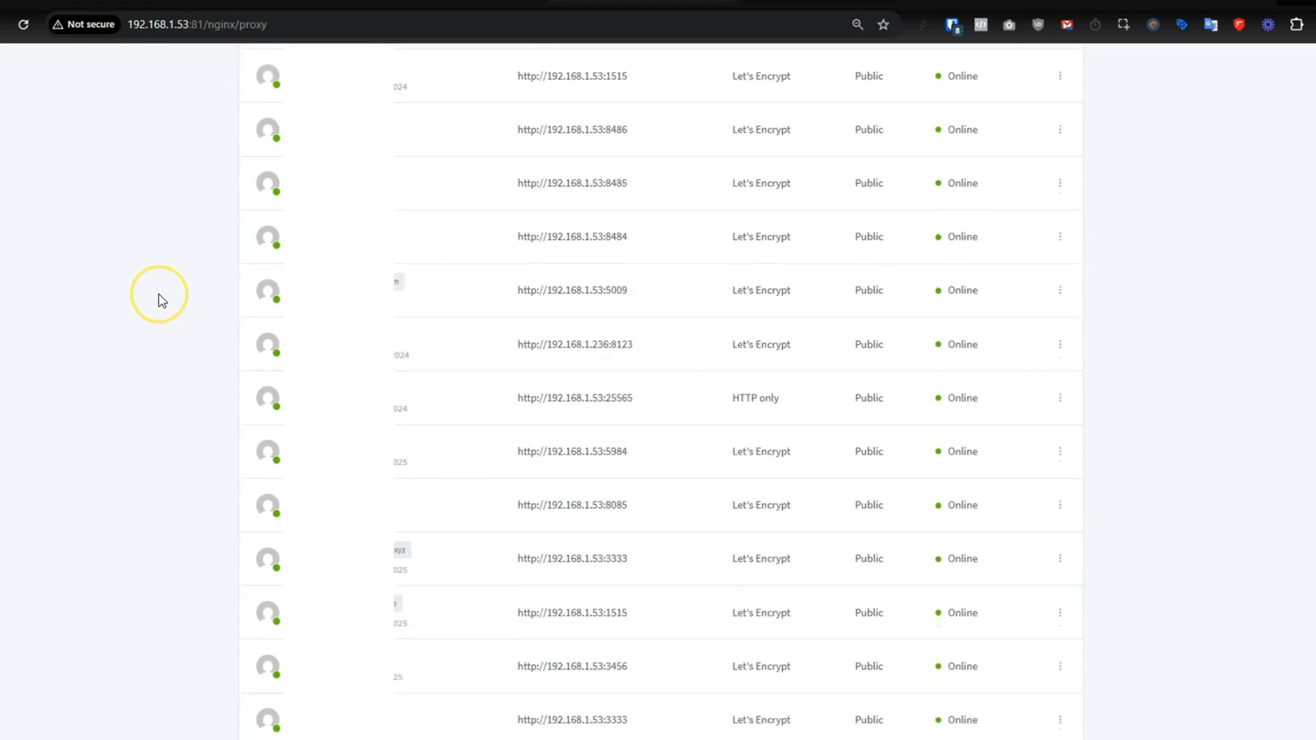
{"action": "scroll", "scroll_direction": "down", "scroll_amount": 3}
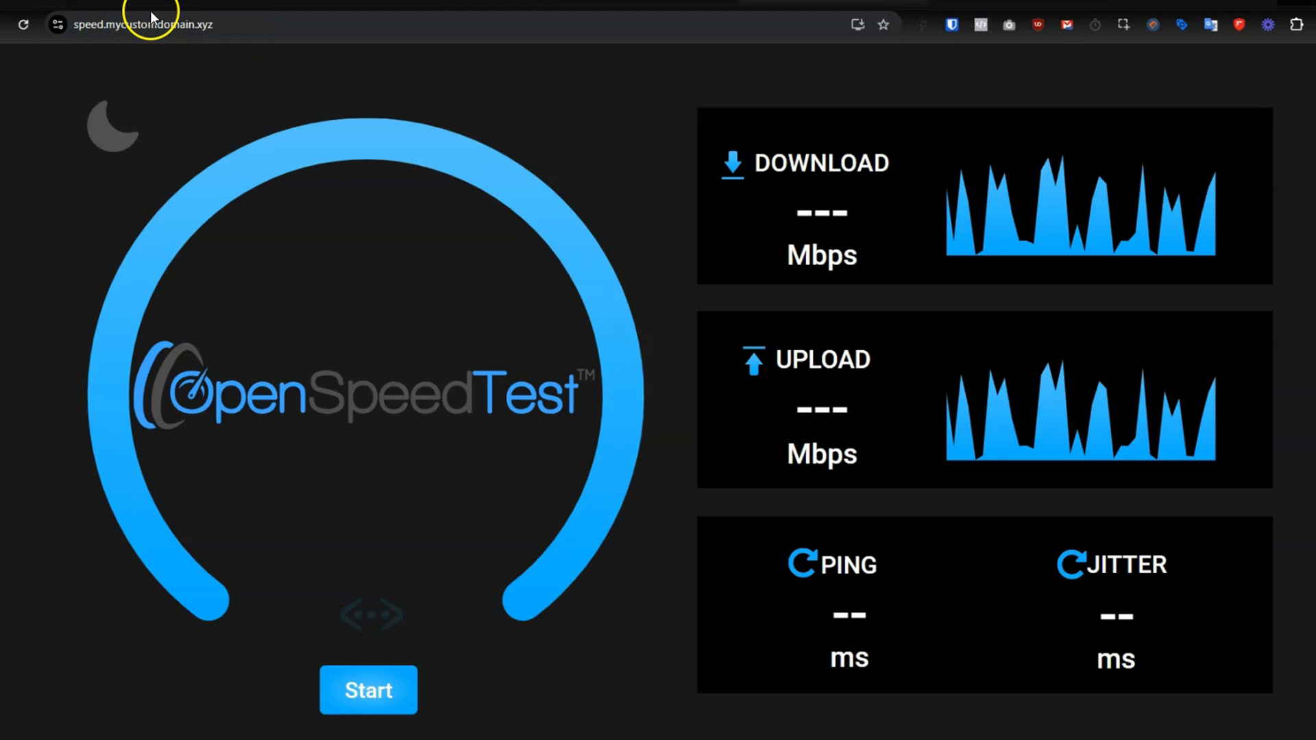
{"action": "mouse_move", "coordinate": [388, 187]}
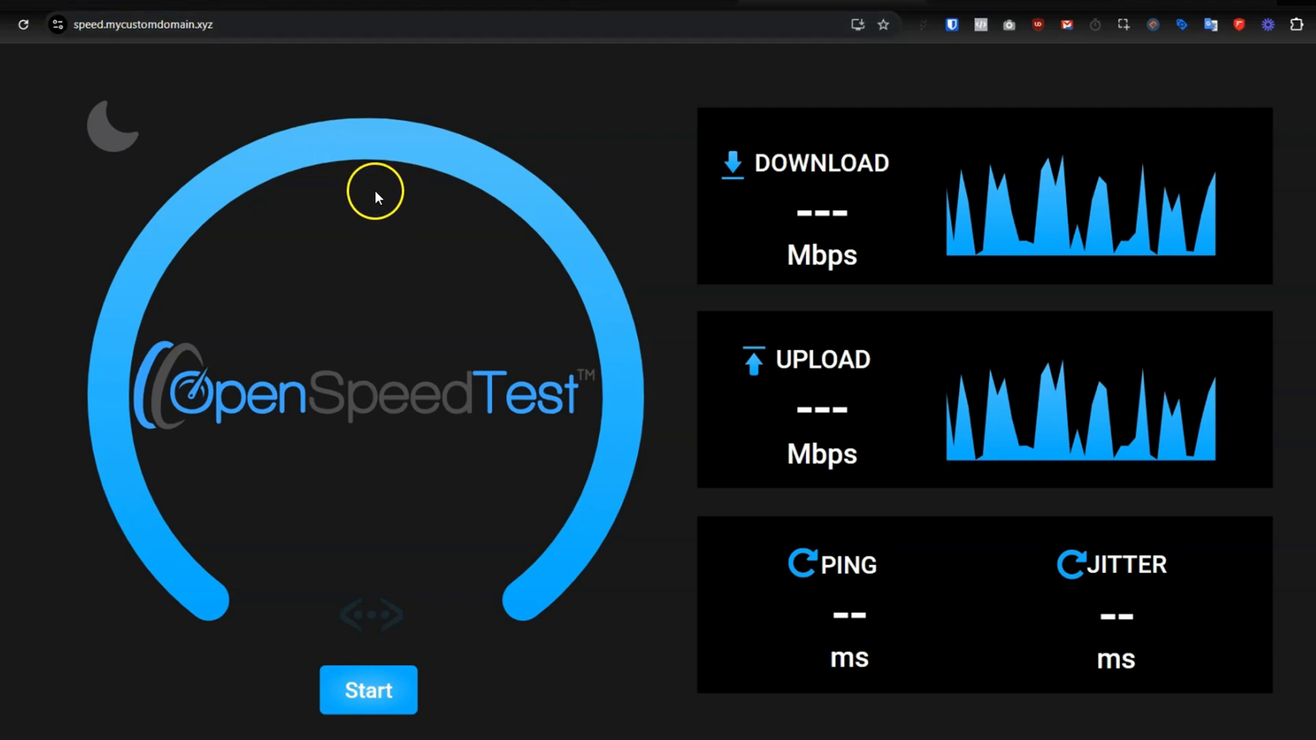
{"action": "mouse_move", "coordinate": [590, 233]}
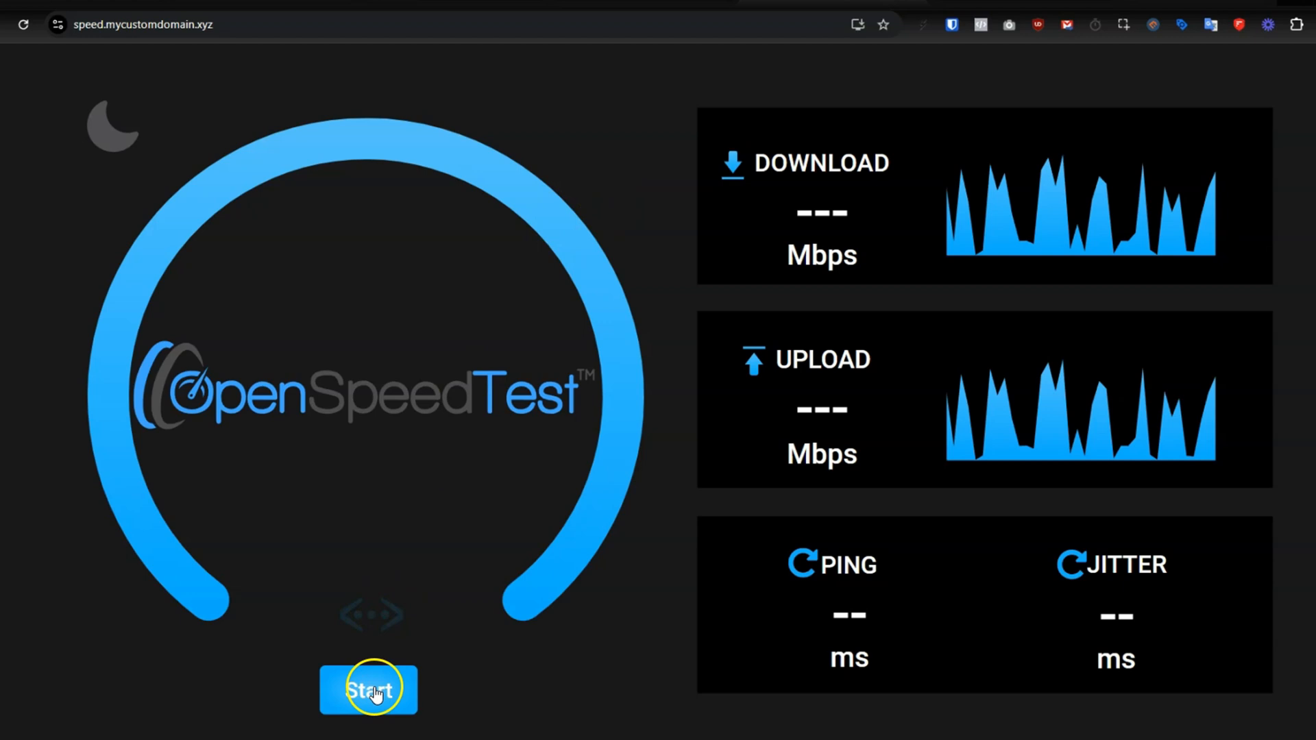
Run a speed test on the OpenSpeedTest page at speed.mycustomdomain.xyz
{"action": "left_click", "coordinate": [56, 25]}
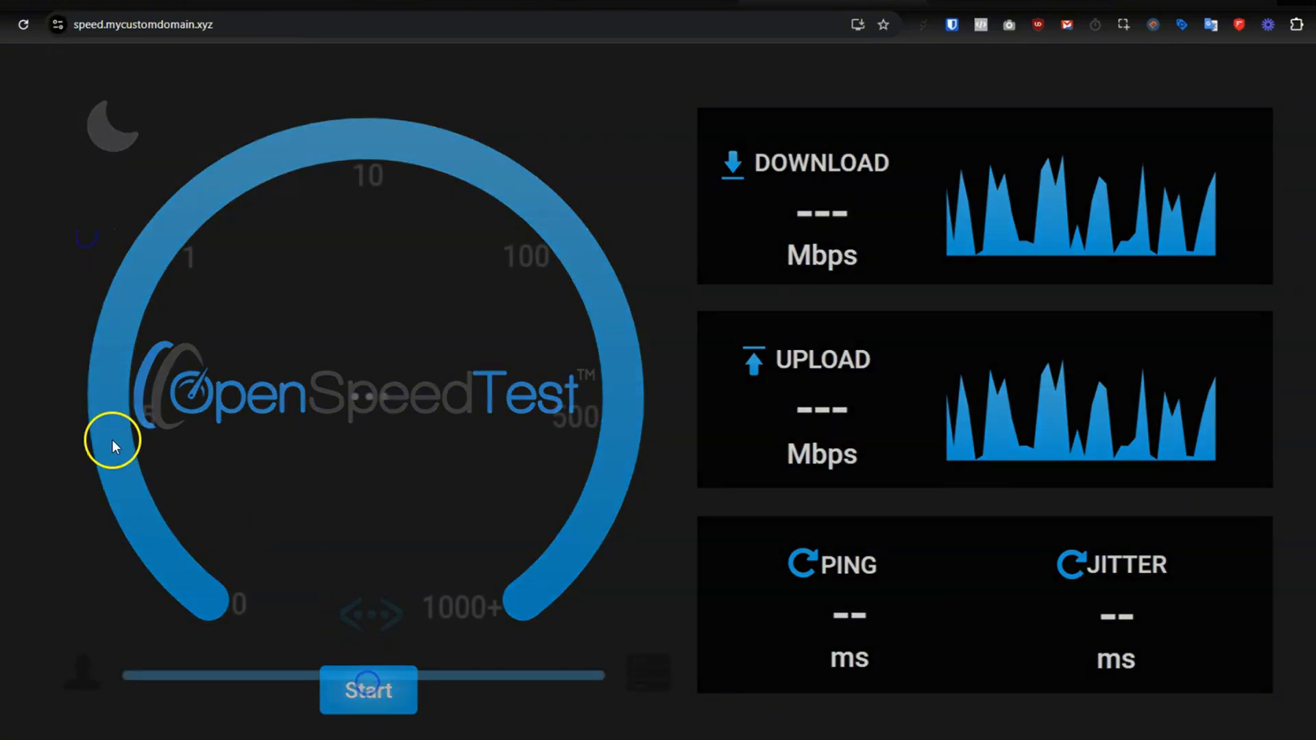
{"action": "left_click", "coordinate": [367, 691]}
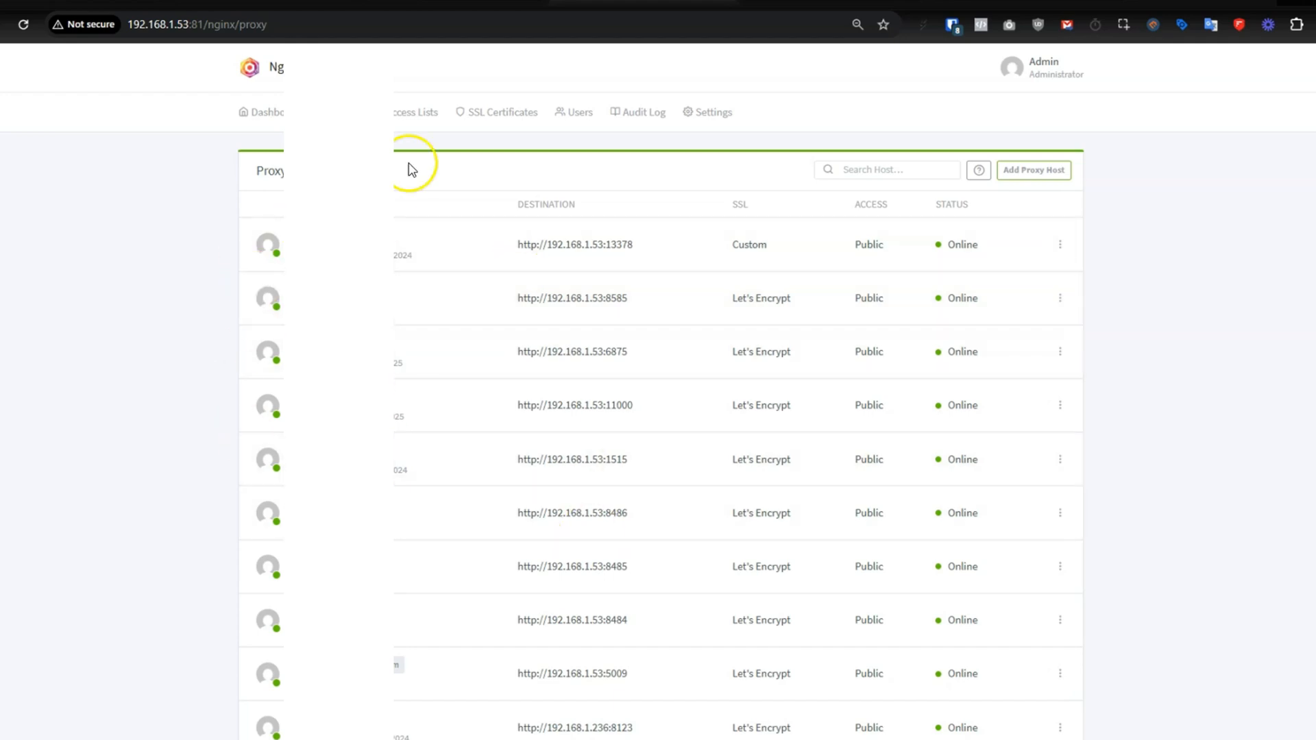
{"action": "mouse_move", "coordinate": [745, 81]}
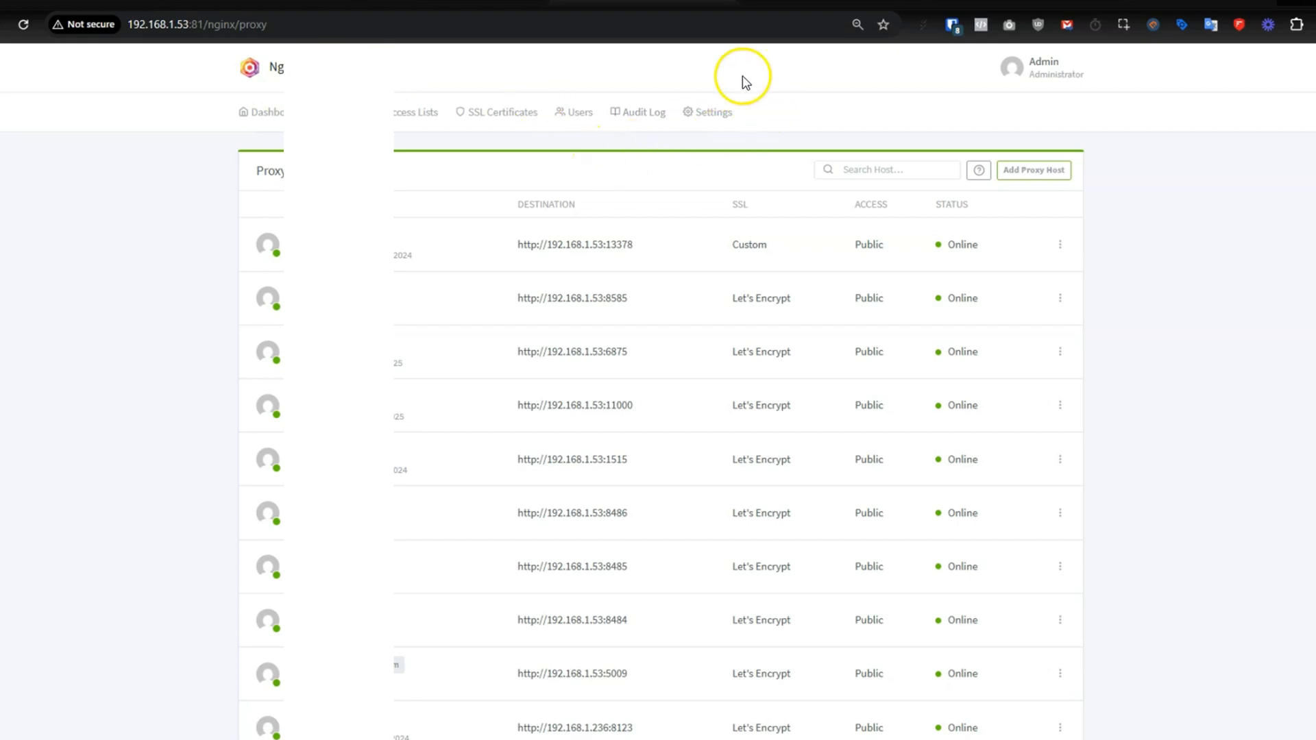